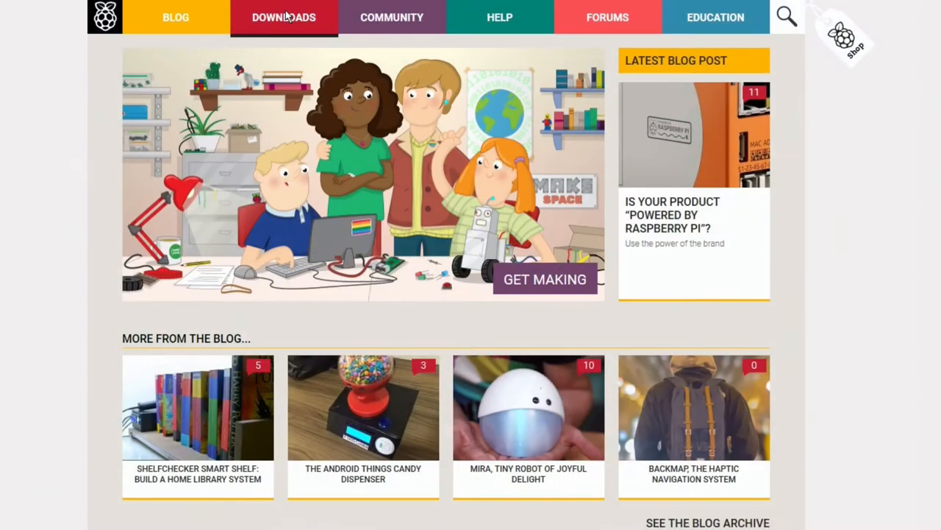
Download the Raspbian Jessie Lite ZIP from the raspberrypi.org Downloads page.
{"action": "left_click", "coordinate": [282, 17]}
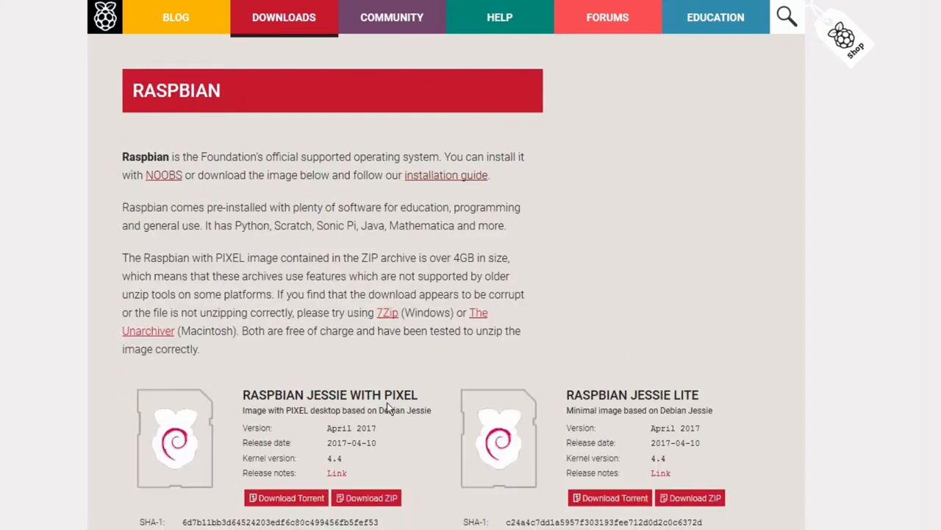
{"action": "mouse_move", "coordinate": [698, 362]}
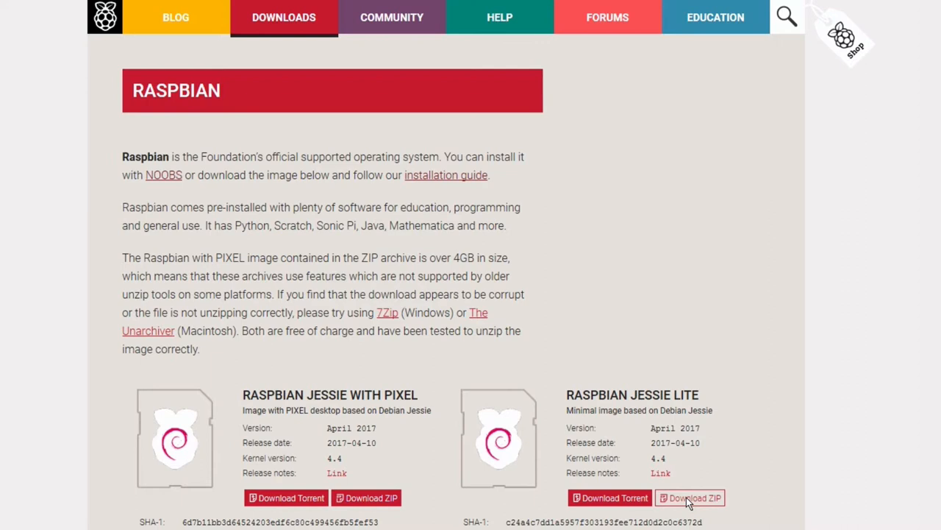
{"action": "left_click", "coordinate": [689, 497]}
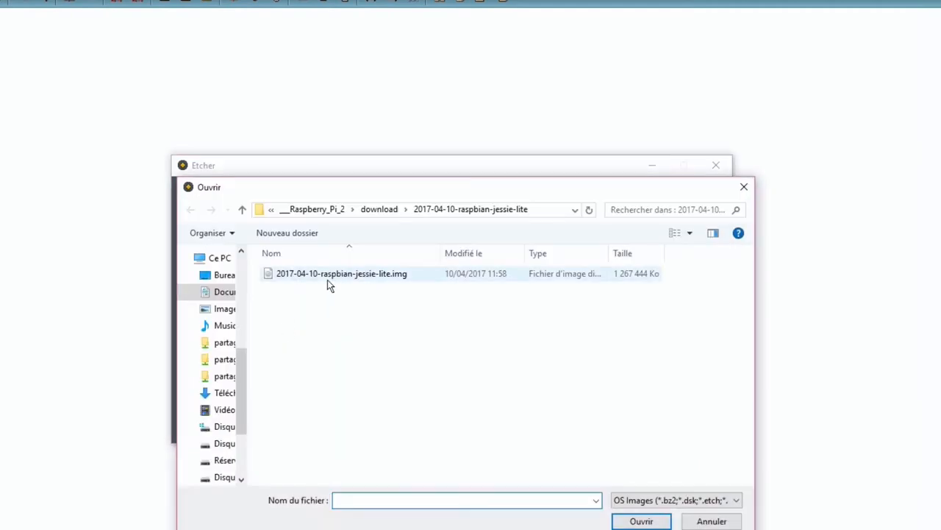
{"action": "mouse_move", "coordinate": [344, 278]}
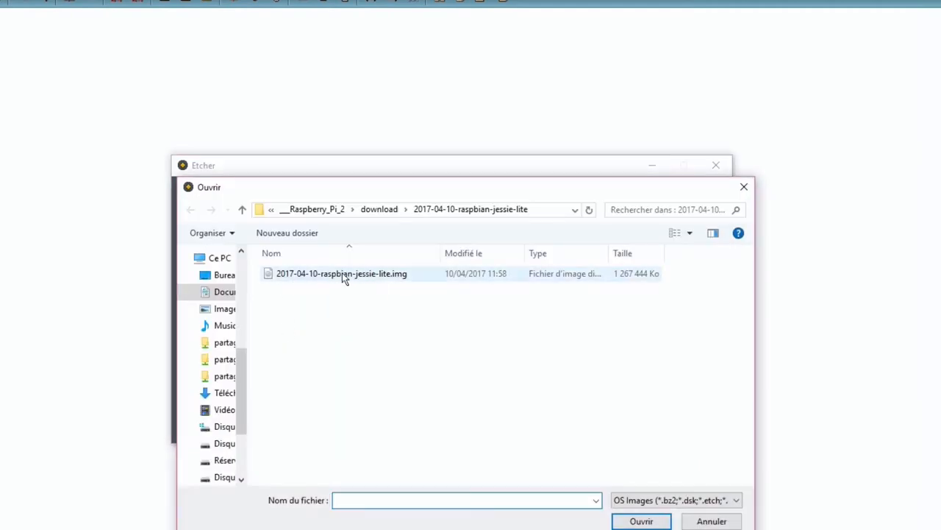
Flash 2017-04-10-raspbian-jessie-lite.img onto drive K: with Etcher.
{"action": "left_click", "coordinate": [341, 273]}
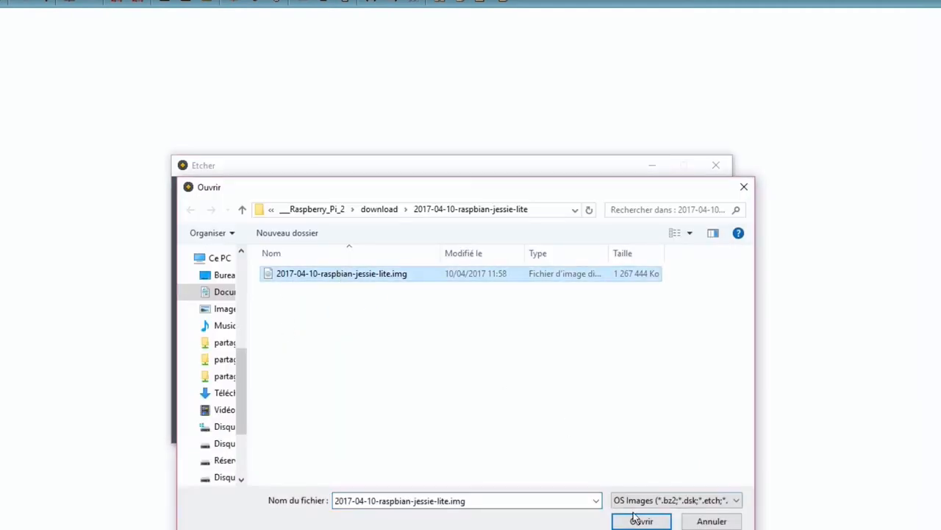
{"action": "left_click", "coordinate": [641, 520]}
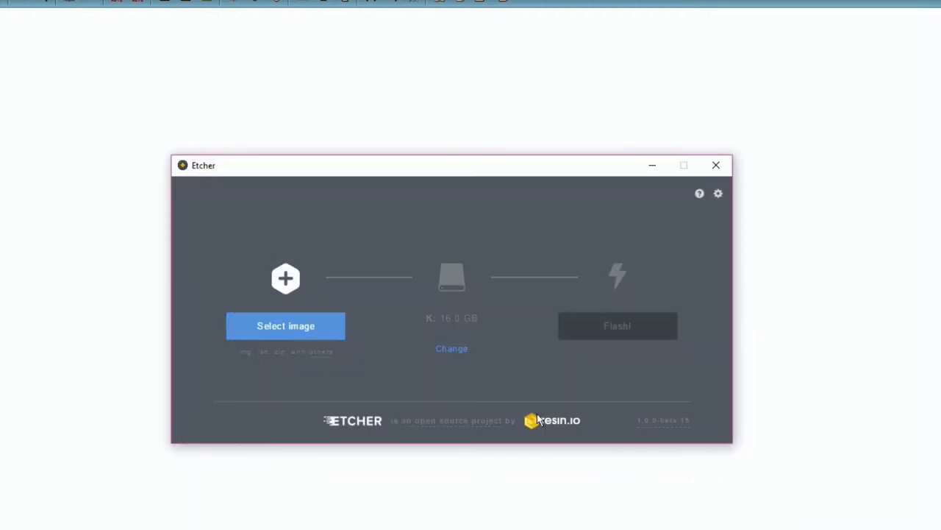
{"action": "left_click", "coordinate": [285, 325]}
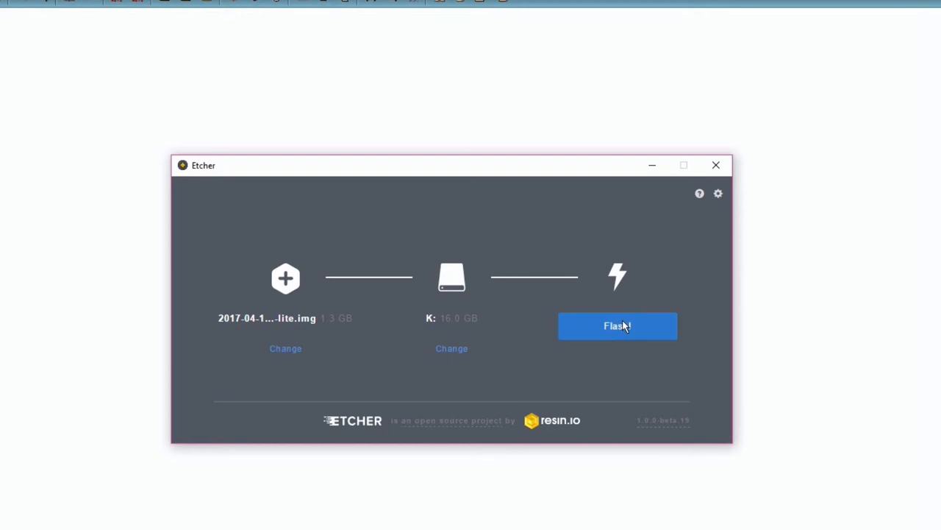
{"action": "left_click", "coordinate": [617, 326]}
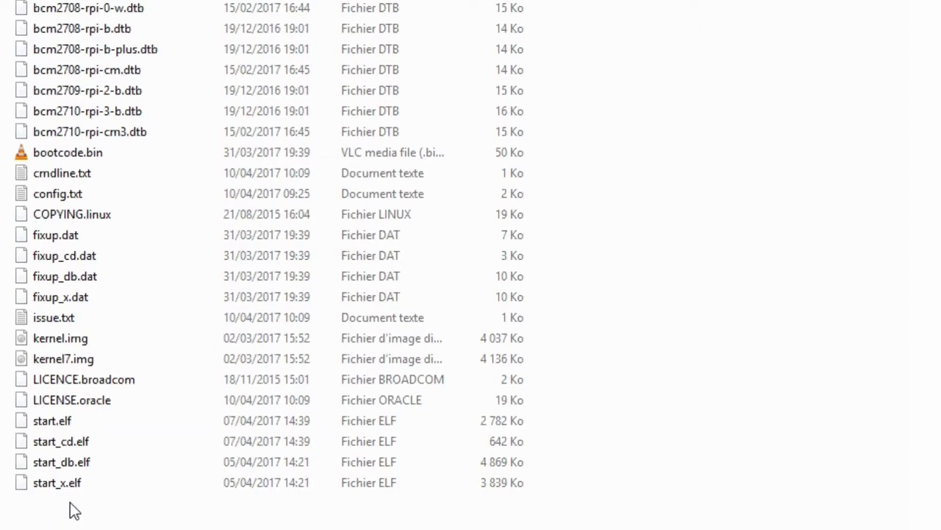
Create an empty text document named ssh in the SD card's boot folder.
{"action": "right_click", "coordinate": [74, 508]}
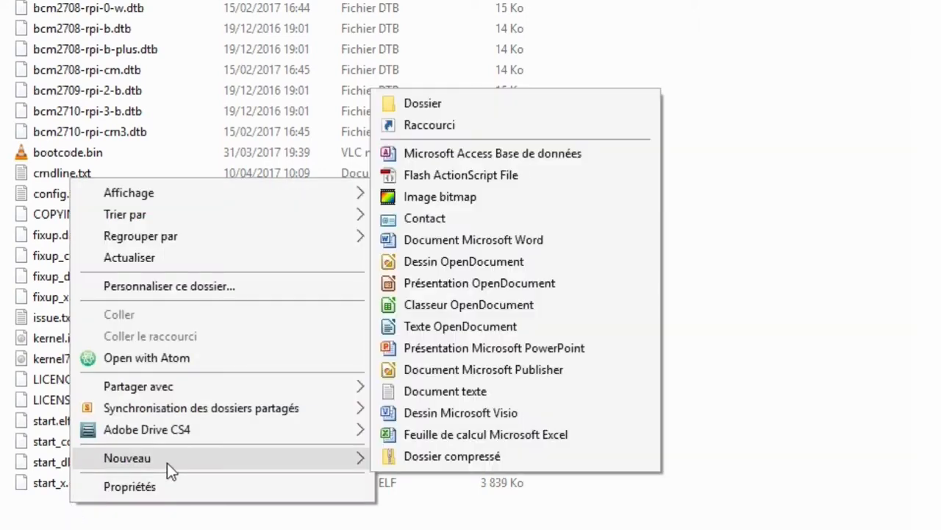
{"action": "left_click", "coordinate": [444, 391]}
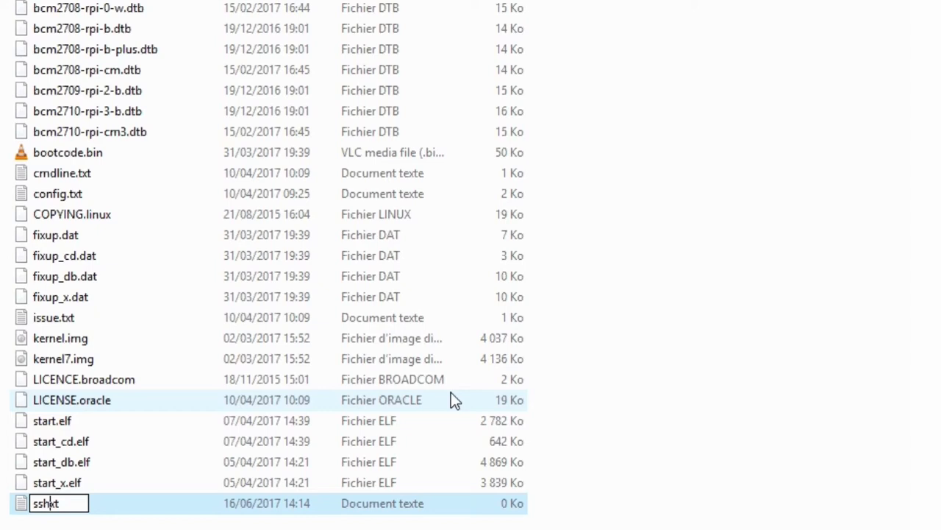
{"action": "key", "text": "Backspace"}
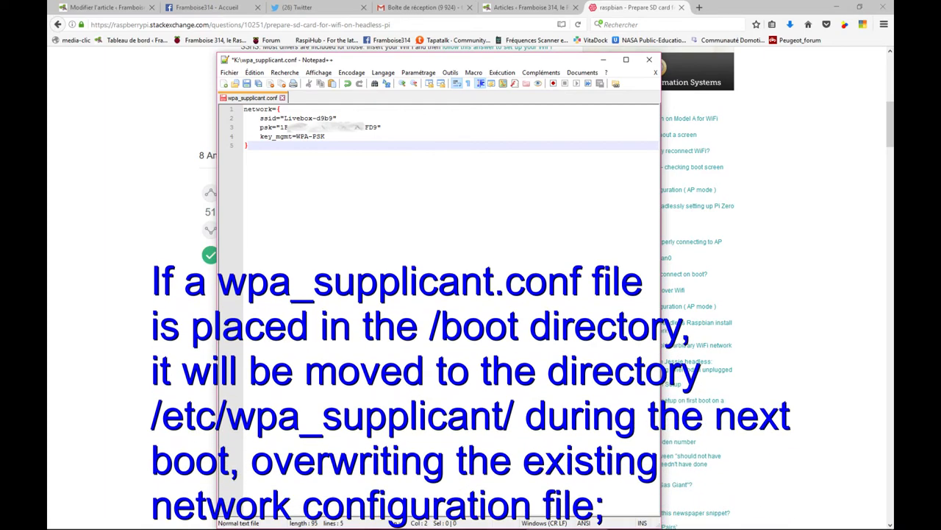
Scroll through wpa_supplicant.conf holding the network block with ssid, psk and key_mgmt=WPA-PSK.
{"action": "scroll", "scroll_direction": "down", "scroll_amount": 3}
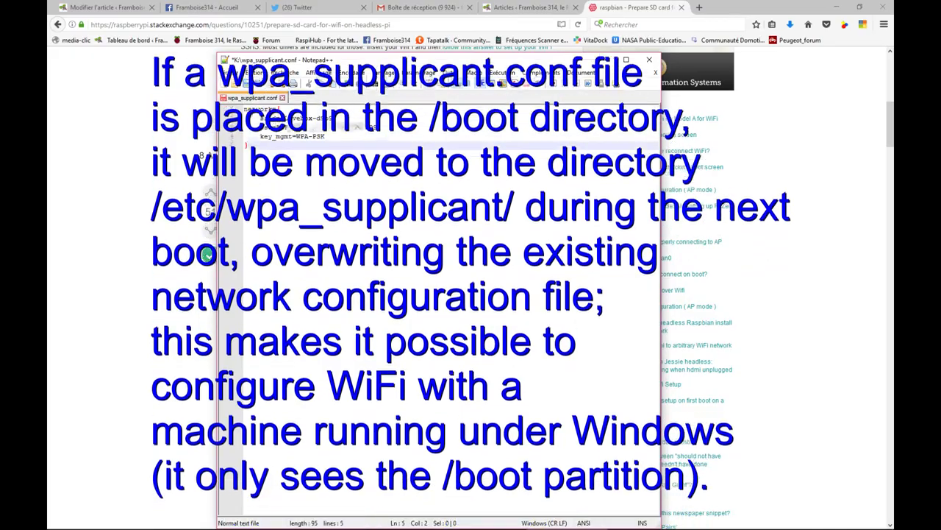
{"action": "scroll", "scroll_direction": "down", "scroll_amount": 3}
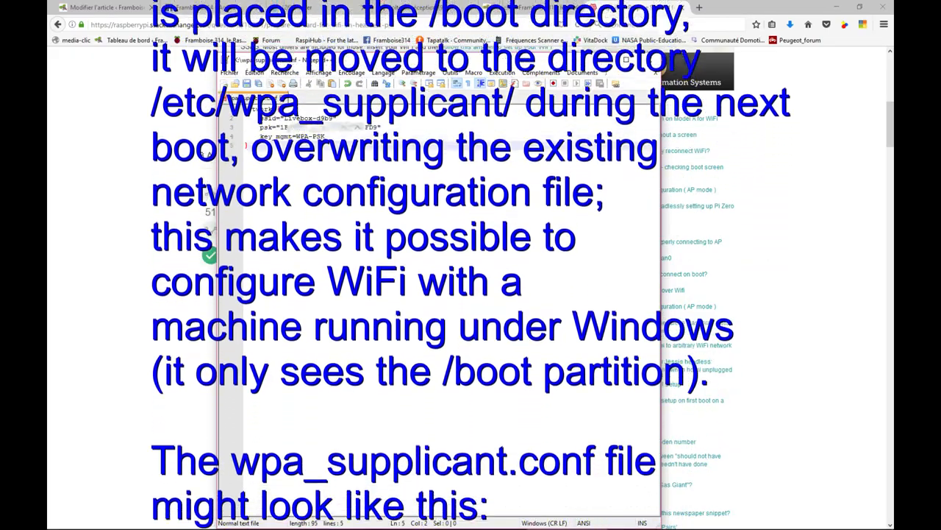
{"action": "scroll", "scroll_direction": "down", "scroll_amount": 3}
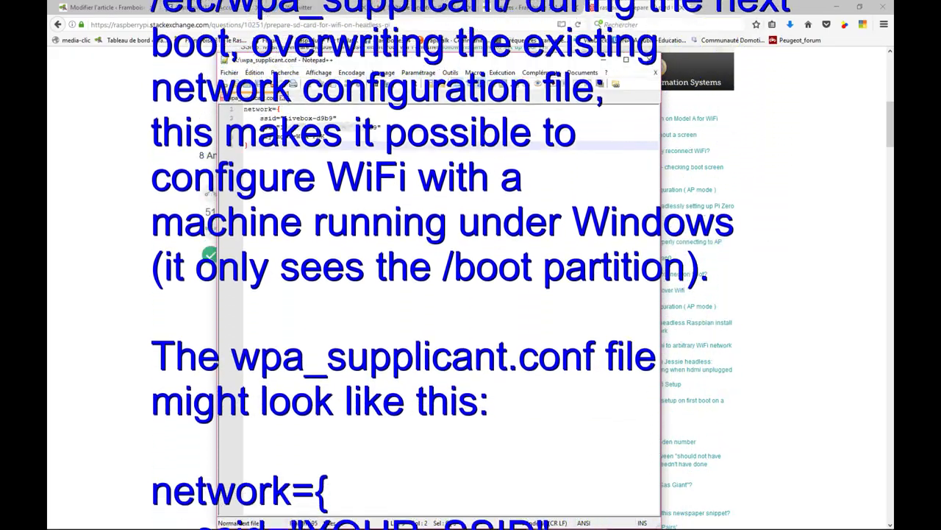
{"action": "scroll", "scroll_direction": "down", "scroll_amount": 3}
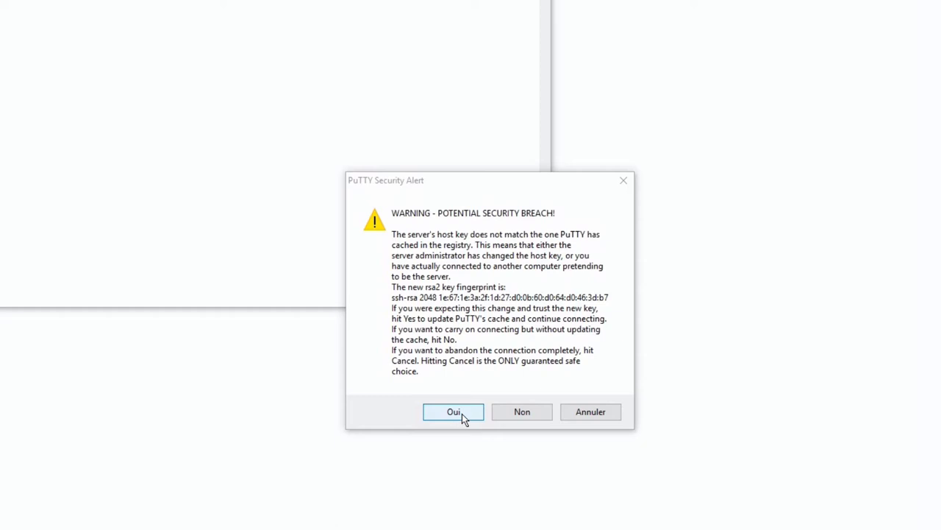
Accept the changed host key and log into the Raspberry Pi as pi with its password.
{"action": "left_click", "coordinate": [453, 412]}
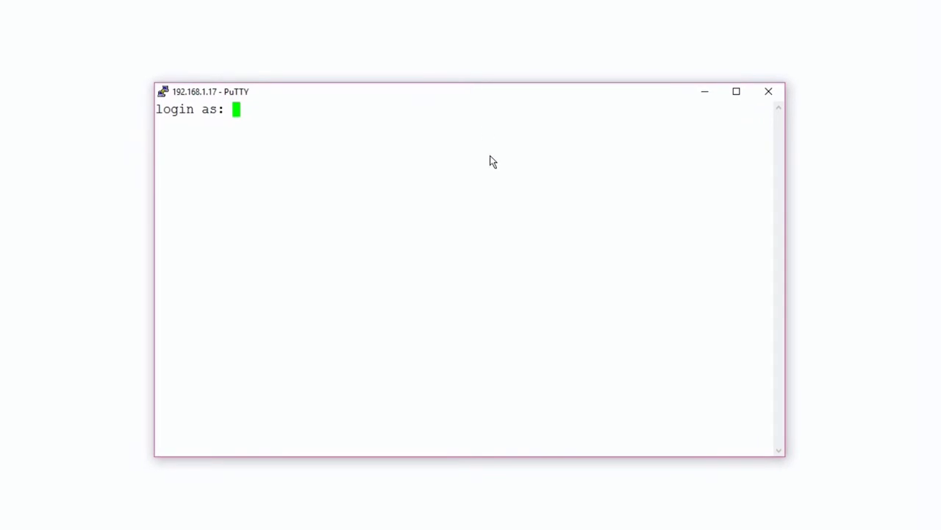
{"action": "type", "text": "pi"}
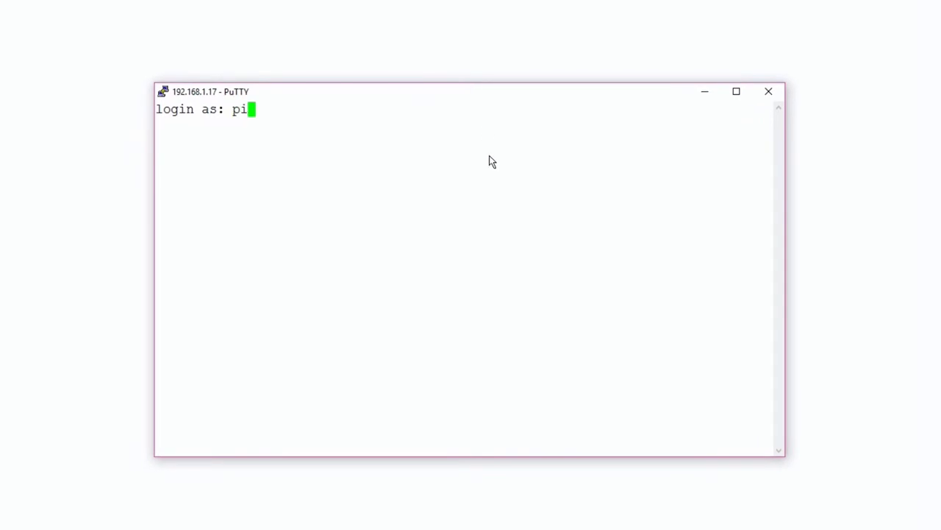
{"action": "key", "text": "Return"}
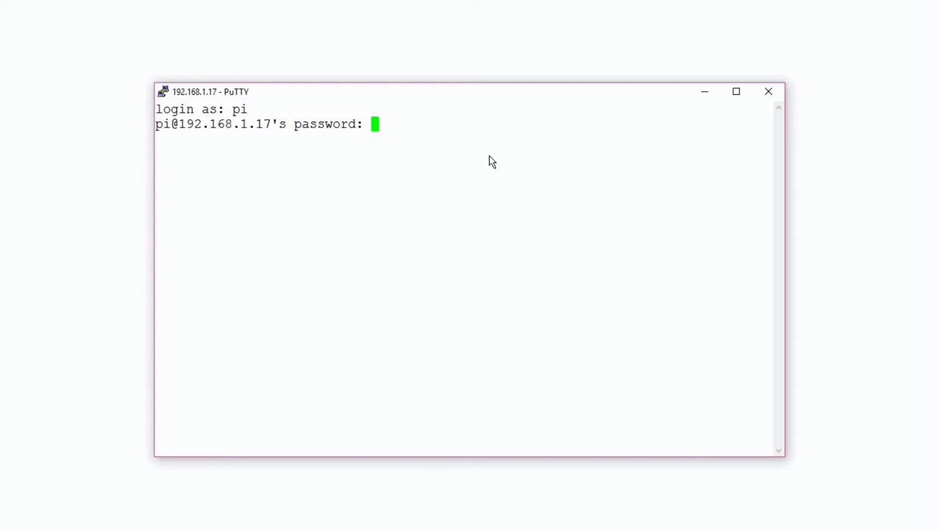
{"action": "key", "text": "Return"}
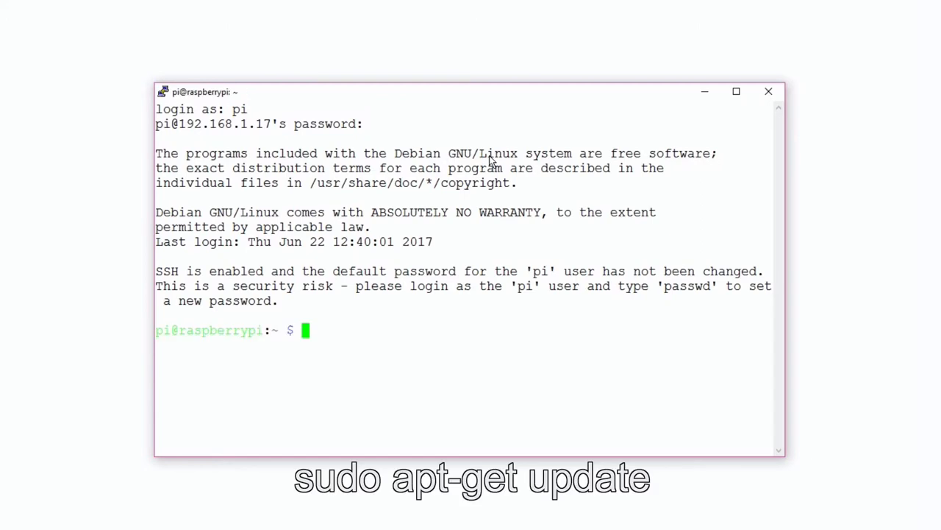
Run sudo apt-get update to refresh the package lists.
{"action": "type", "text": "sudo apt"}
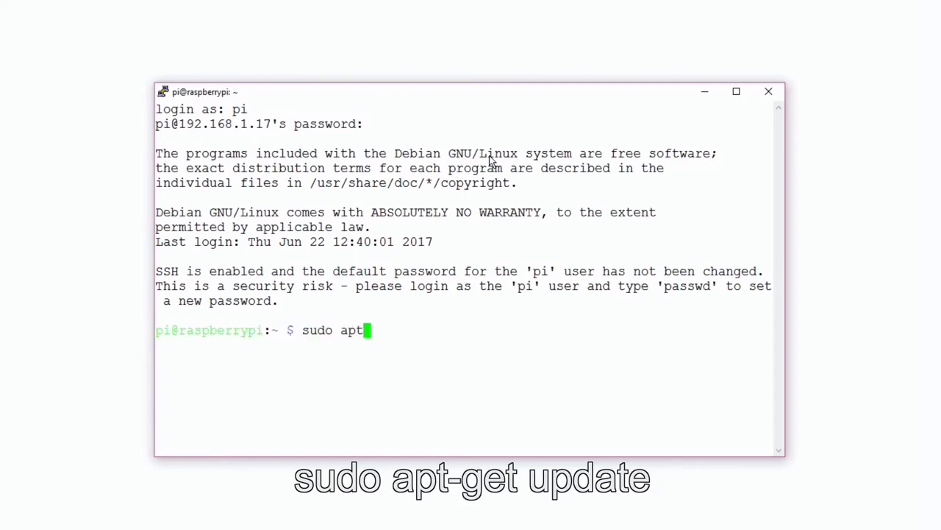
{"action": "type", "text": "-get"}
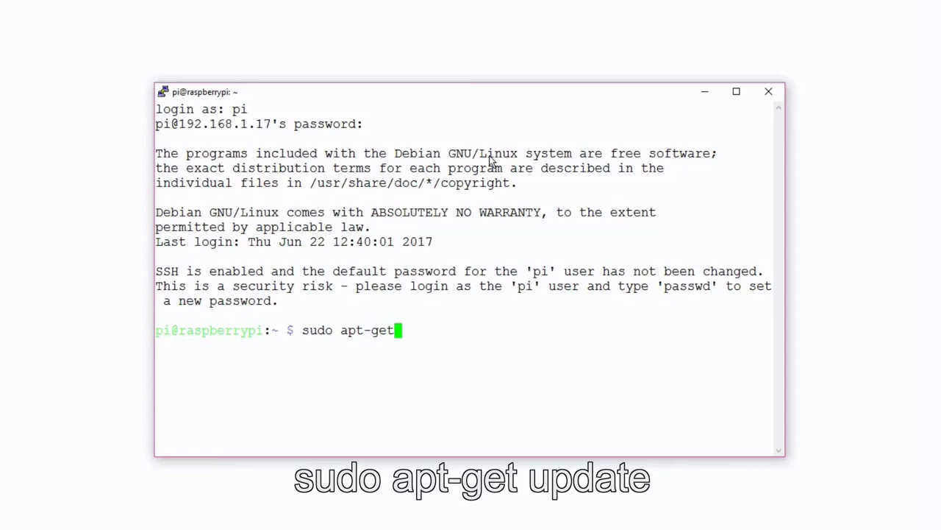
{"action": "type", "text": "updat"}
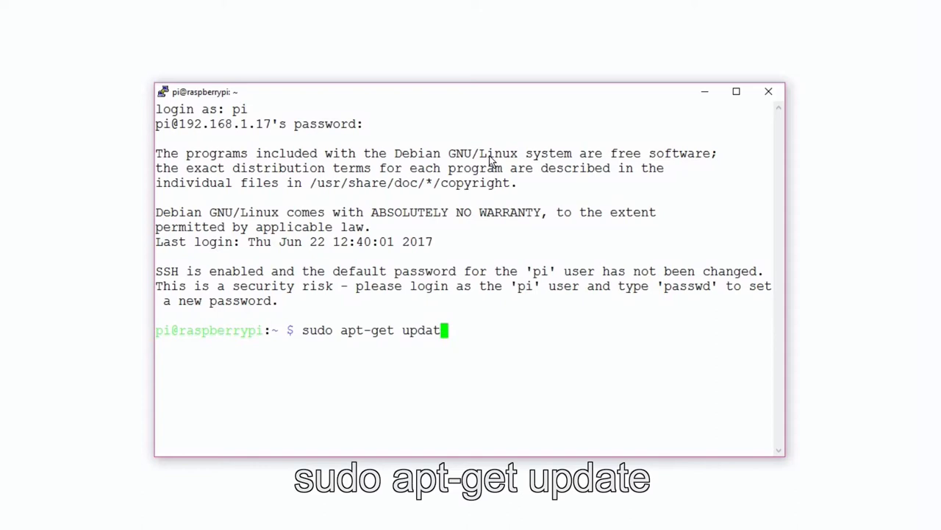
{"action": "type", "text": "e"}
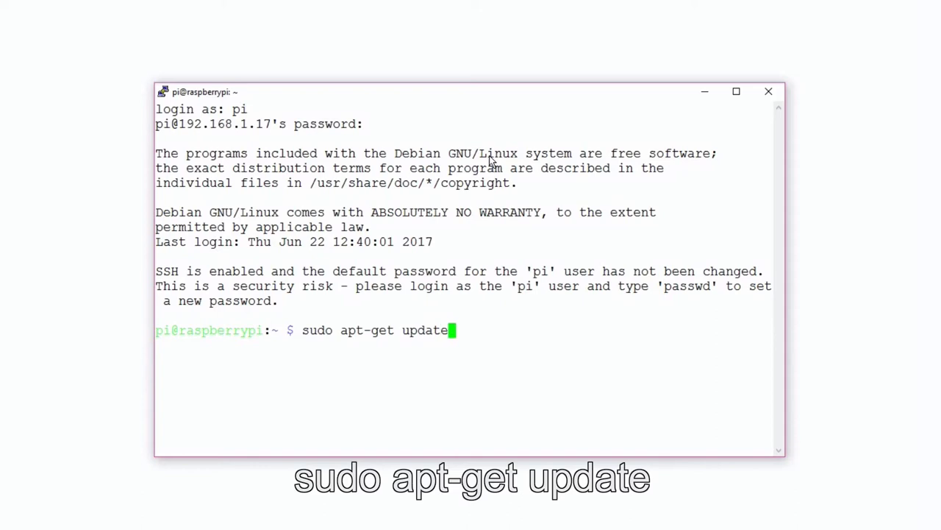
{"action": "key", "text": "Return"}
{"action": "type", "text": "sudo apt-get upg"}
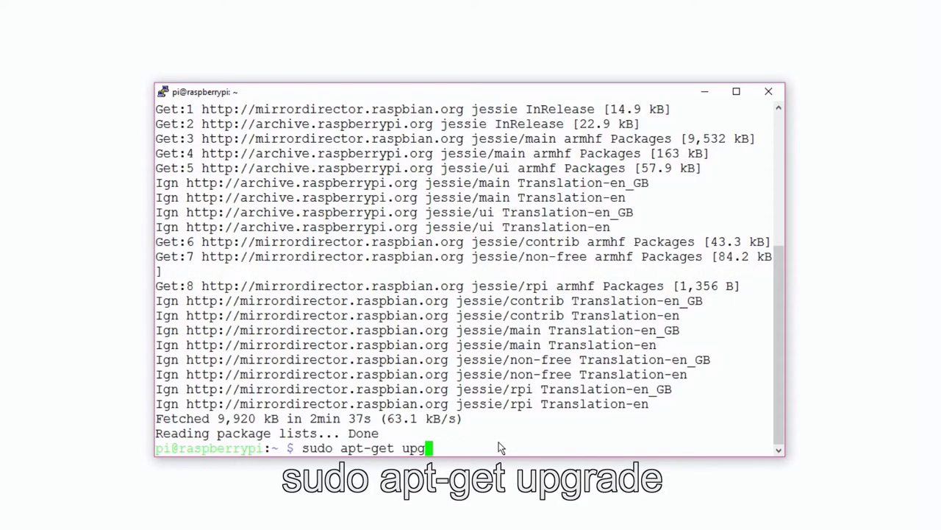
Run sudo apt-get upgrade and answer y to install the 58 upgrades.
{"action": "type", "text": "rade"}
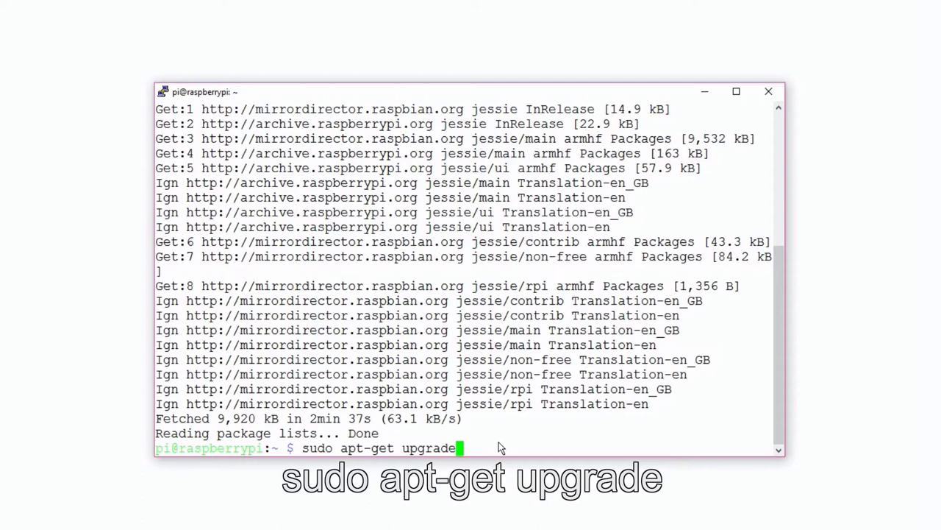
{"action": "key", "text": "Return"}
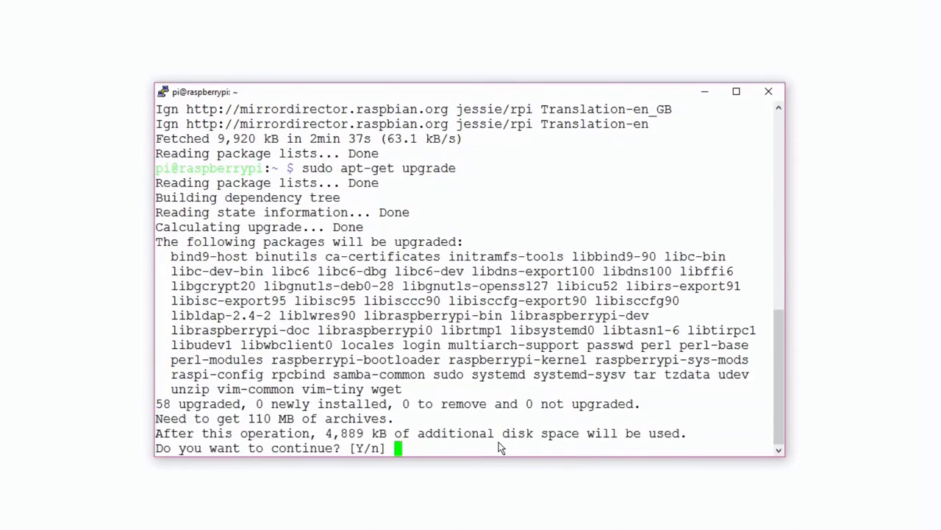
{"action": "type", "text": "y"}
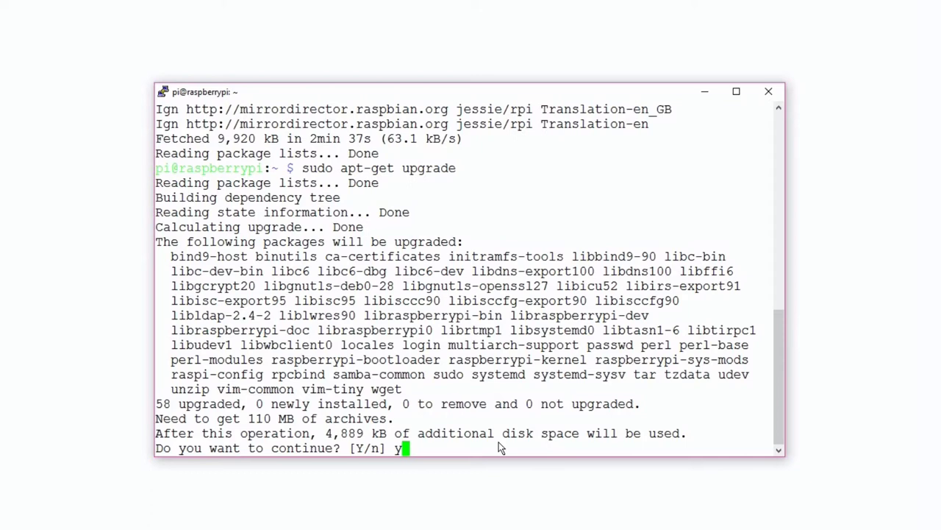
{"action": "key", "text": "Return"}
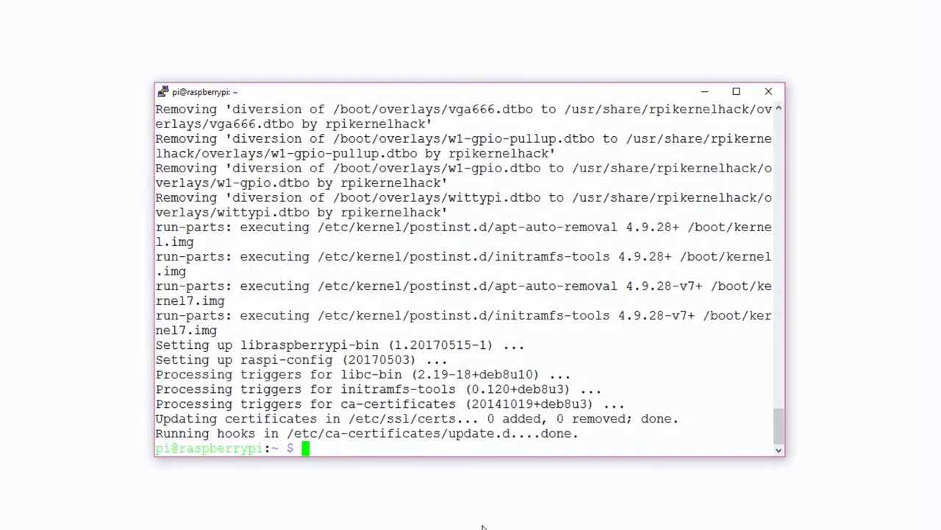
Run sudo apt-get install rpi-update and let the package set up.
{"action": "type", "text": "sudo"}
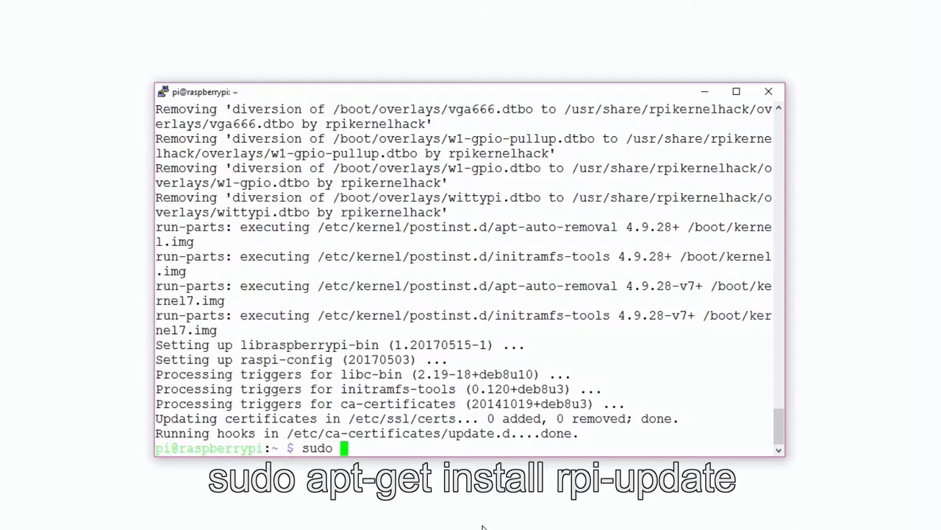
{"action": "type", "text": "apt-get"}
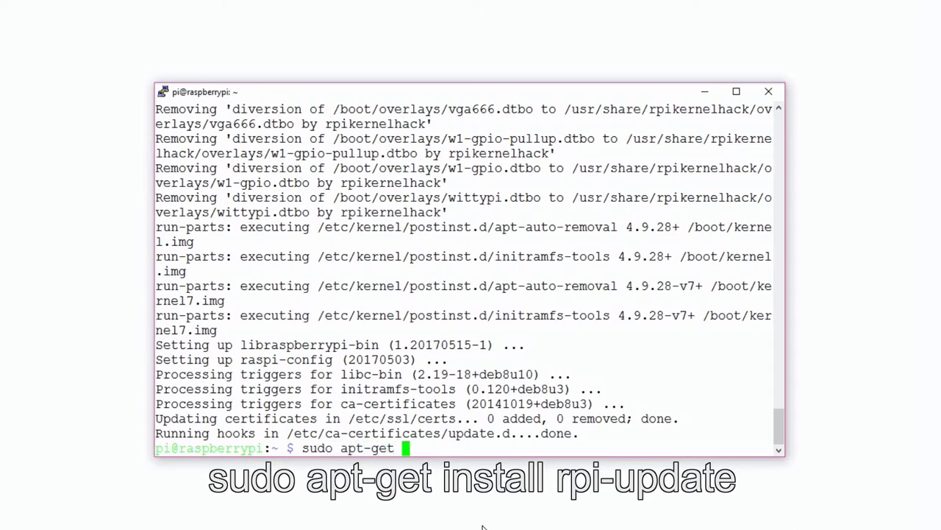
{"action": "type", "text": "install rpi"}
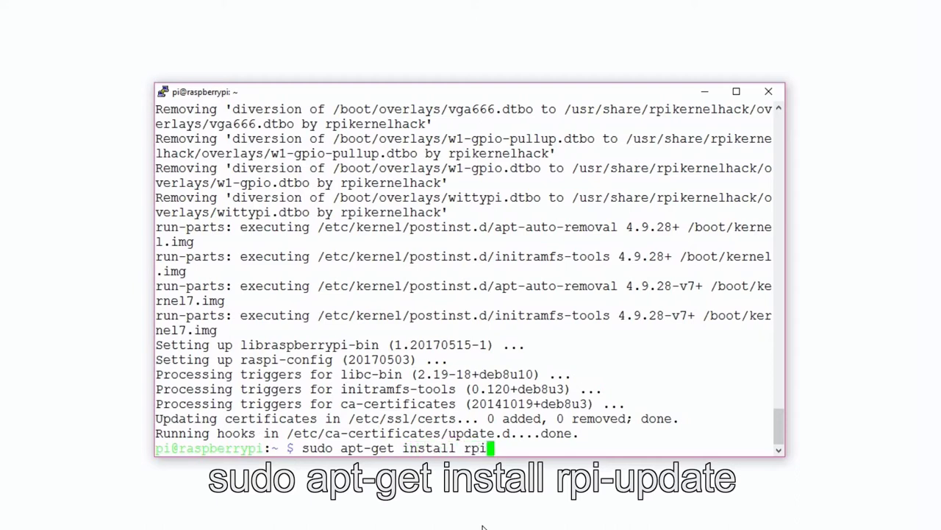
{"action": "type", "text": "-up"}
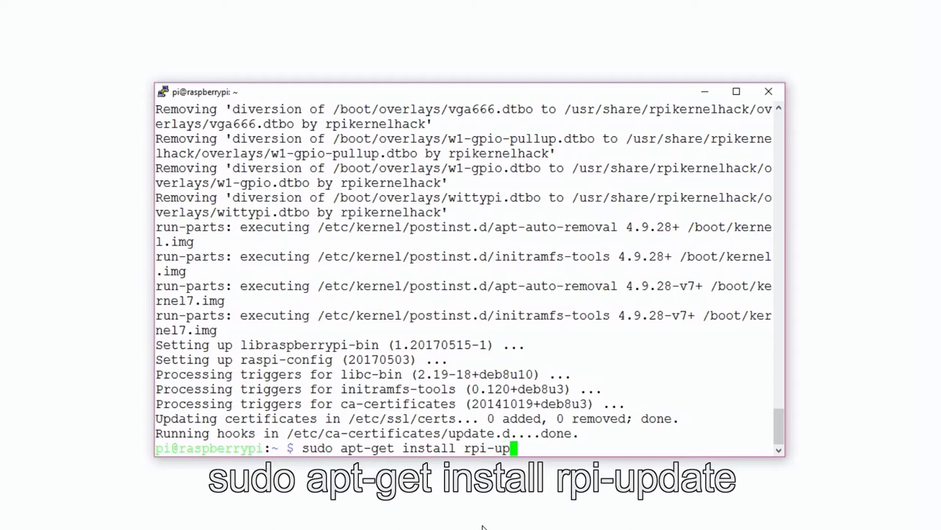
{"action": "type", "text": "date"}
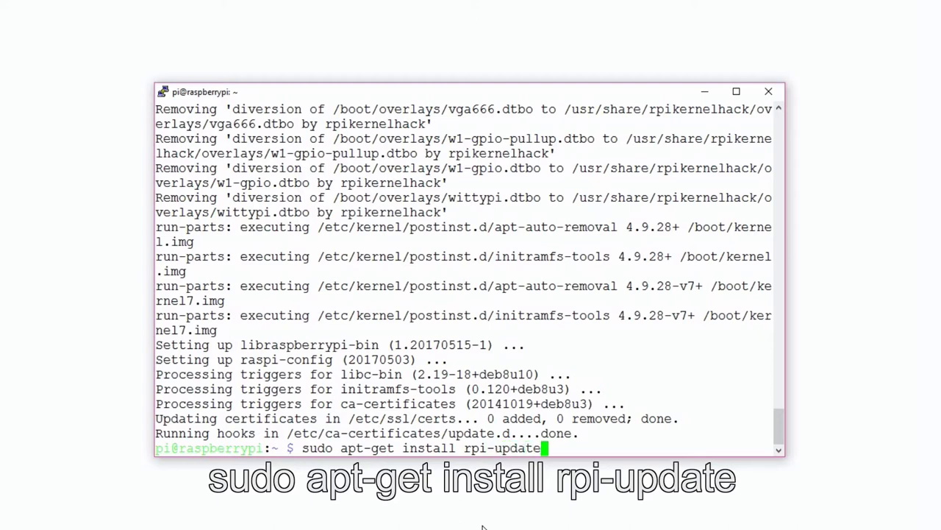
{"action": "key", "text": "Return"}
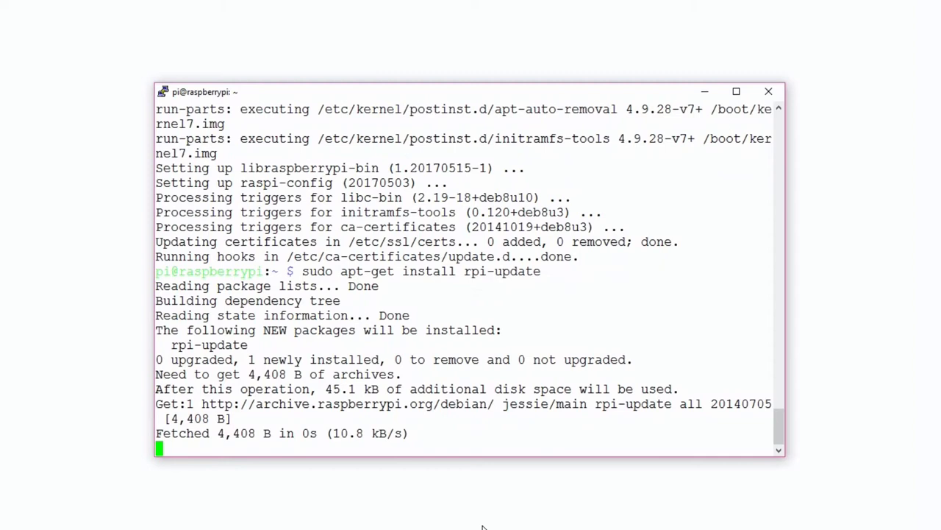
{"action": "scroll", "scroll_direction": "down", "scroll_amount": 3}
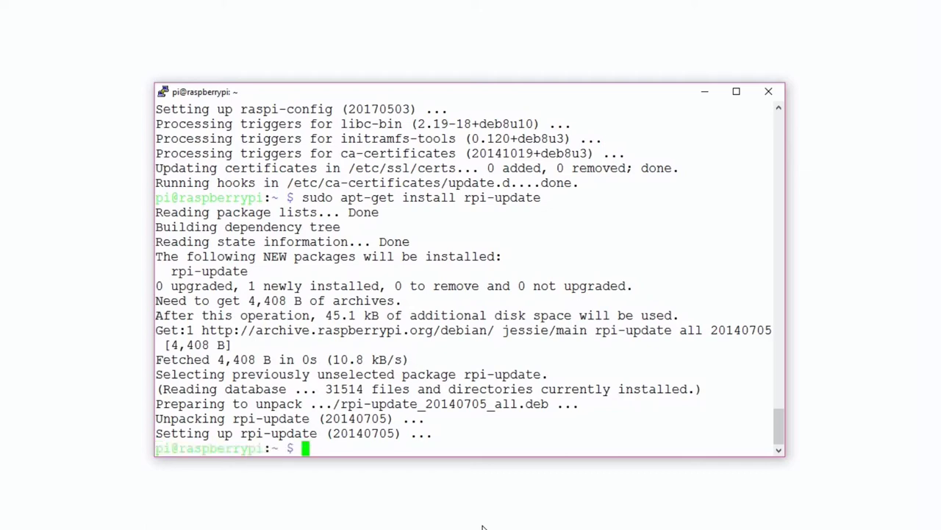
Run sudo rpi-update and follow the firmware update until it asks for a reboot.
{"action": "type", "text": "s"}
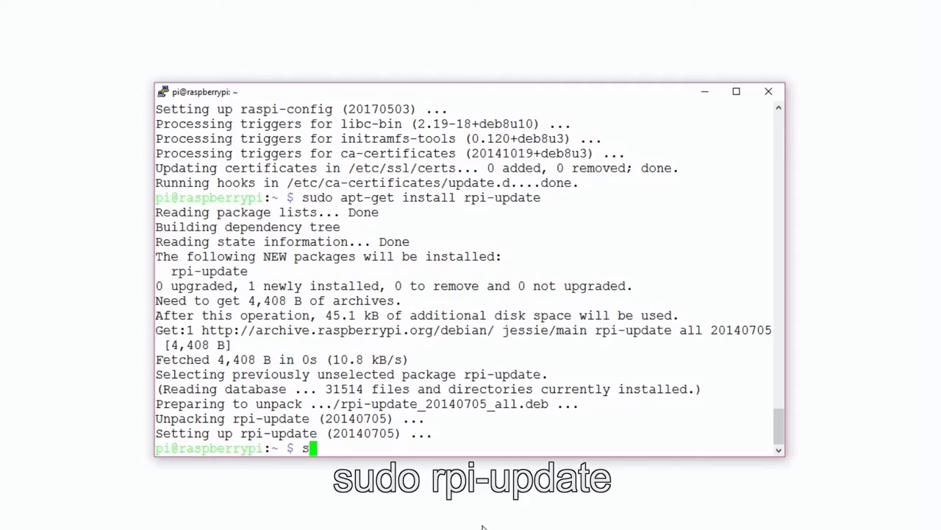
{"action": "type", "text": "udo rp"}
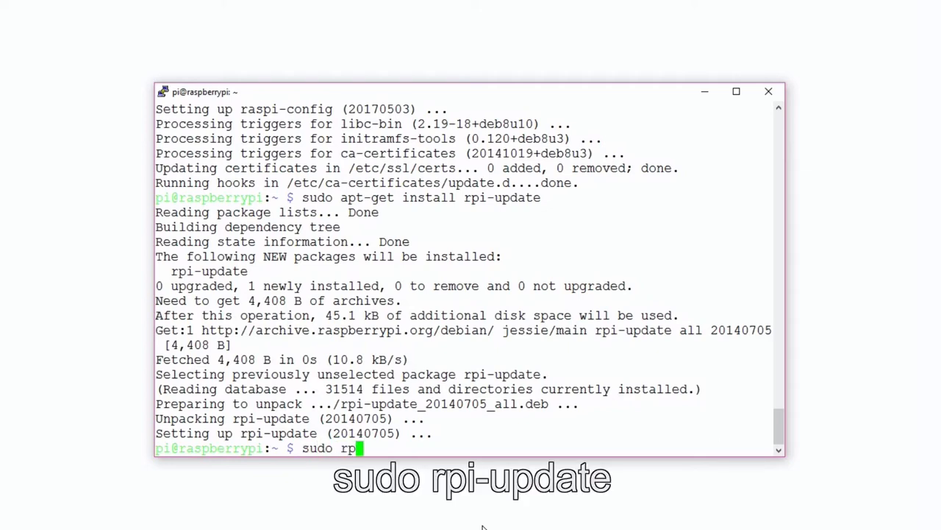
{"action": "type", "text": "-u"}
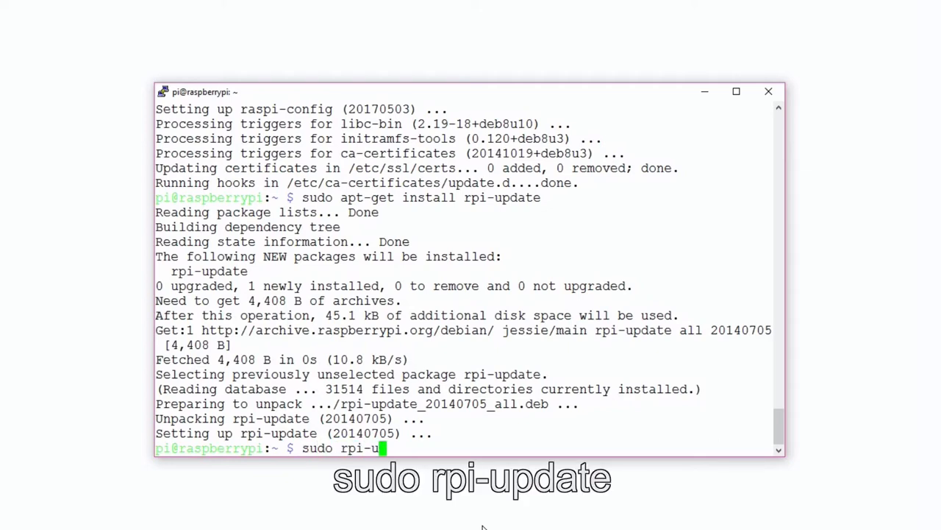
{"action": "key", "text": "Return"}
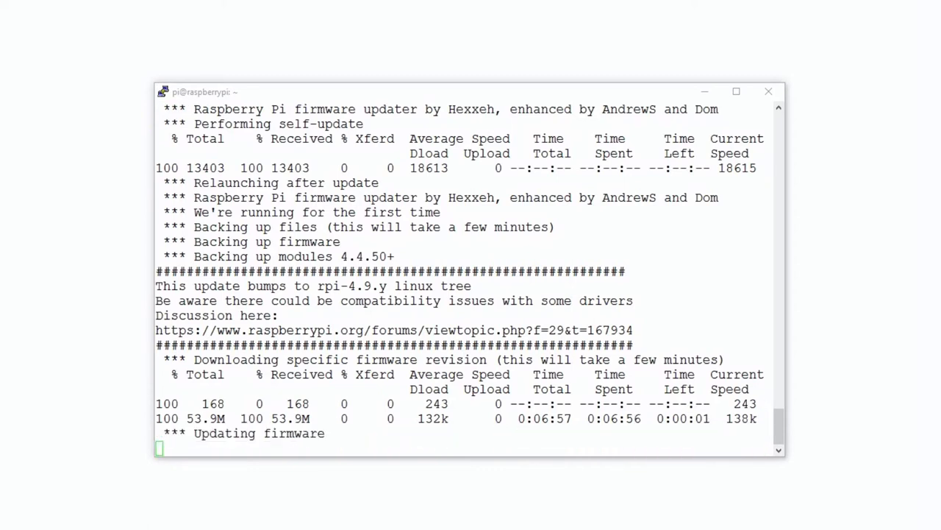
{"action": "scroll", "scroll_direction": "down", "scroll_amount": 3}
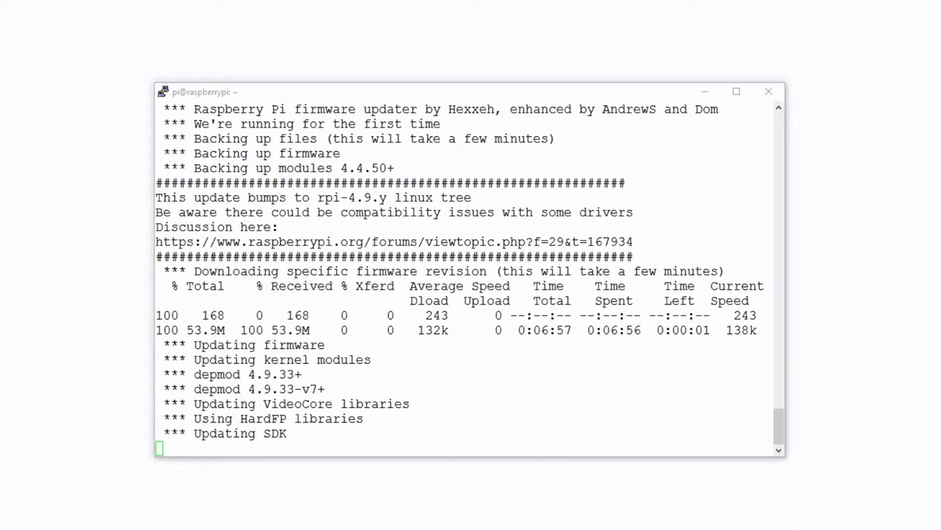
{"action": "scroll", "scroll_direction": "down", "scroll_amount": 3}
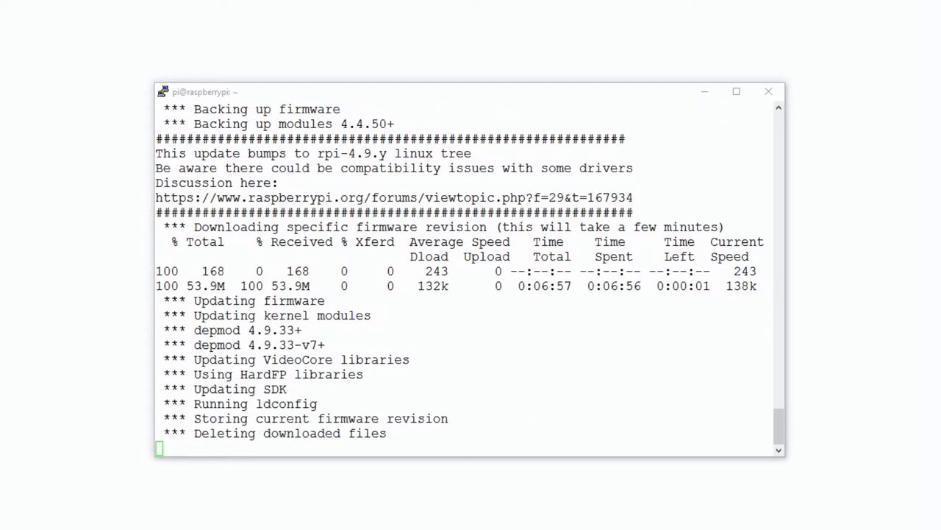
{"action": "scroll", "scroll_direction": "down", "scroll_amount": 3}
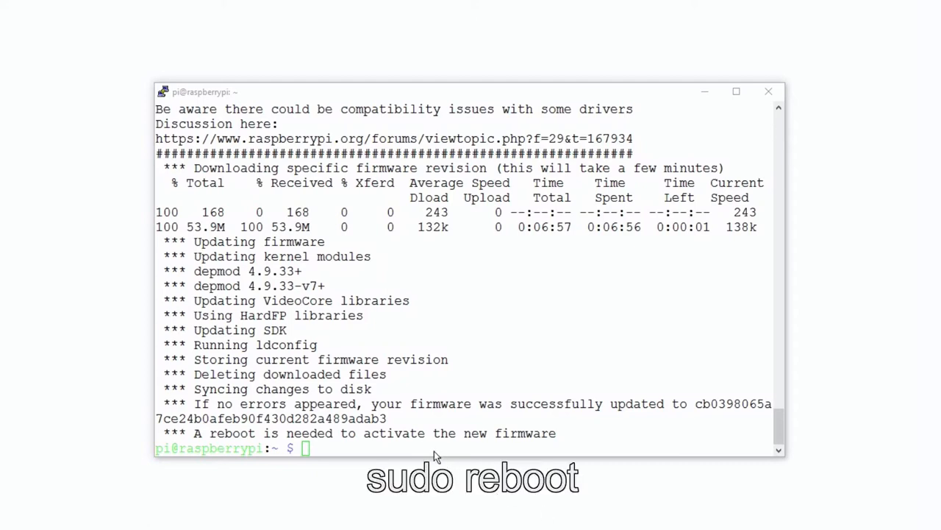
Enter sudo reboot to restart the Raspberry Pi.
{"action": "type", "text": "su"}
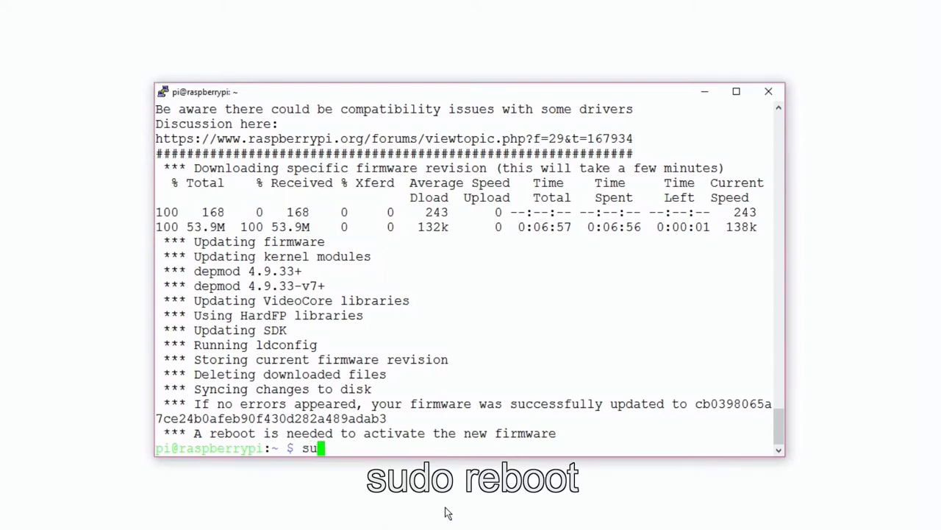
{"action": "type", "text": "do reboo"}
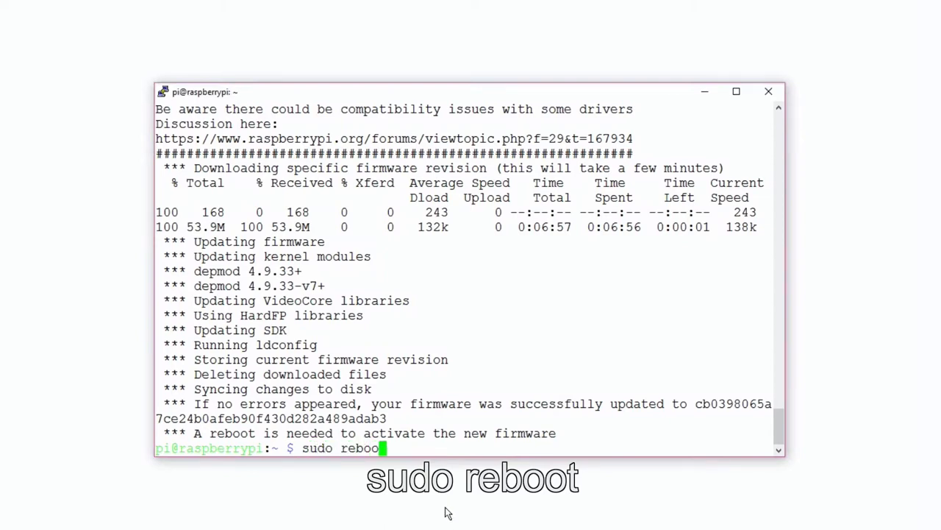
{"action": "type", "text": "t"}
{"action": "type", "text": "sudo"}
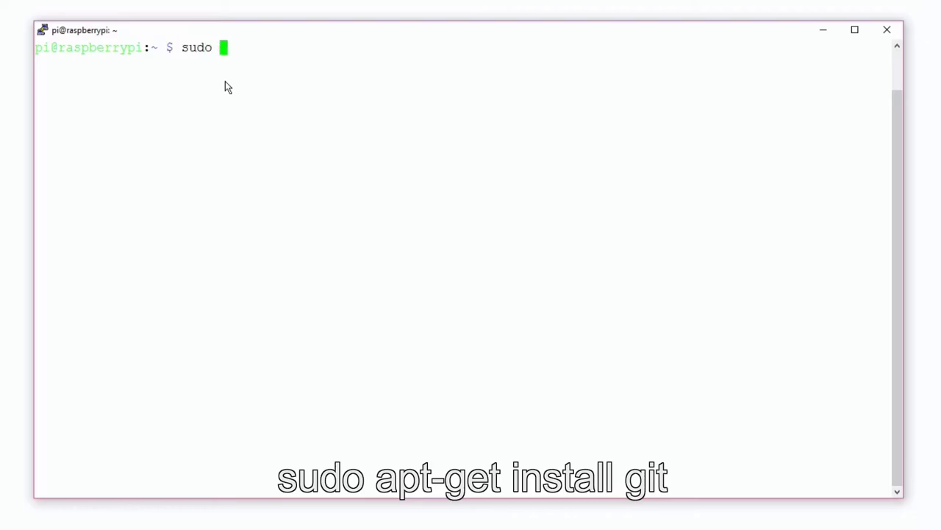
Run sudo apt-get install git, pulling in git-man, liberror-perl and rsync.
{"action": "type", "text": "apt-get i"}
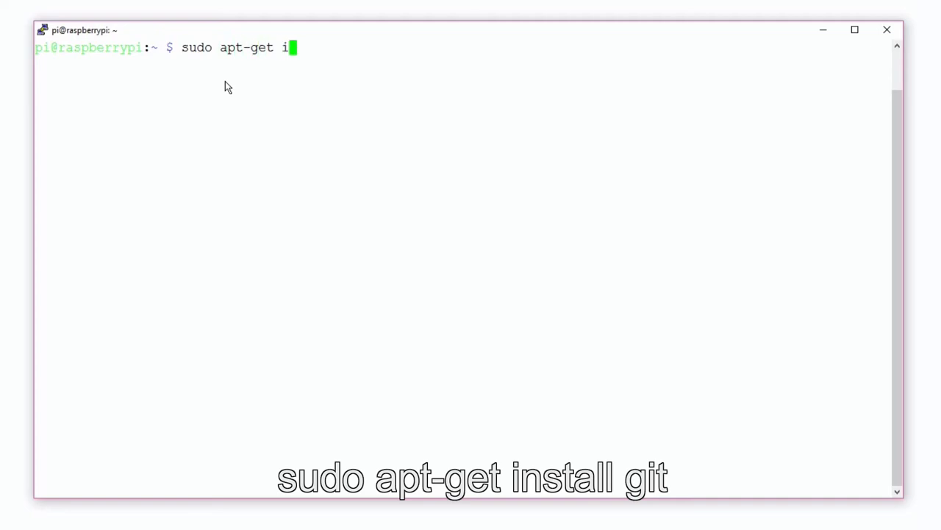
{"action": "type", "text": "nstall"}
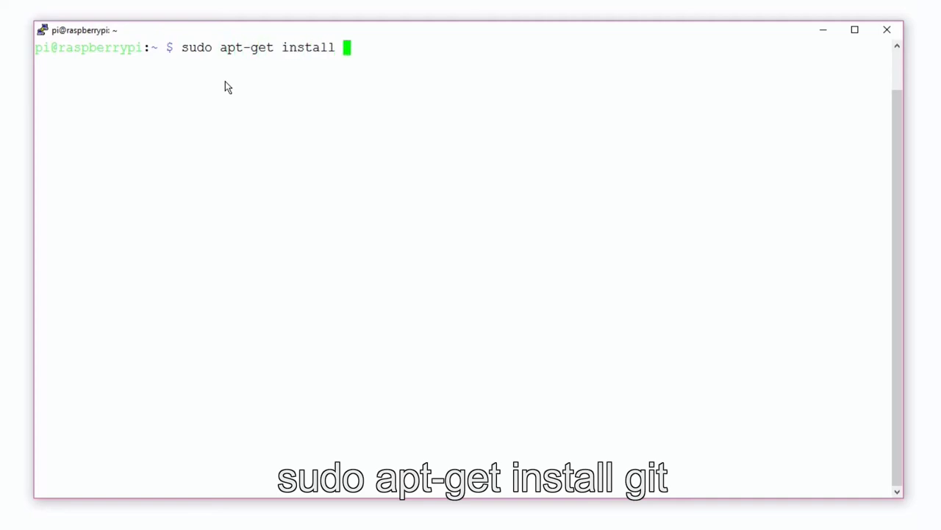
{"action": "key", "text": "Return"}
{"action": "type", "text": "y"}
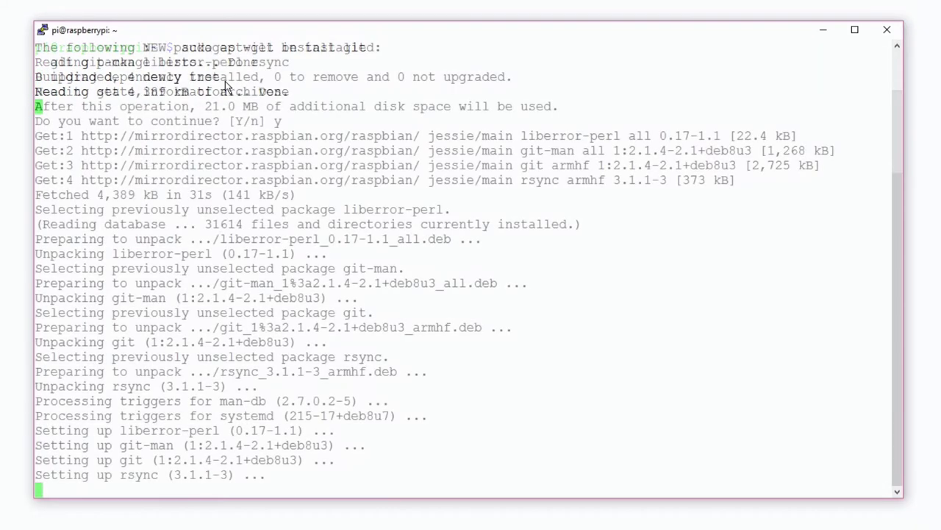
{"action": "scroll", "scroll_direction": "down", "scroll_amount": 3}
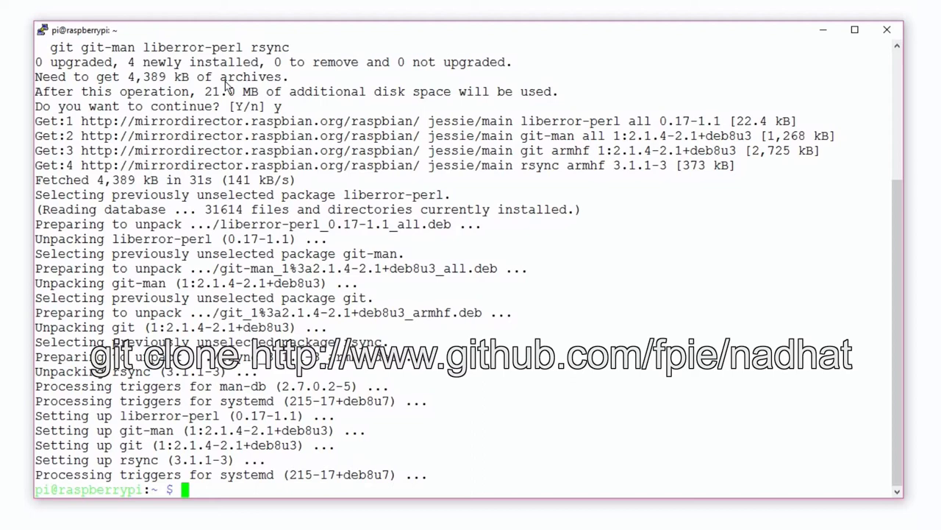
{"action": "type", "text": "sudo"}
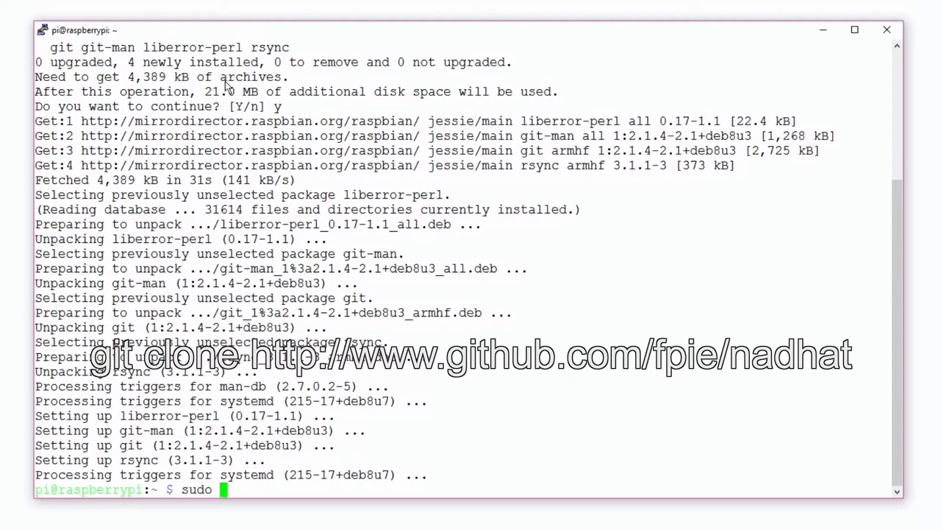
{"action": "type", "text": "git c"}
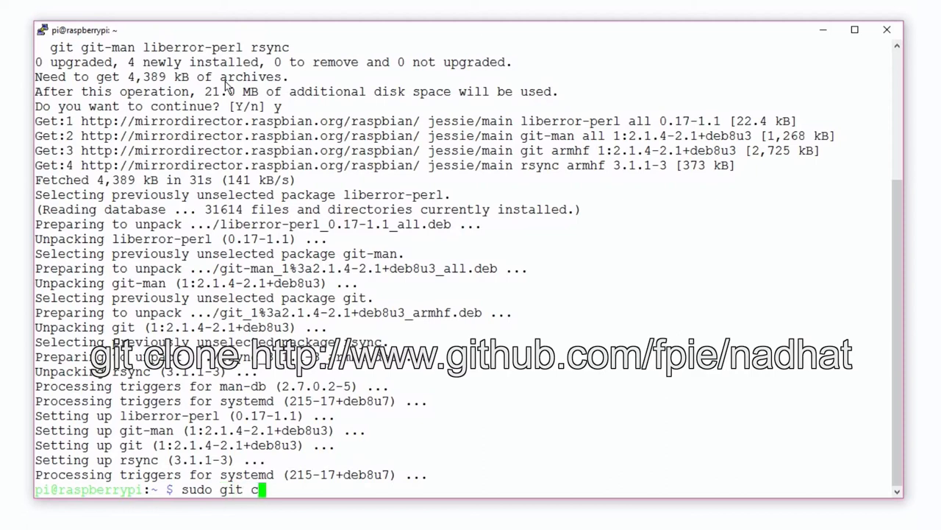
{"action": "type", "text": "lone"}
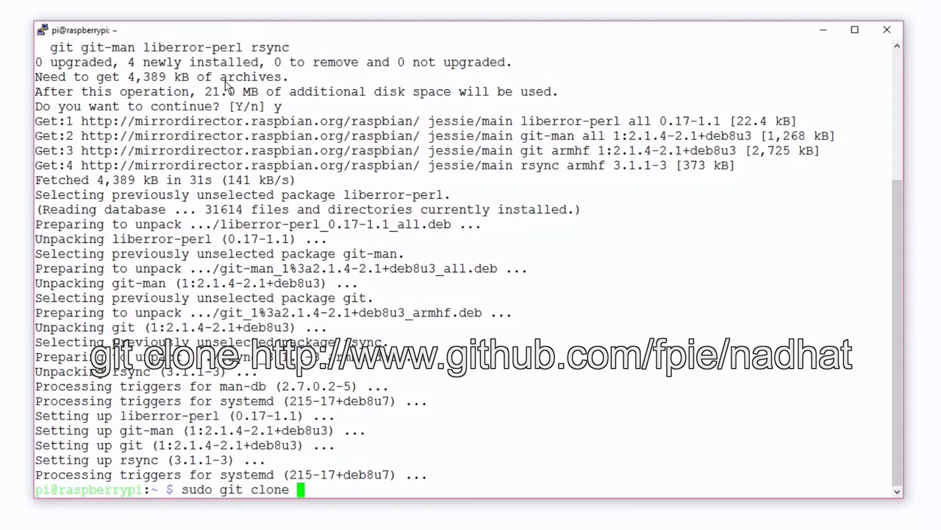
{"action": "type", "text": "h"}
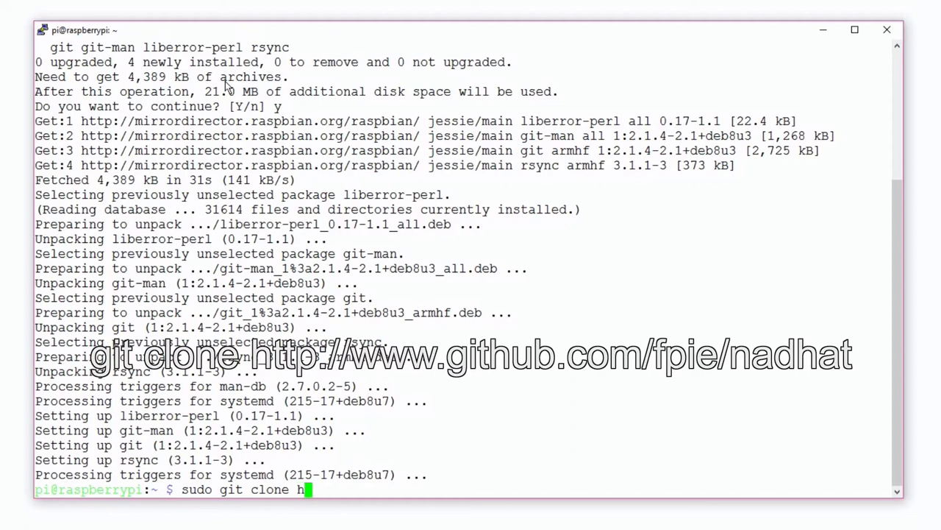
{"action": "type", "text": "ttp://"}
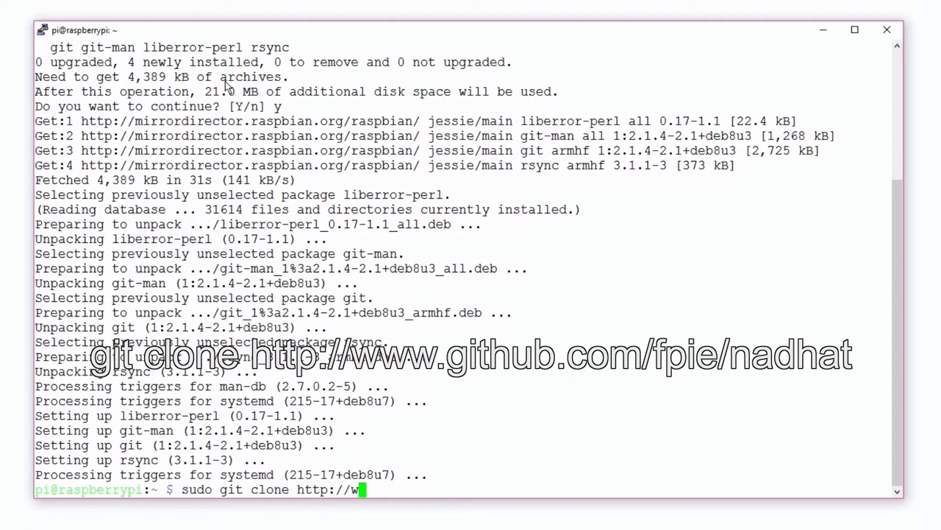
{"action": "type", "text": "ww.github.com"}
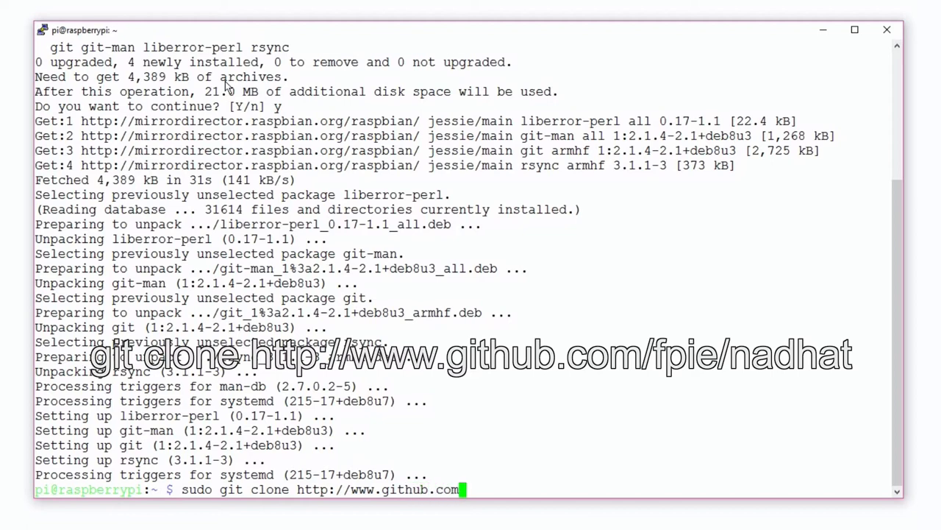
{"action": "type", "text": "/"}
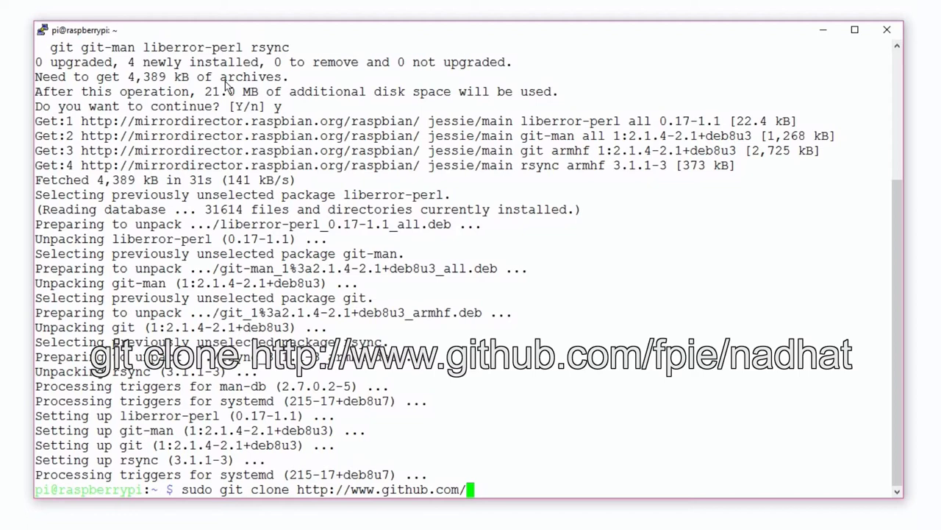
{"action": "type", "text": "fpie"}
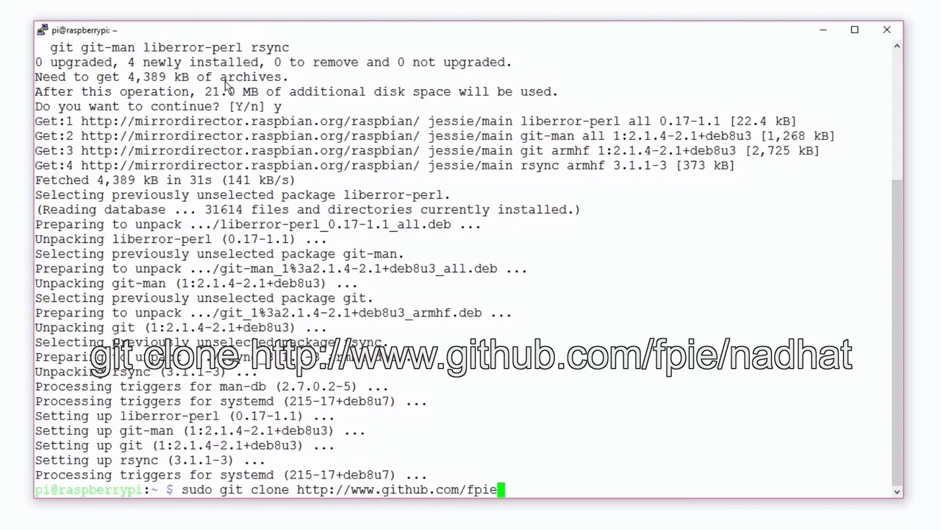
{"action": "type", "text": "/nadh"}
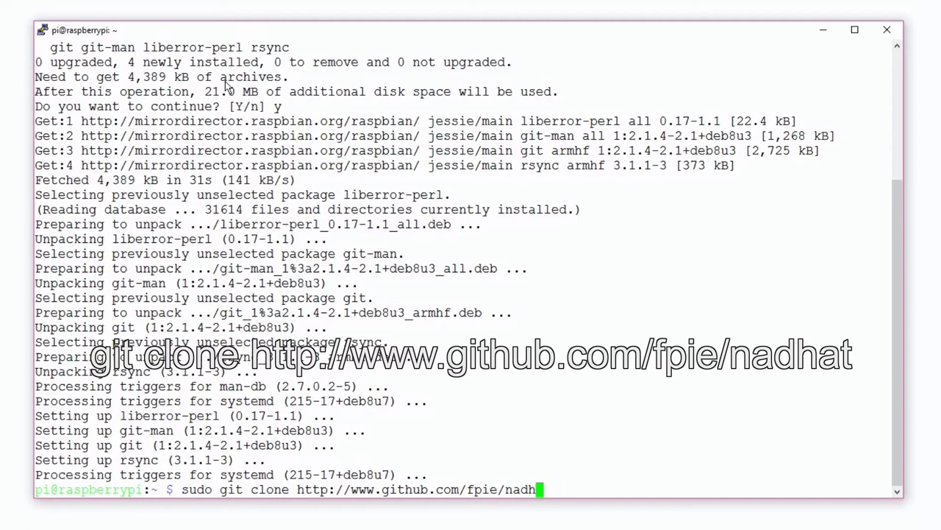
{"action": "key", "text": "Return"}
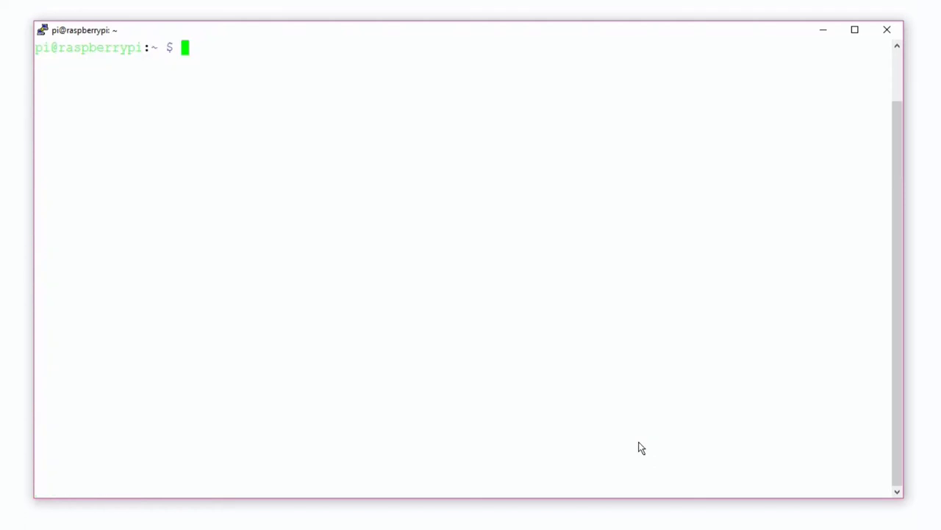
Run git clone git://git.drogon.net/wiringPi to fetch the wiringPi repository.
{"action": "type", "text": "git clone g"}
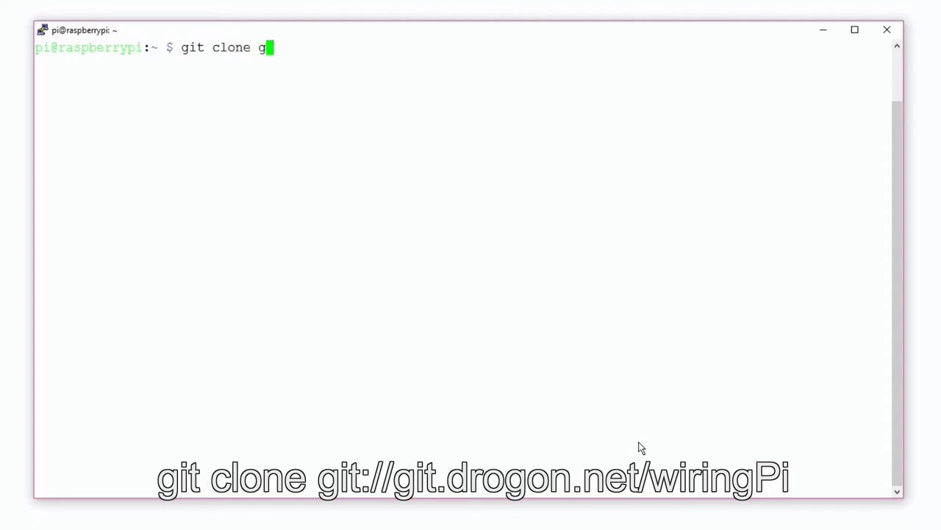
{"action": "type", "text": "it://git.drogo"}
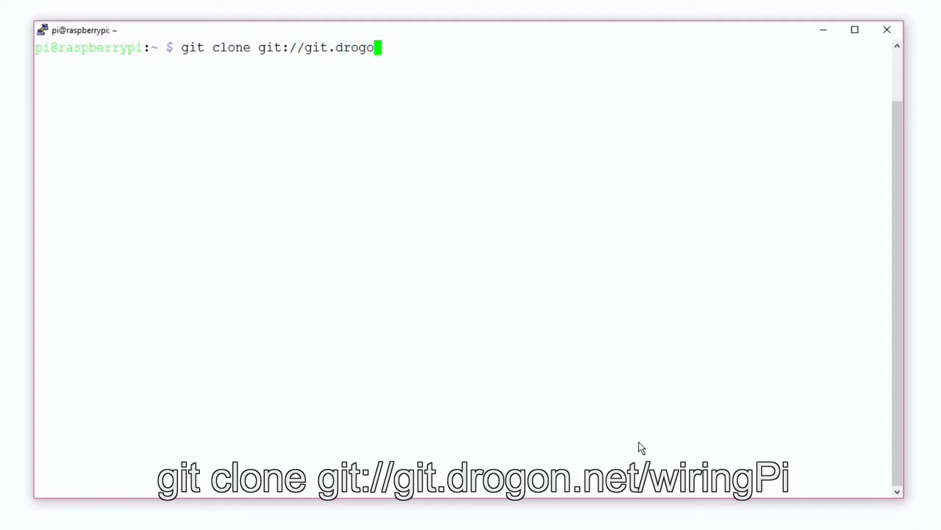
{"action": "type", "text": "n.n"}
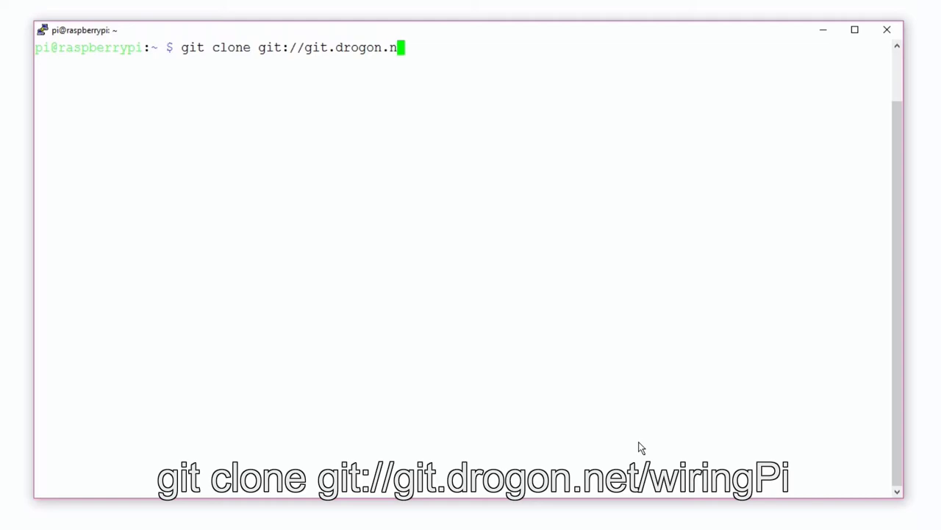
{"action": "type", "text": "et"}
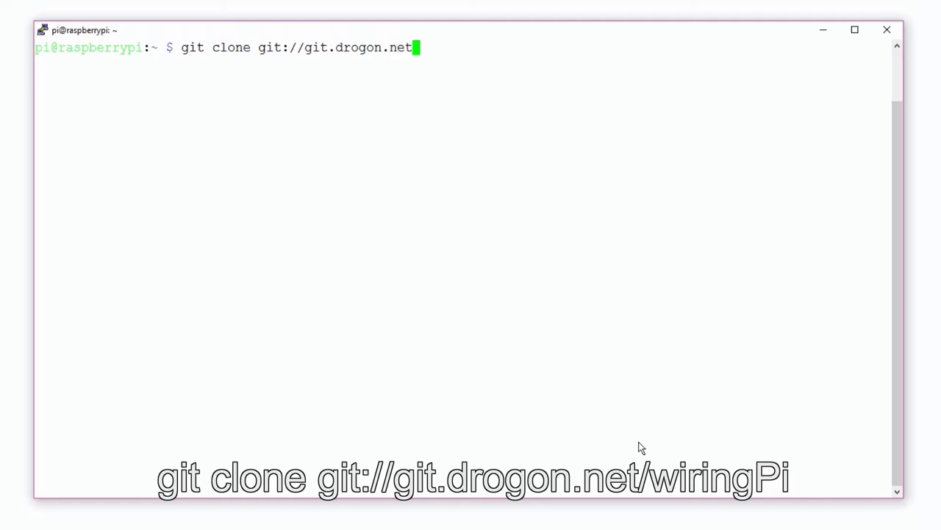
{"action": "type", "text": "/wiri"}
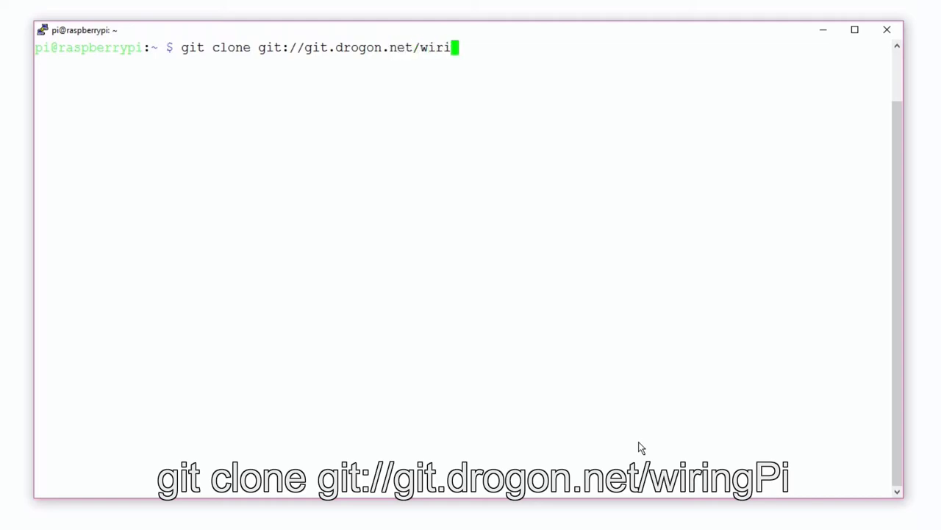
{"action": "type", "text": "ngPi"}
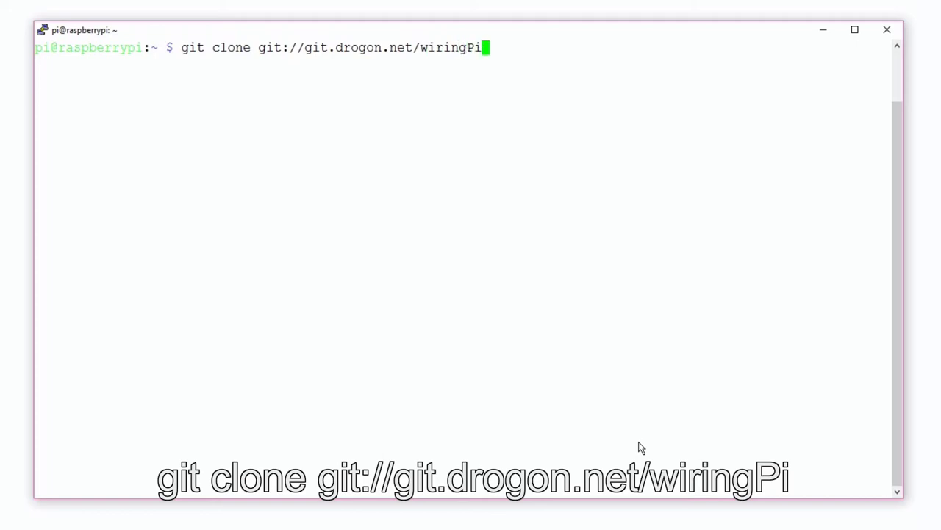
{"action": "key", "text": "Return"}
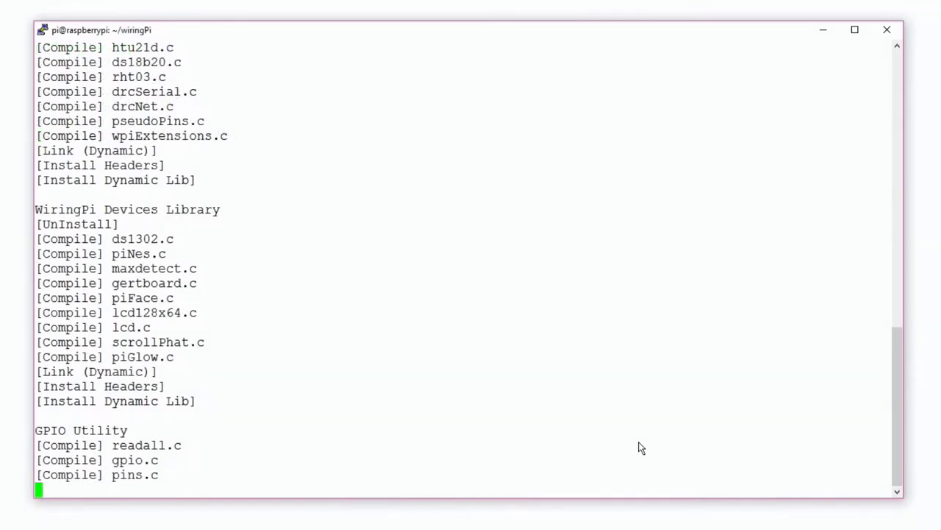
Run gpio -v to show version 2.44 on the Pi Zero W, then gpio readall.
{"action": "scroll", "scroll_direction": "down", "scroll_amount": 3}
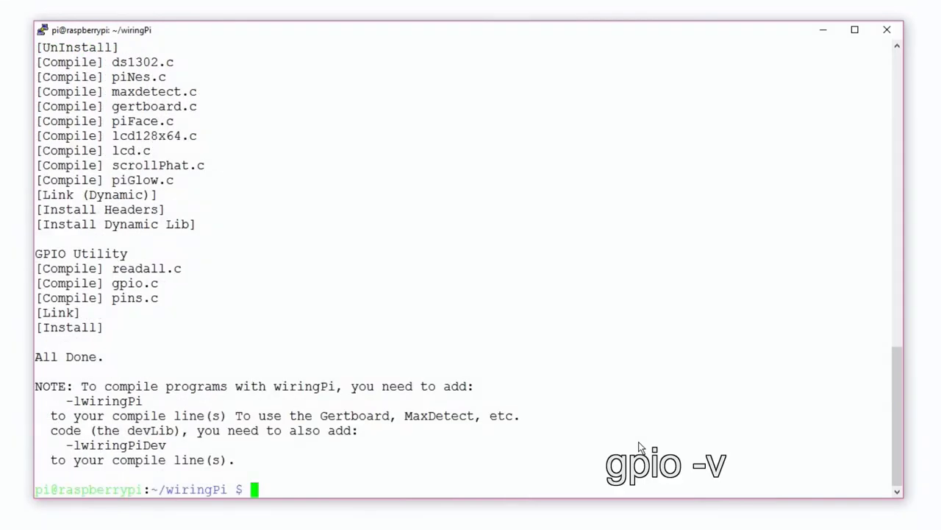
{"action": "type", "text": "gpio -"}
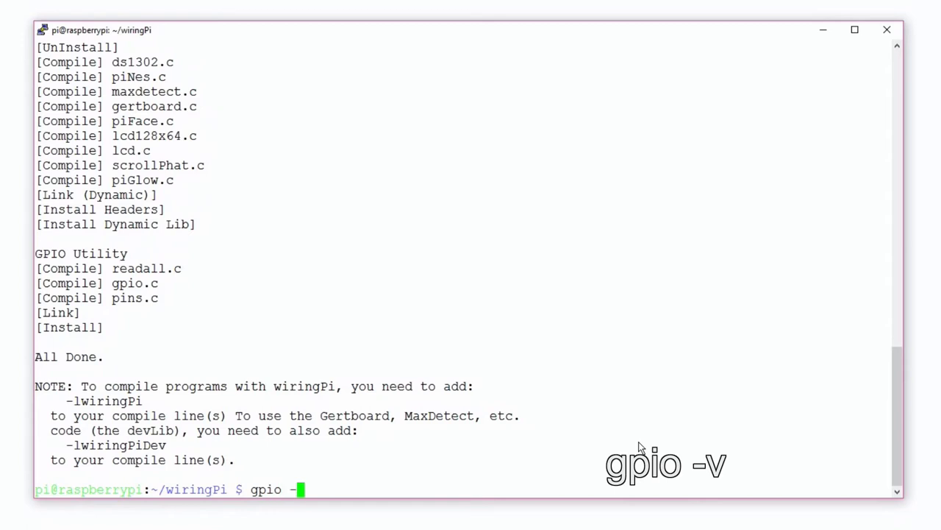
{"action": "key", "text": "Return"}
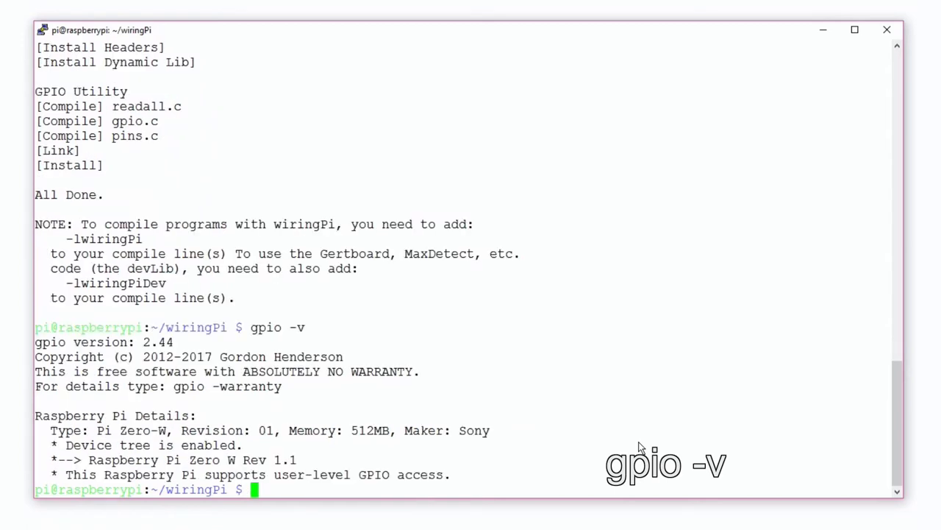
{"action": "type", "text": "gpio r"}
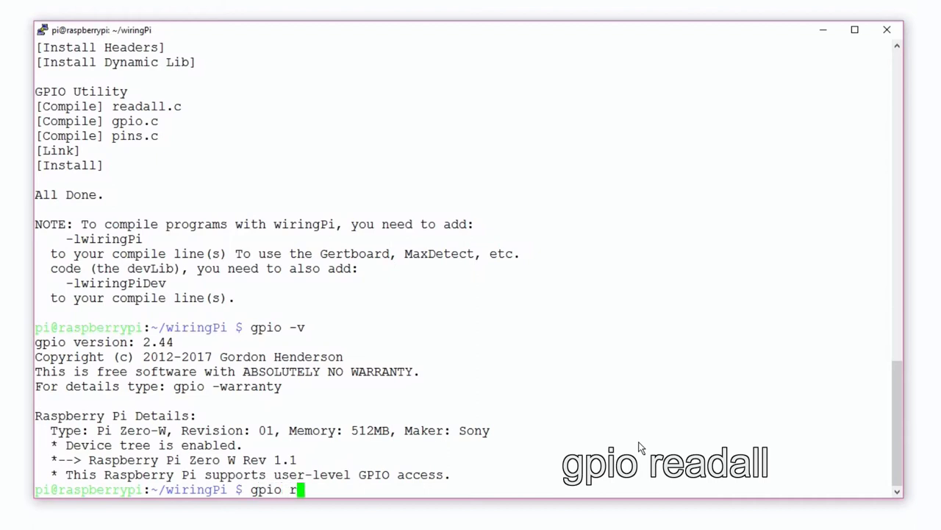
{"action": "key", "text": "Return"}
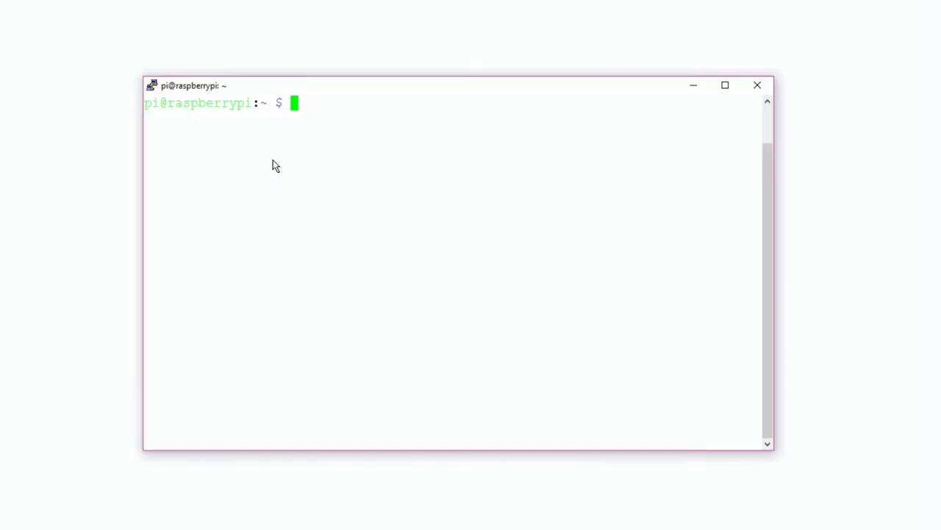
Launch sudo raspi-config.
{"action": "type", "text": "sudo rasp"}
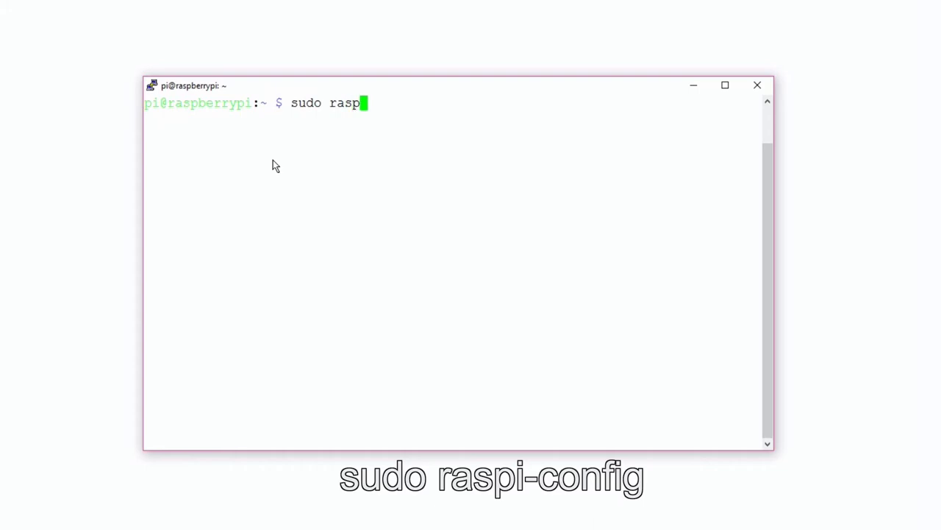
{"action": "type", "text": "i-"}
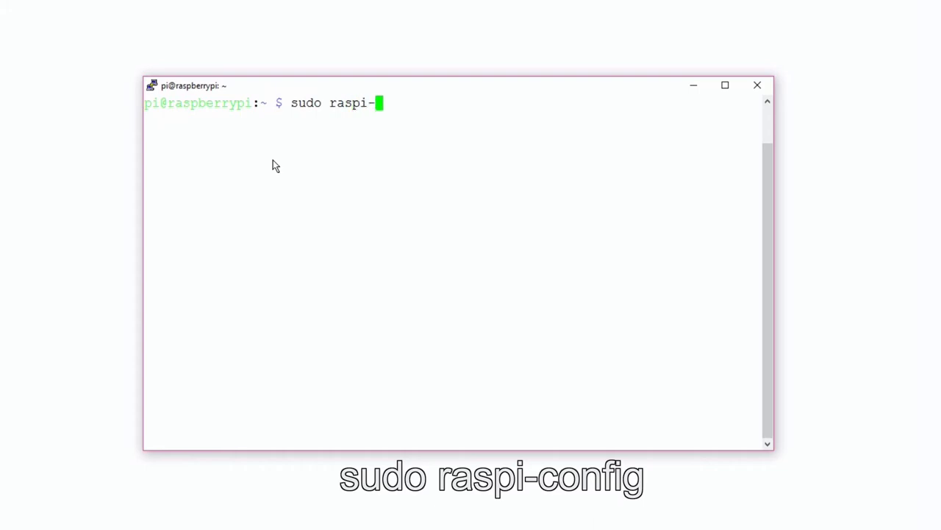
{"action": "type", "text": "config"}
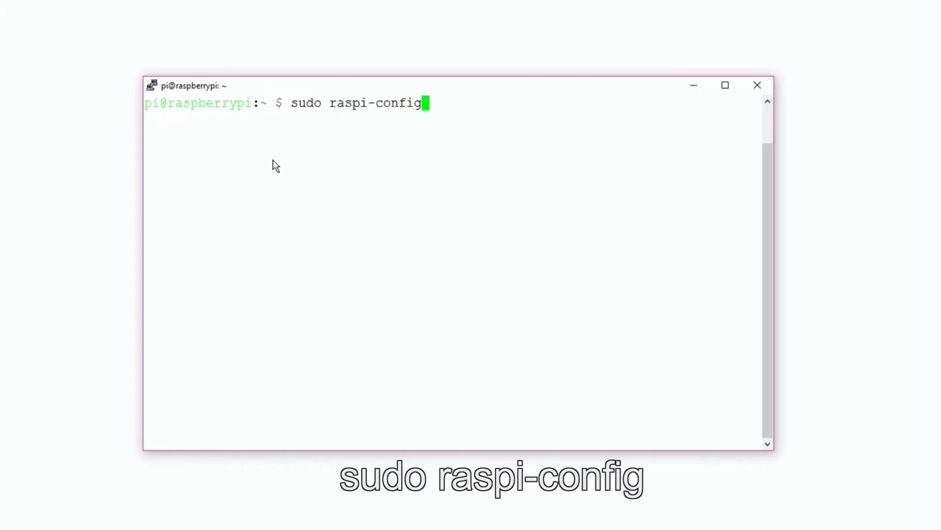
{"action": "key", "text": "Return"}
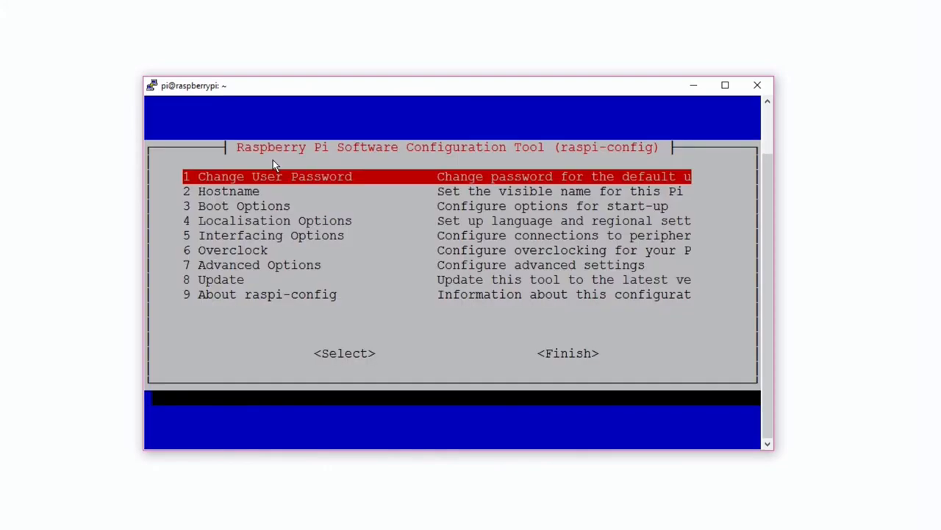
Enter 4 Localisation Options in the configuration tool.
{"action": "key", "text": "Down"}
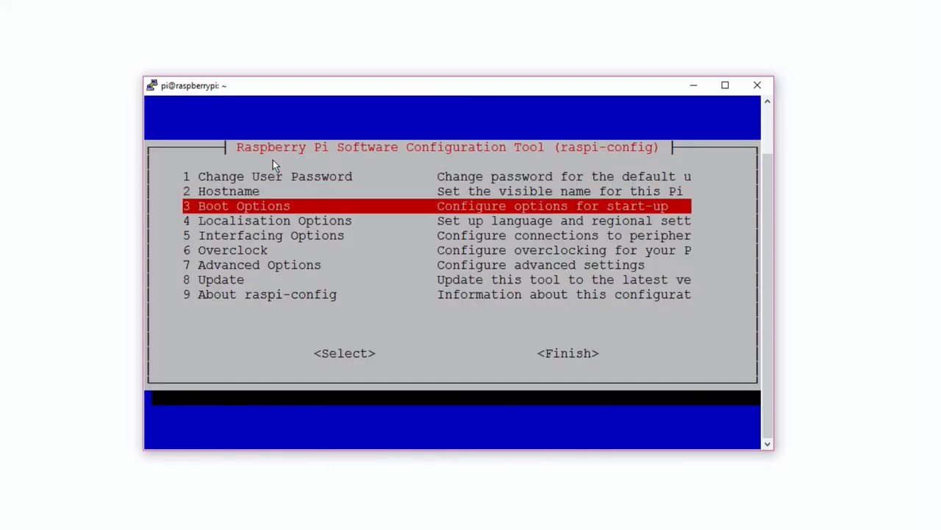
{"action": "key", "text": "Down"}
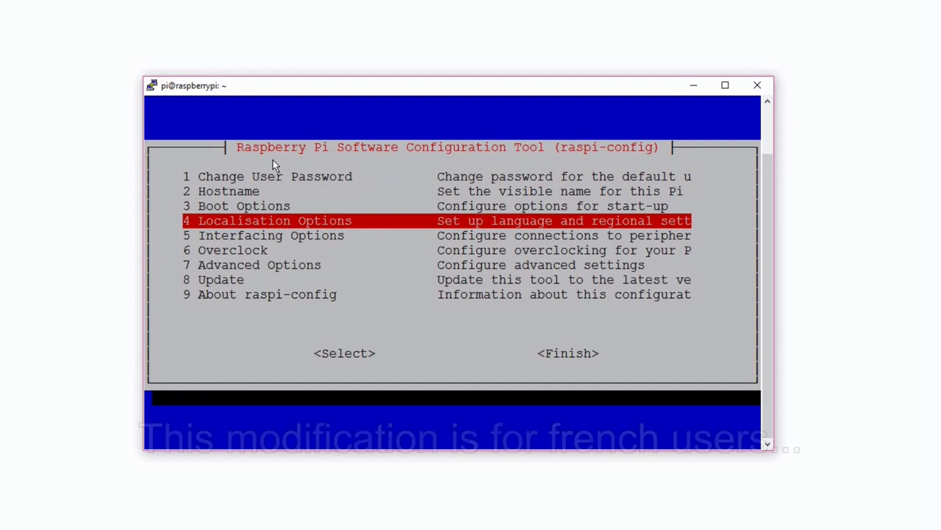
{"action": "key", "text": "Return"}
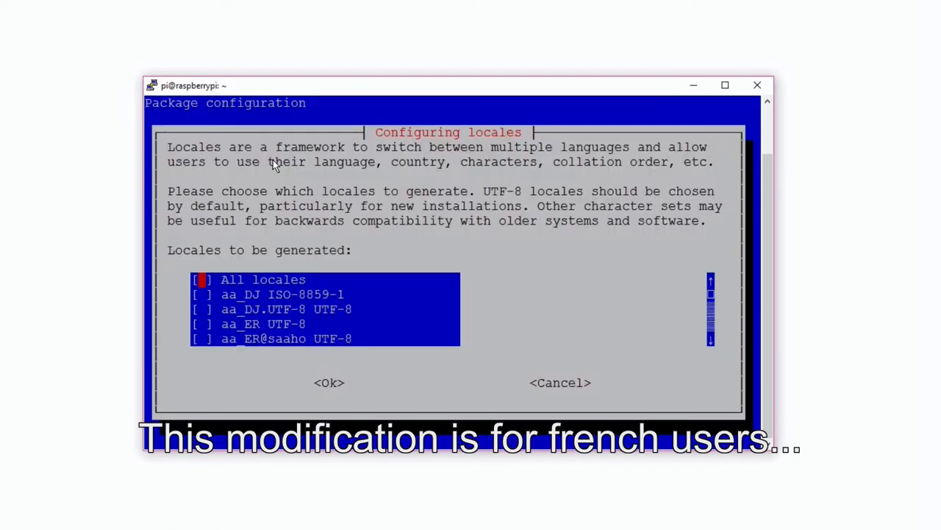
Generate fr_FR.UTF-8 UTF-8 and confirm it as the default system locale.
{"action": "scroll", "scroll_direction": "down", "scroll_amount": 3}
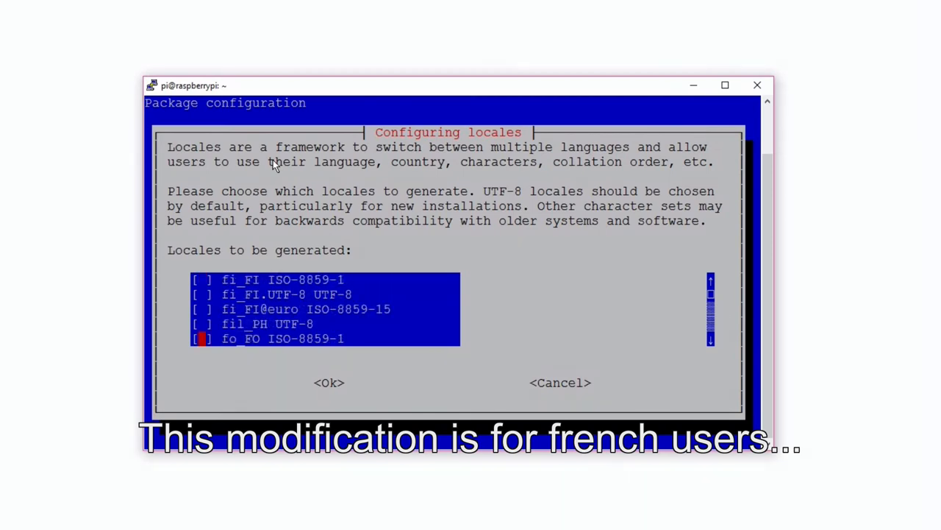
{"action": "scroll", "scroll_direction": "down", "scroll_amount": 3}
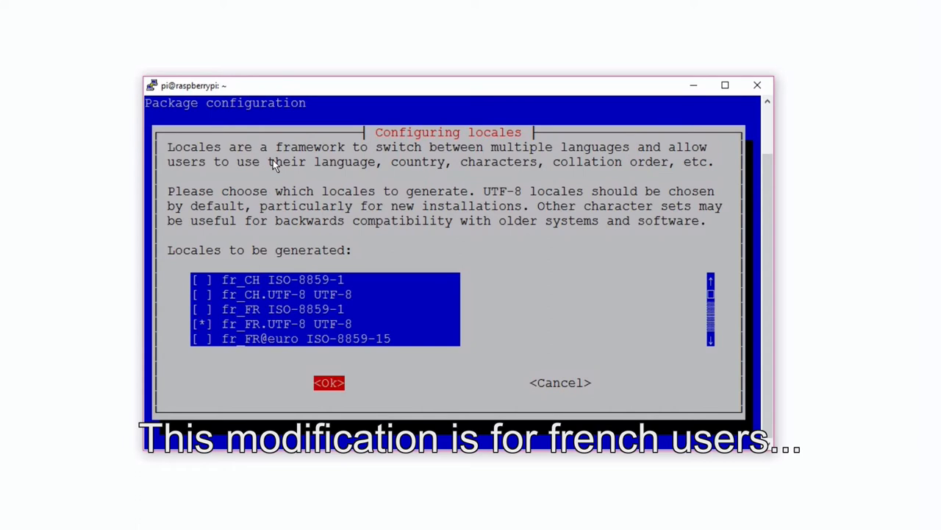
{"action": "left_click", "coordinate": [329, 383]}
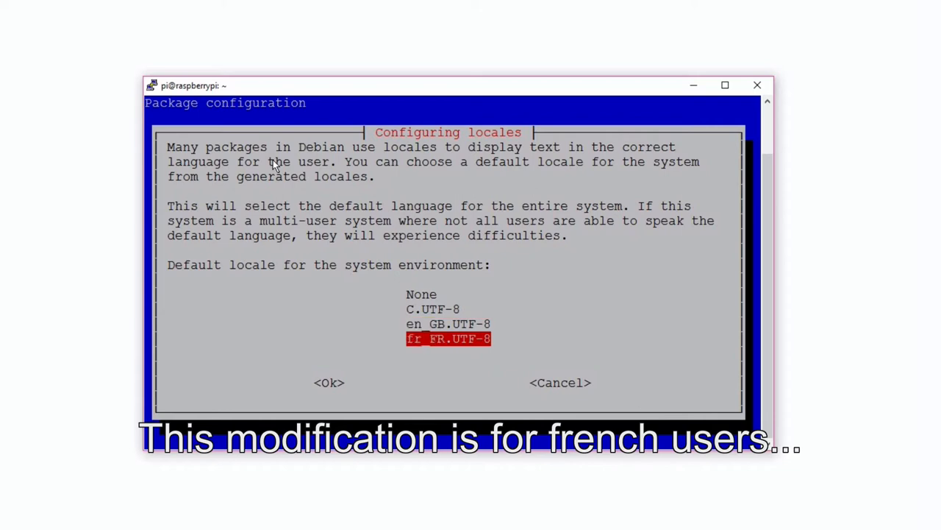
{"action": "left_click", "coordinate": [329, 382]}
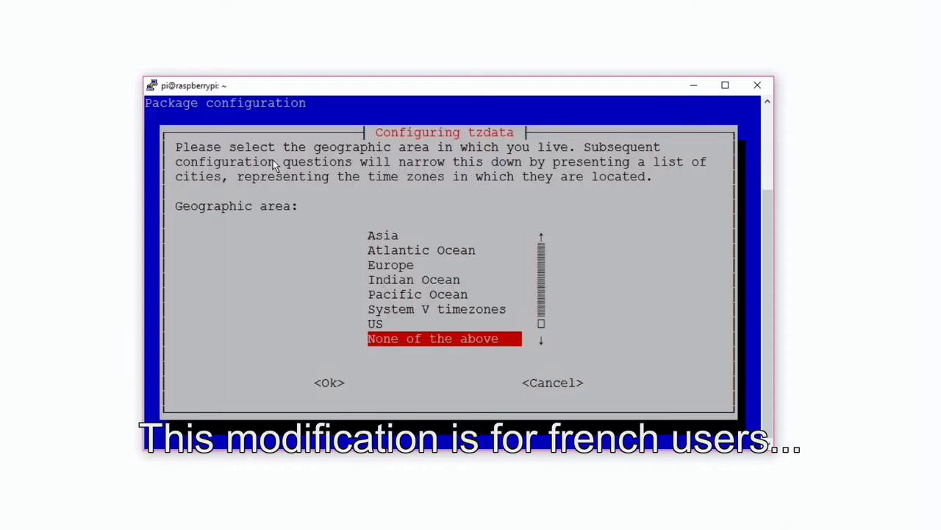
Set the time zone to the chosen area's Paris entry.
{"action": "left_click", "coordinate": [329, 382]}
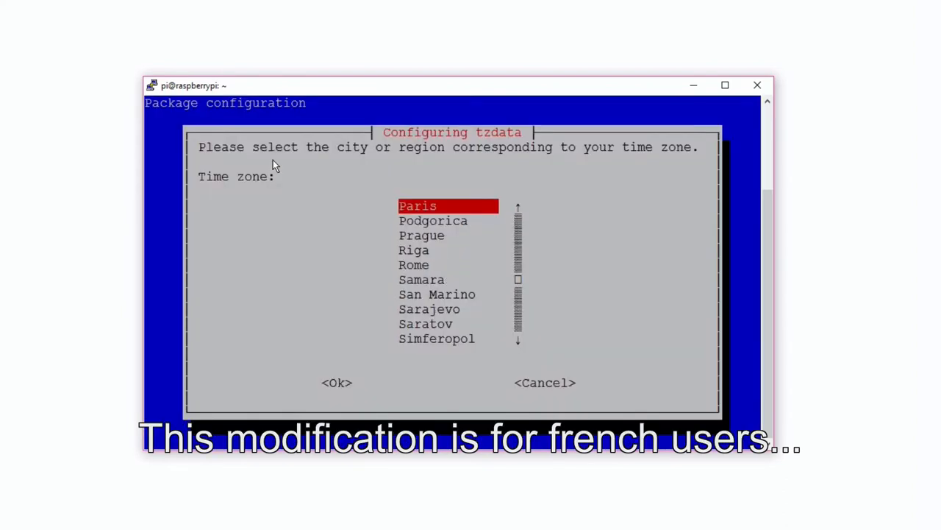
{"action": "left_click", "coordinate": [336, 382]}
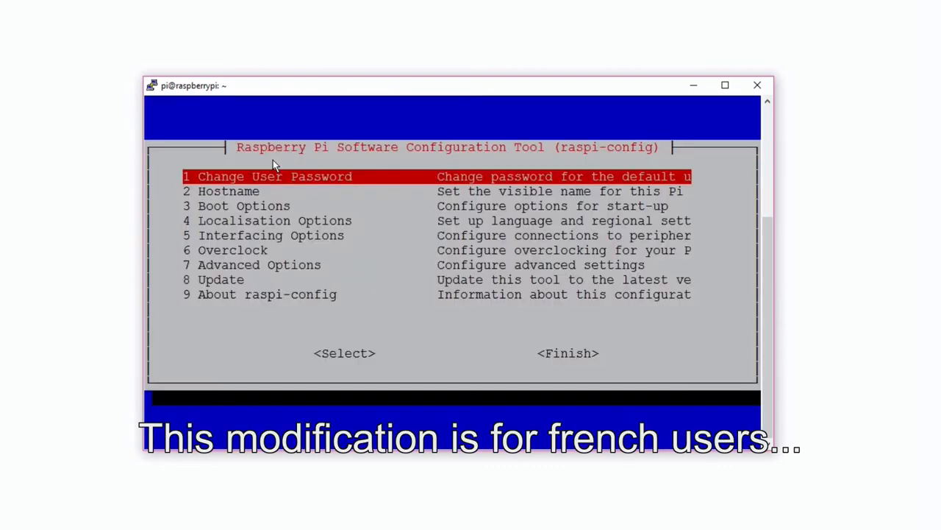
Set the Wi-Fi country to FR France under Localisation Options.
{"action": "key", "text": "Down"}
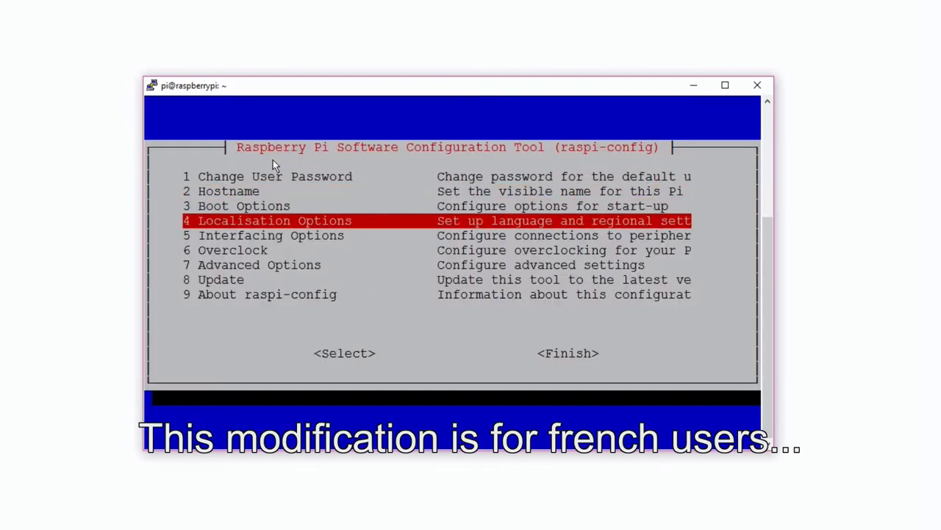
{"action": "key", "text": "Return"}
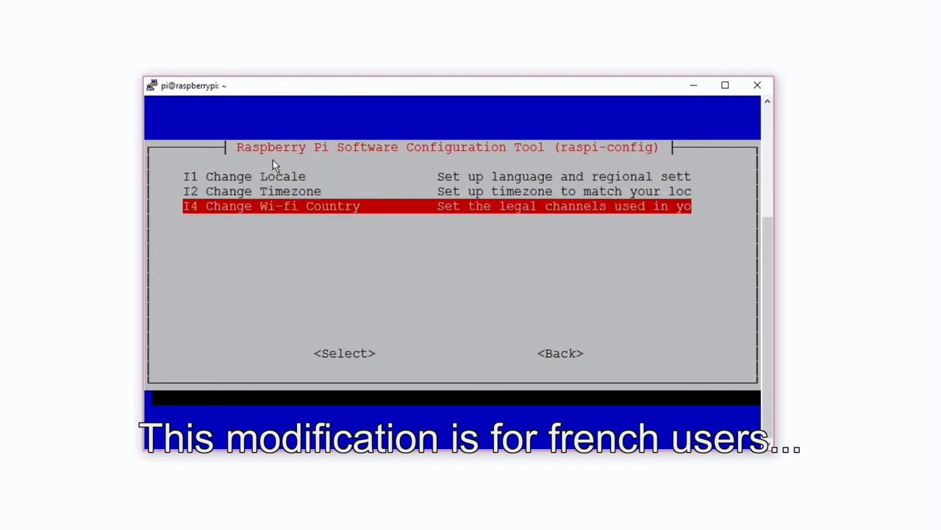
{"action": "left_click", "coordinate": [344, 353]}
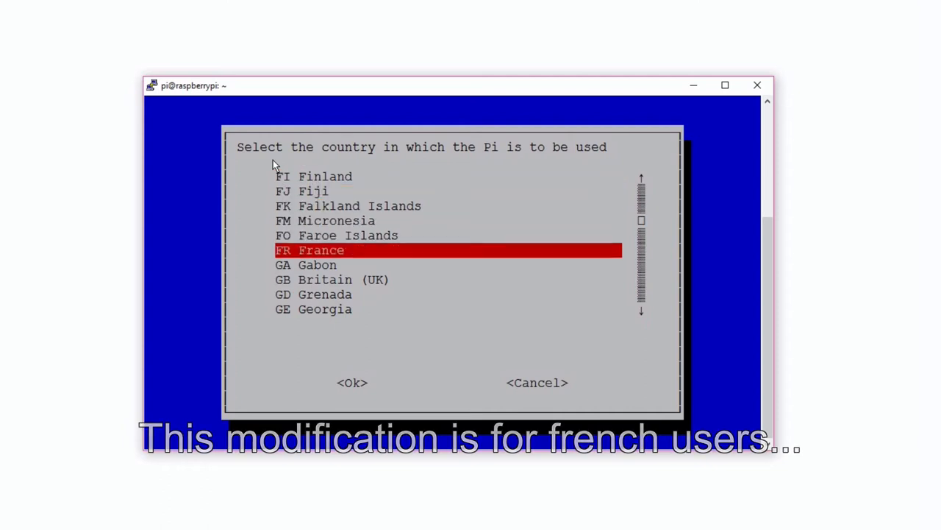
{"action": "left_click", "coordinate": [353, 383]}
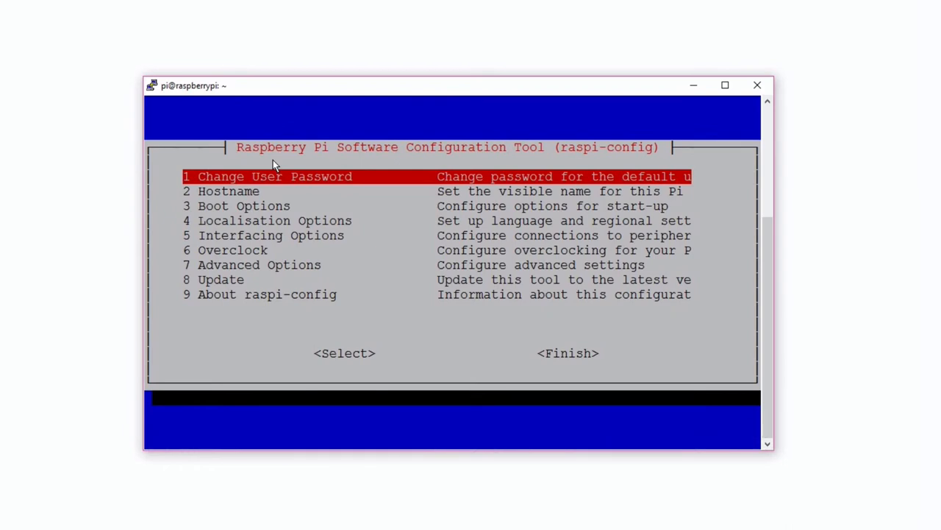
In Interfacing Options, disable the serial login shell and enable the serial port hardware.
{"action": "key", "text": "Down"}
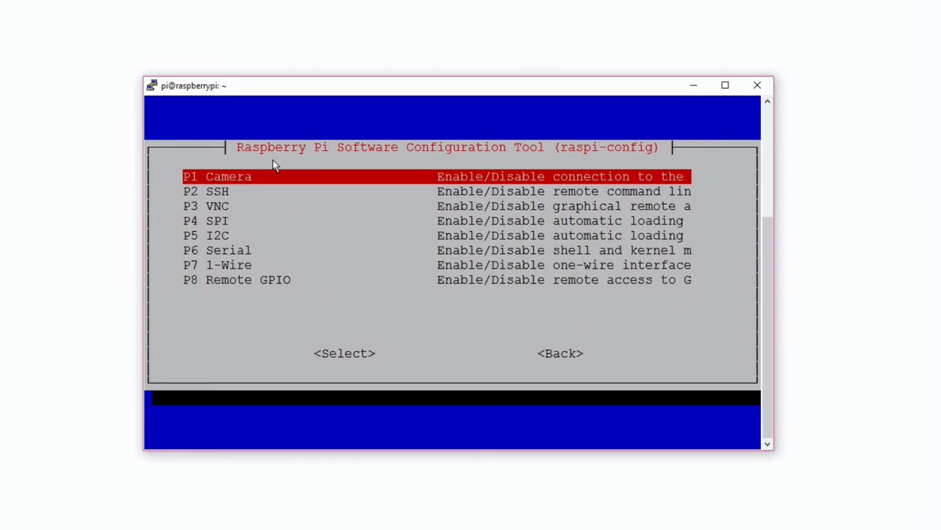
{"action": "key", "text": "Down"}
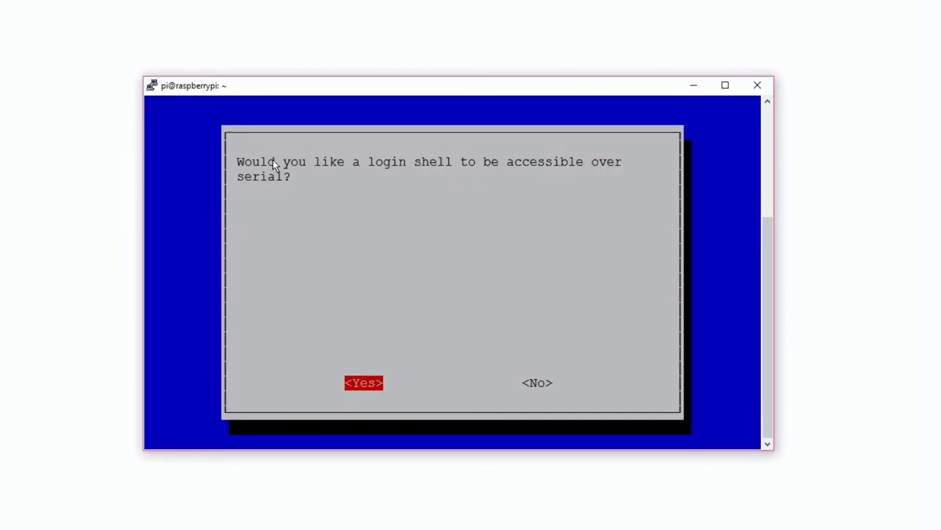
{"action": "key", "text": "Tab"}
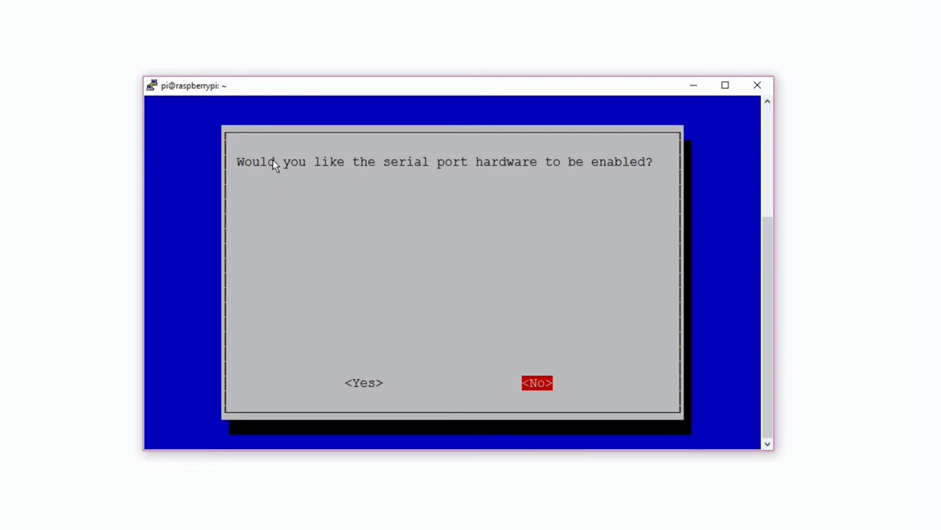
{"action": "left_click", "coordinate": [536, 382]}
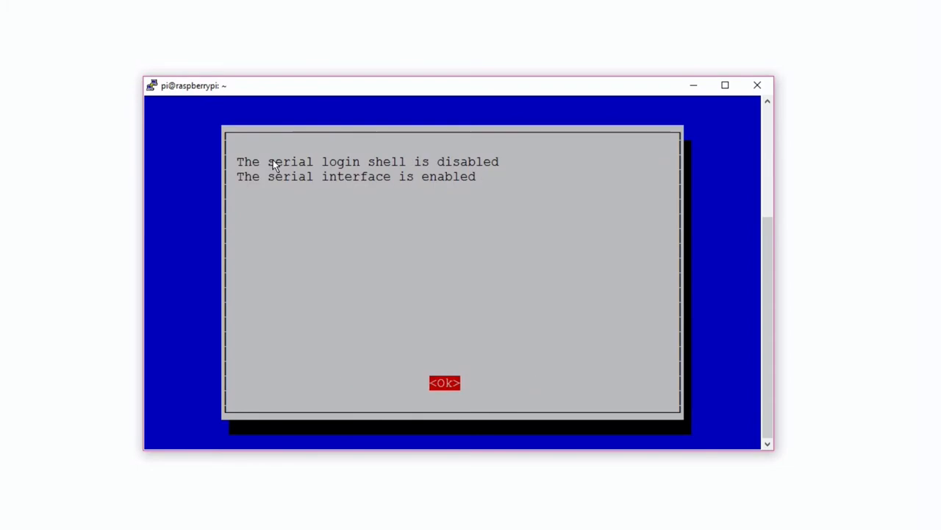
{"action": "left_click", "coordinate": [444, 382]}
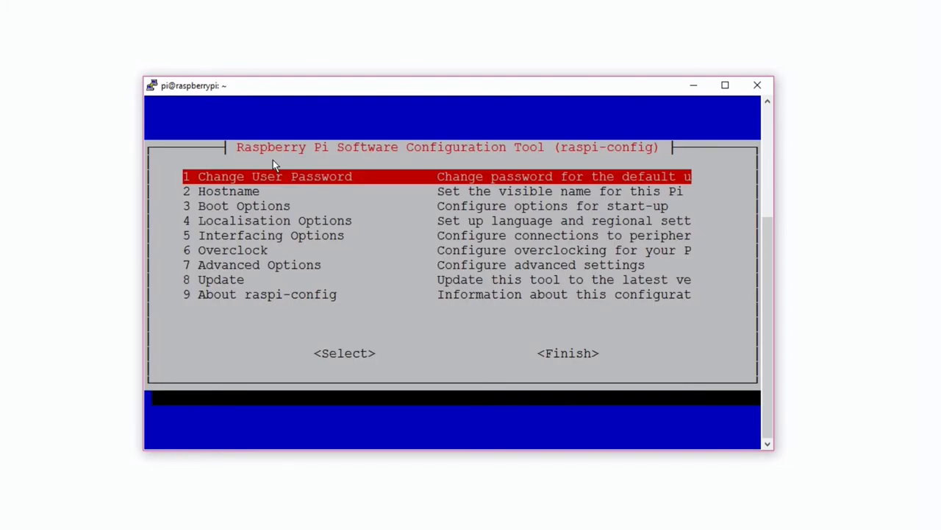
Finish raspi-config and return to the shell prompt.
{"action": "key", "text": "Tab"}
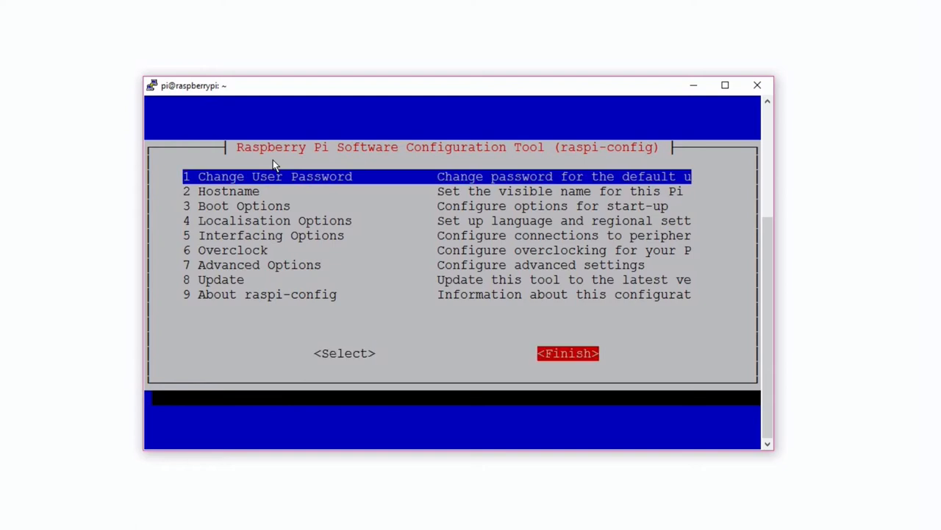
{"action": "left_click", "coordinate": [568, 353]}
{"action": "type", "text": "sudo"}
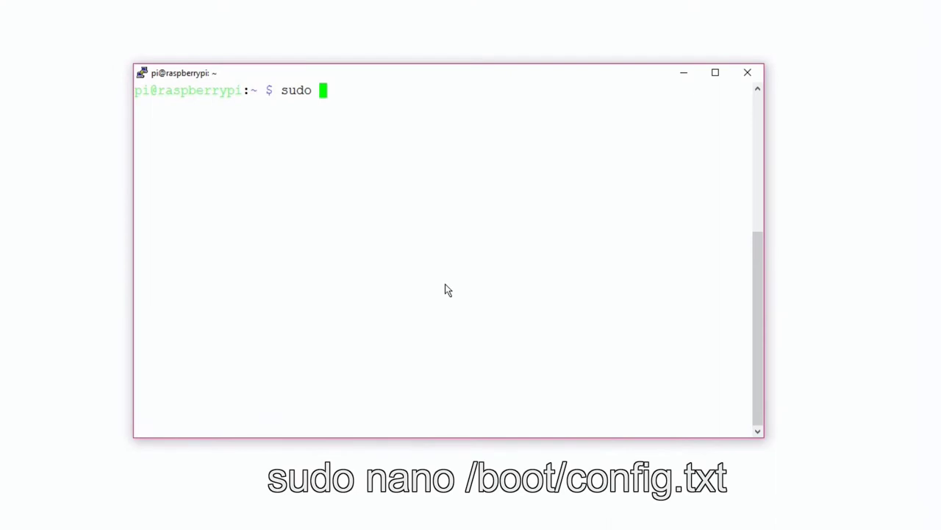
Edit /boot/config.txt with sudo nano and go to the end of the file.
{"action": "type", "text": "nano /"}
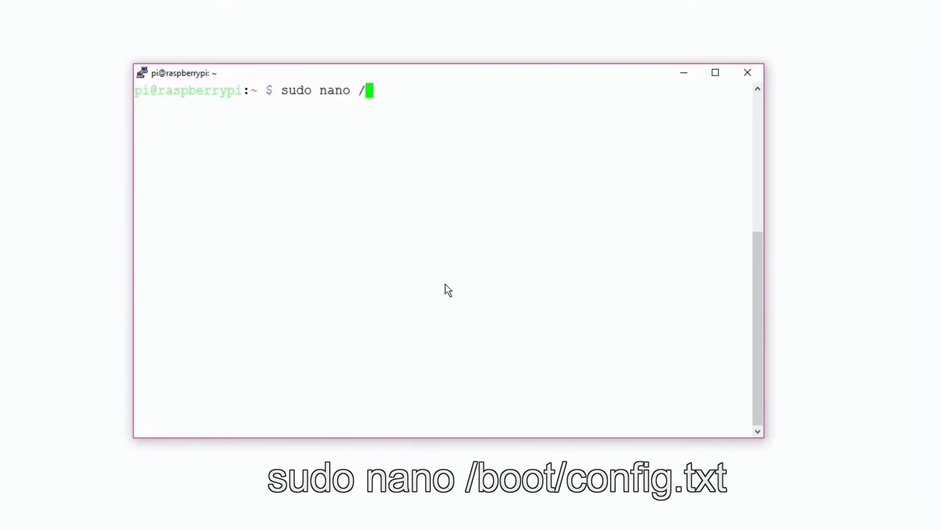
{"action": "type", "text": "boot/"}
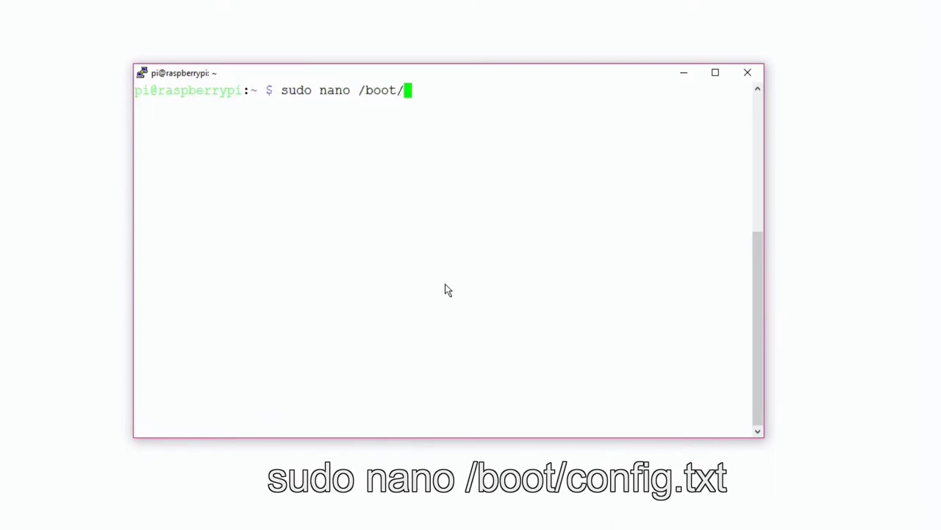
{"action": "type", "text": "confi"}
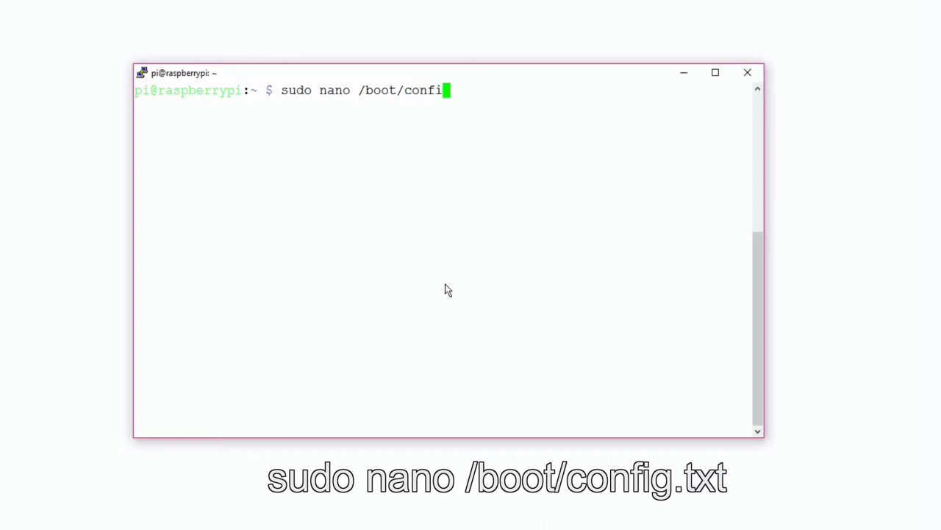
{"action": "type", "text": ".txt"}
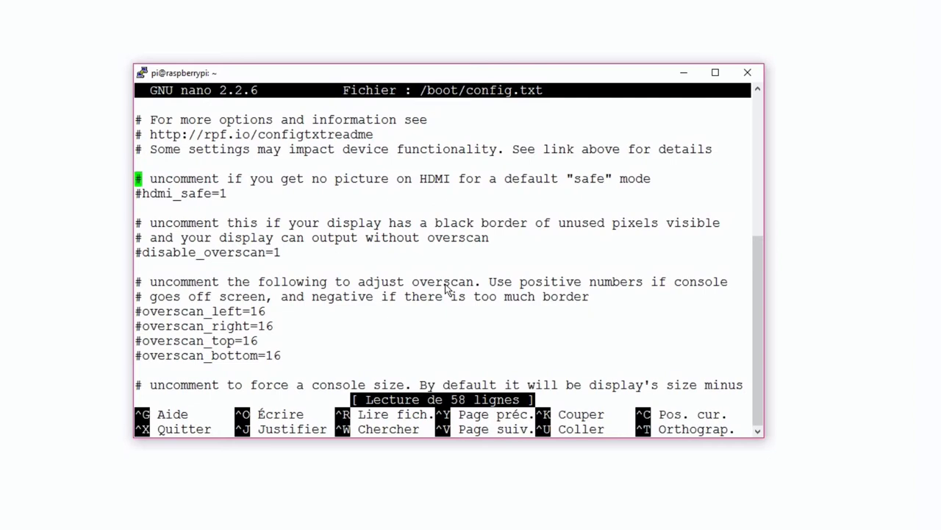
{"action": "scroll", "scroll_direction": "down", "scroll_amount": 3}
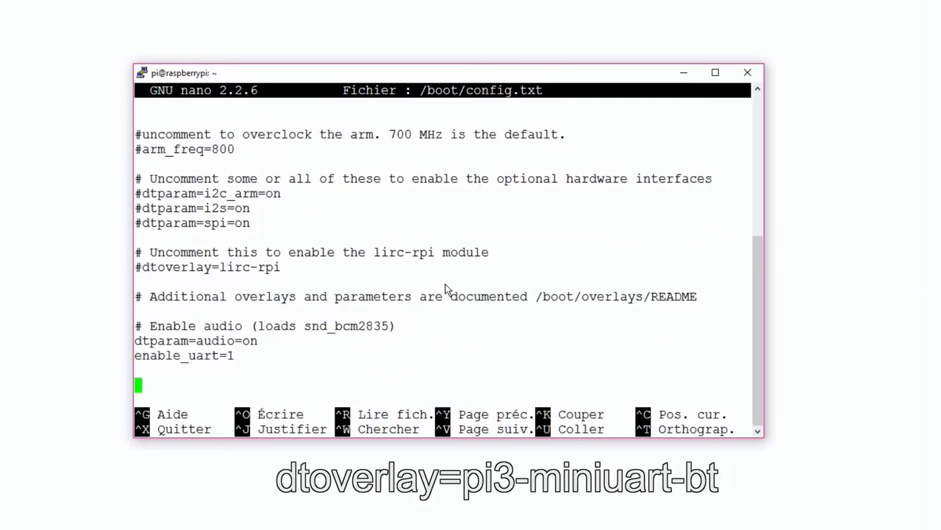
Add the line dtoverlay=pi3-miniuart-bt and save the file.
{"action": "type", "text": "dtove"}
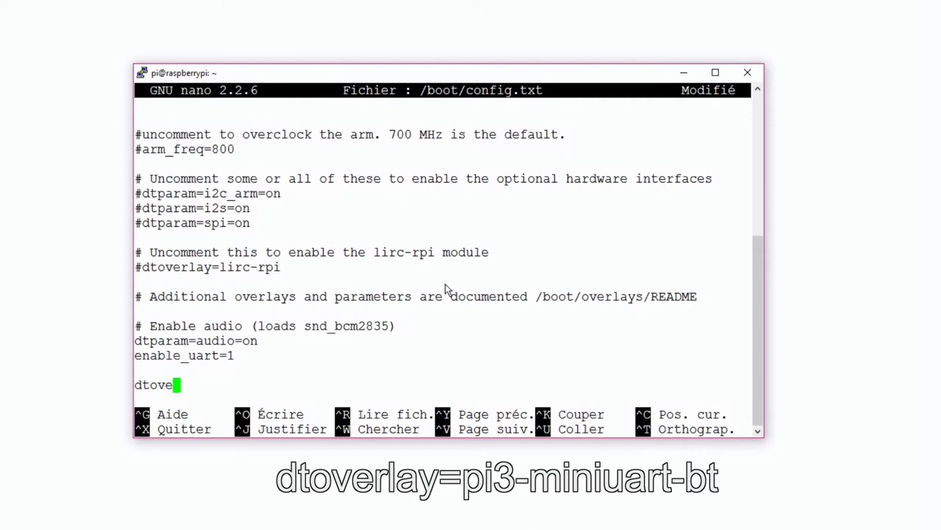
{"action": "type", "text": "rlay="}
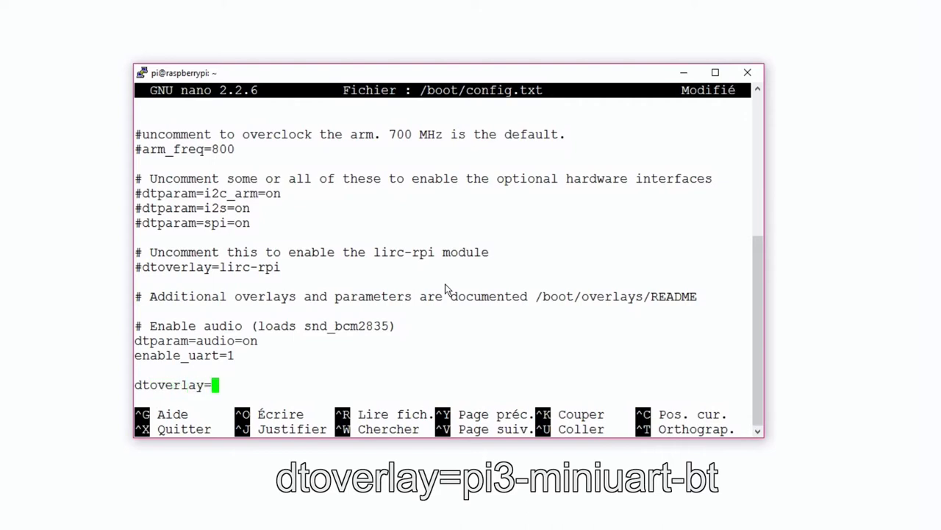
{"action": "type", "text": "pi3"}
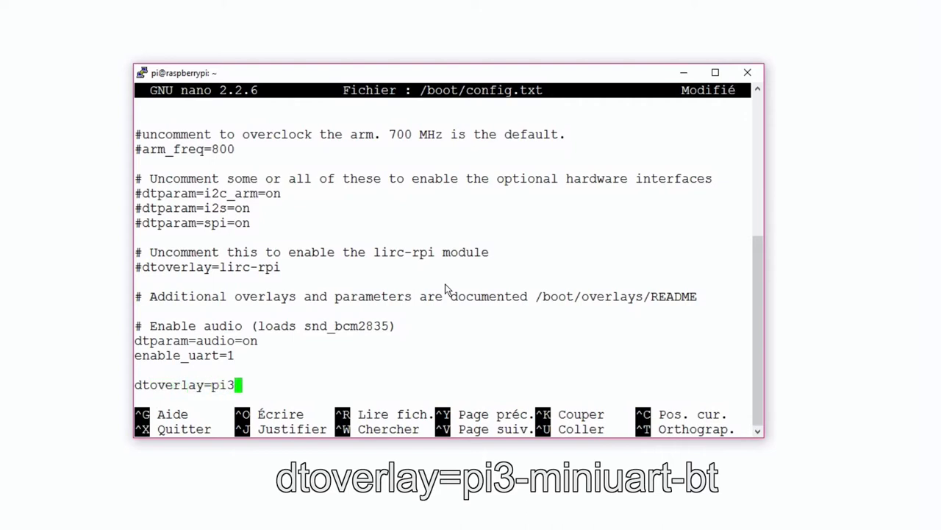
{"action": "type", "text": "-mini"}
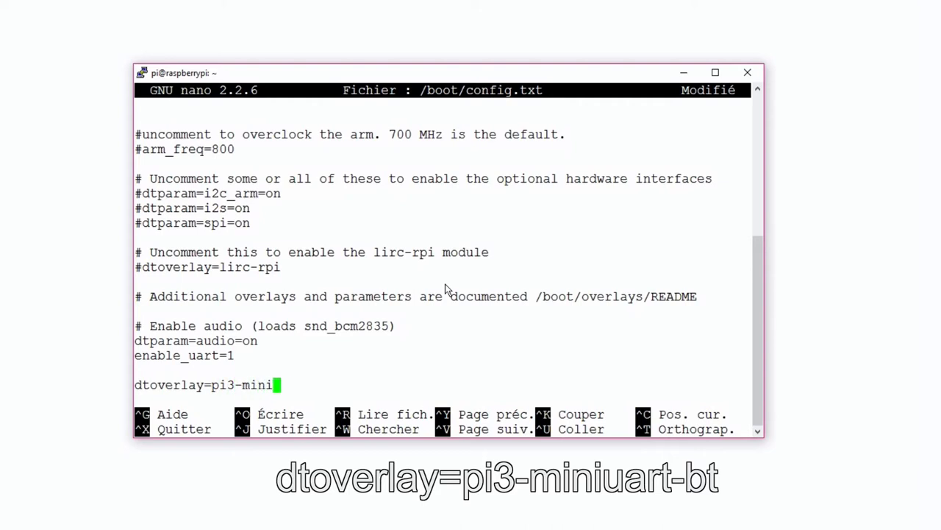
{"action": "type", "text": "uart"}
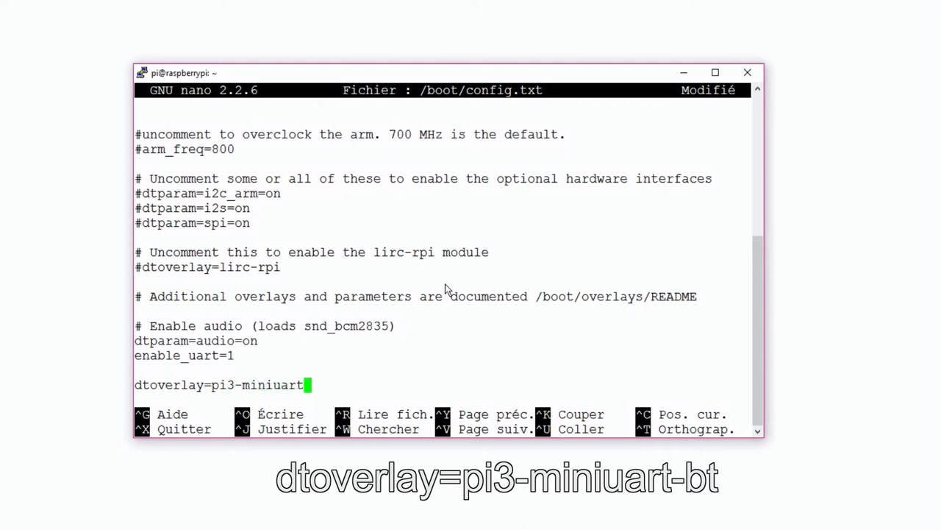
{"action": "type", "text": "-bt"}
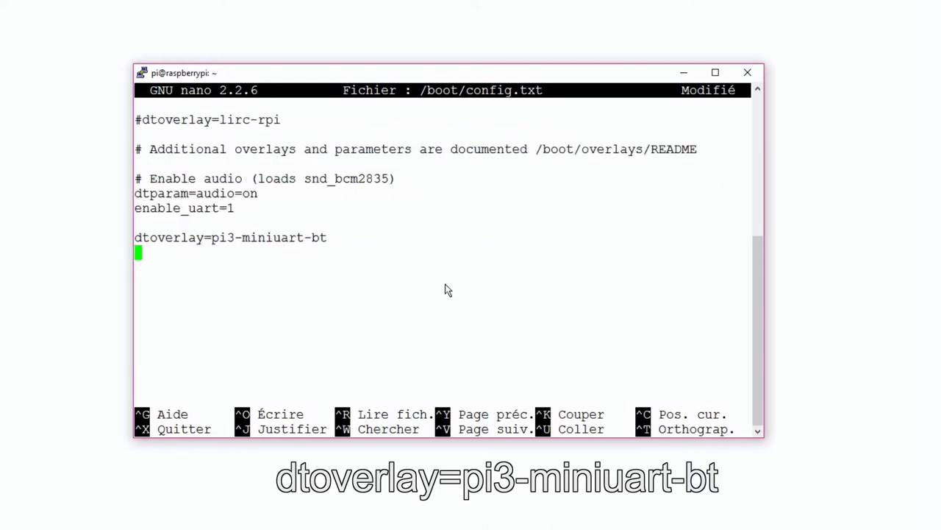
{"action": "key", "text": "ctrl+o"}
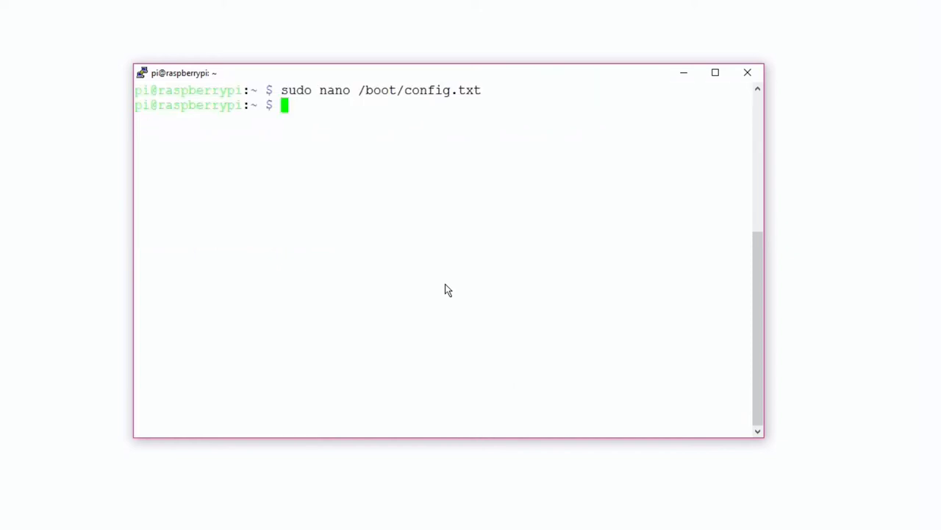
Run sudo reboot to restart the Raspberry Pi.
{"action": "type", "text": "sudo r"}
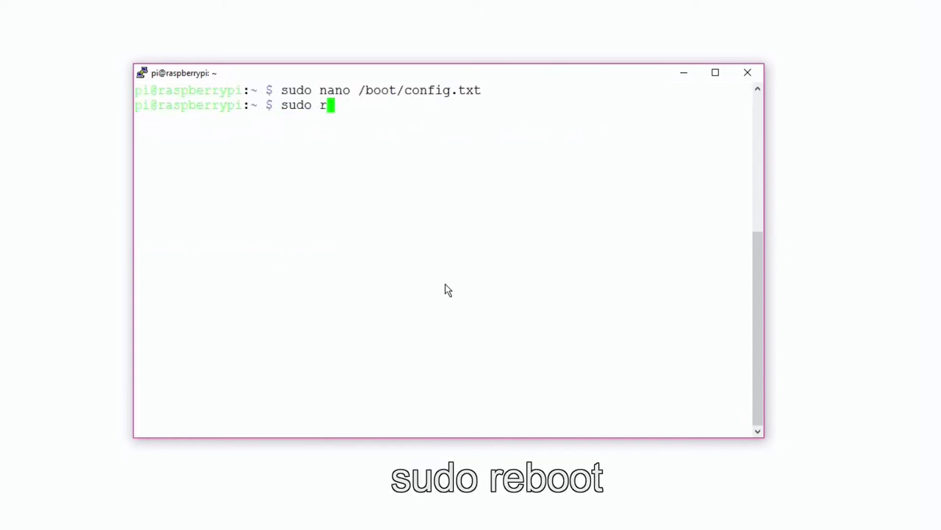
{"action": "type", "text": "eboot"}
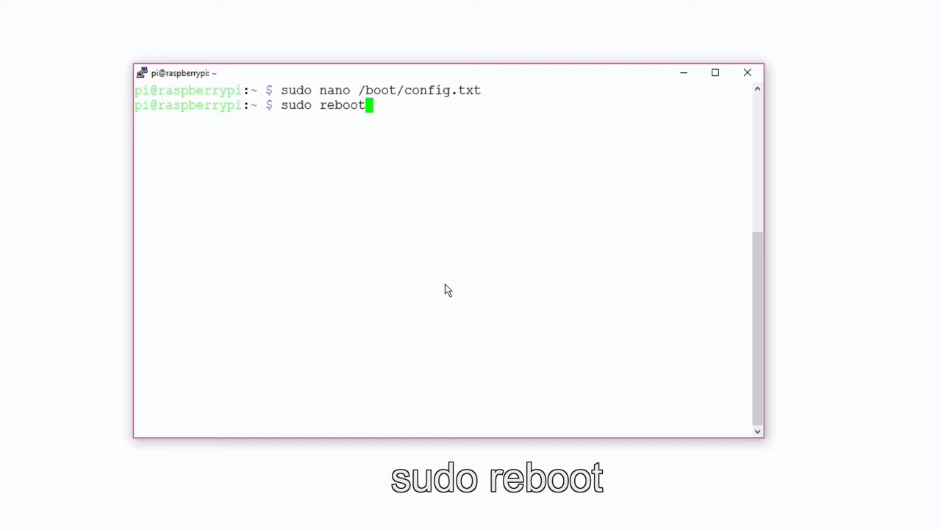
{"action": "key", "text": "Return"}
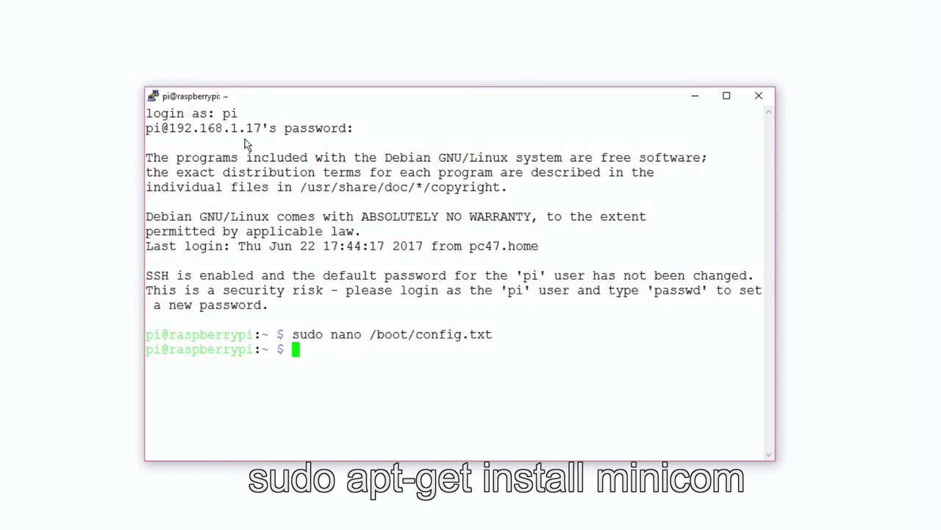
Run sudo apt-get install minicom and let it install with lrzsz.
{"action": "type", "text": "su"}
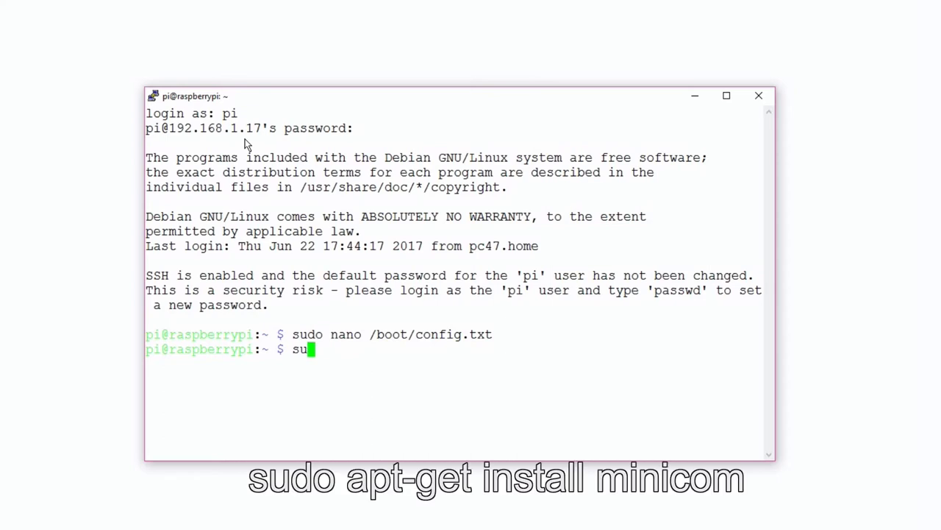
{"action": "type", "text": "do apt"}
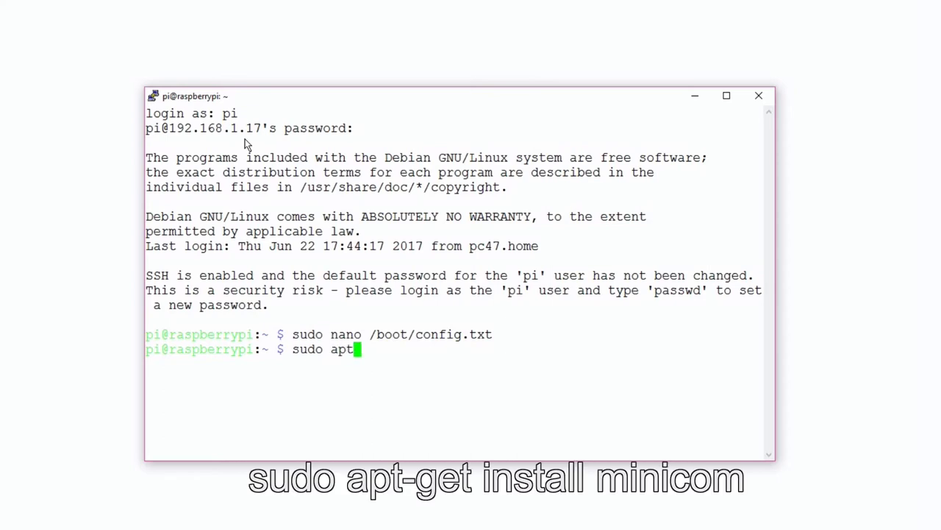
{"action": "type", "text": "-get ins"}
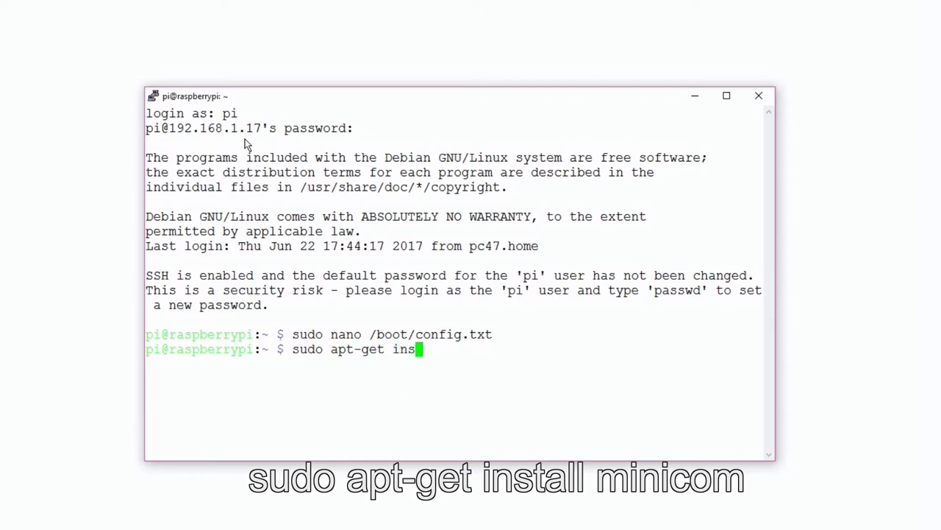
{"action": "type", "text": "tall m"}
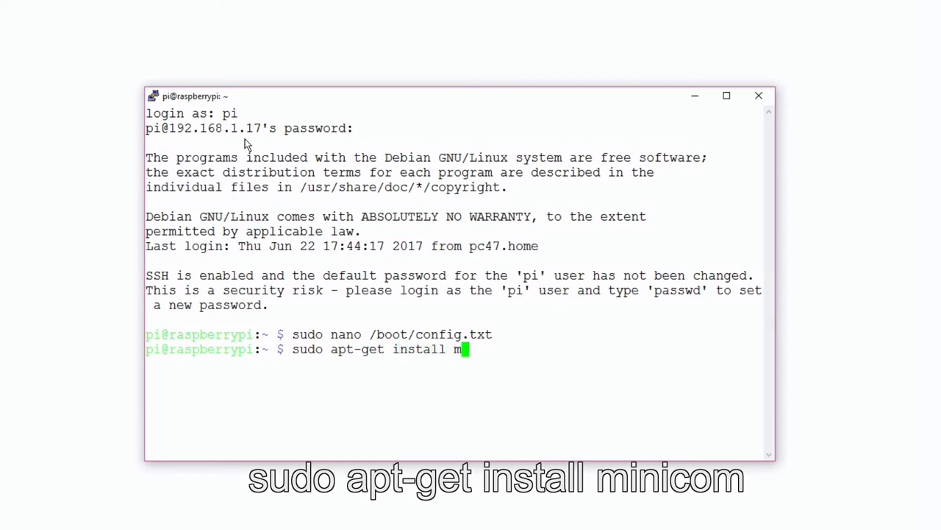
{"action": "type", "text": "inicom"}
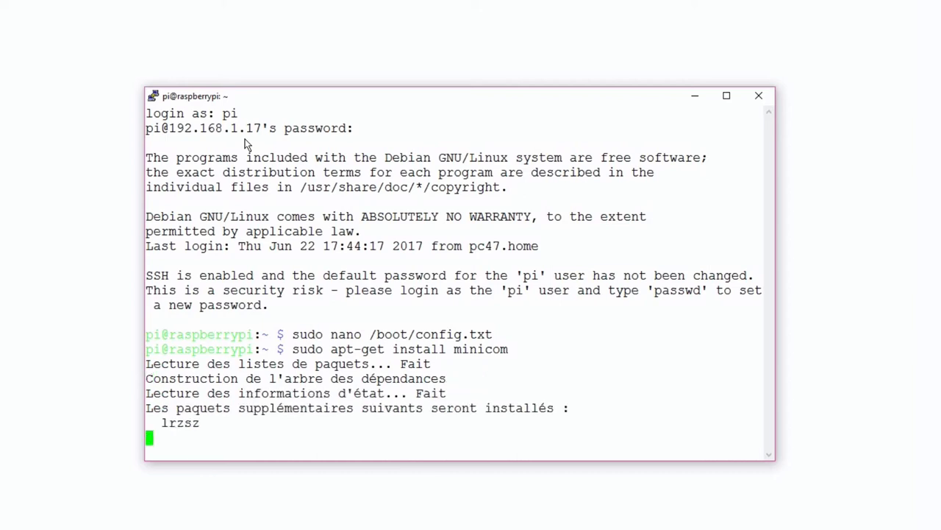
{"action": "scroll", "scroll_direction": "down", "scroll_amount": 3}
{"action": "type", "text": "o"}
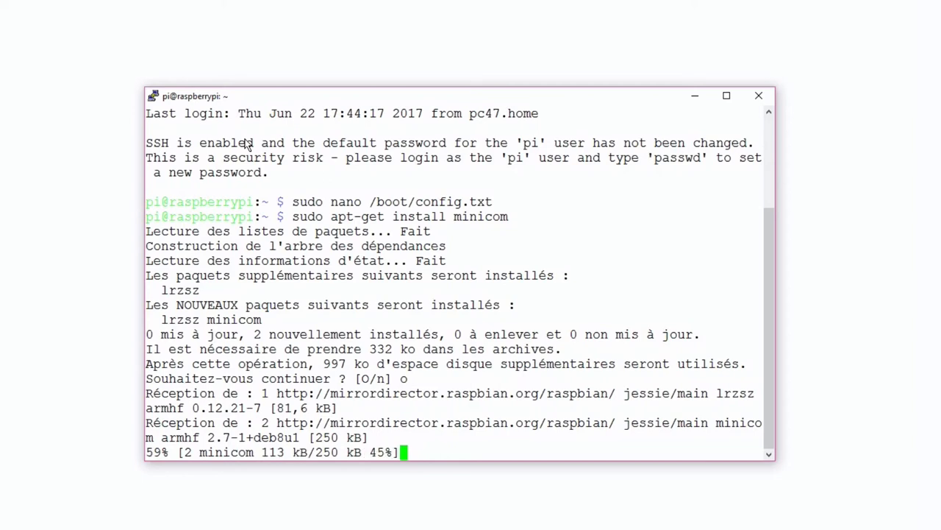
{"action": "scroll", "scroll_direction": "down", "scroll_amount": 3}
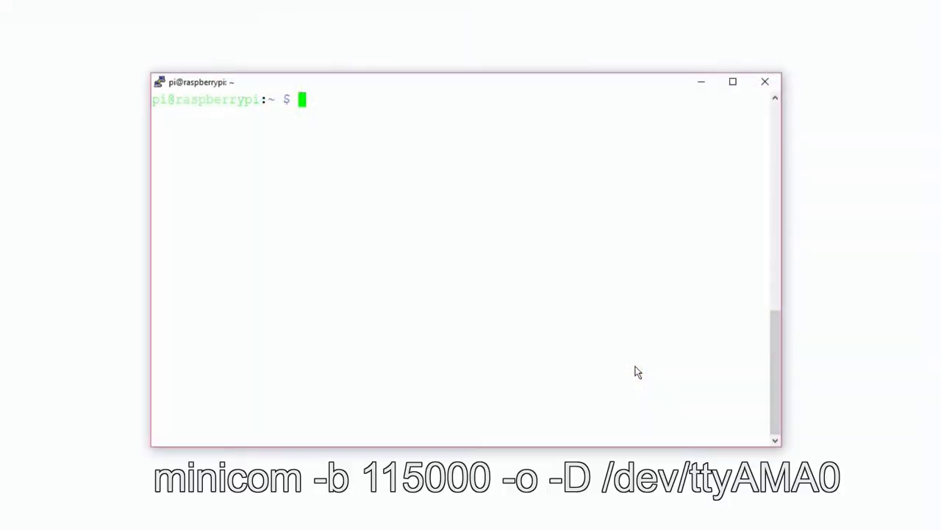
Type out 'minicom -b 115000 -o -D /dev/ttyAMA' at the prompt without running it yet.
{"action": "type", "text": "mini"}
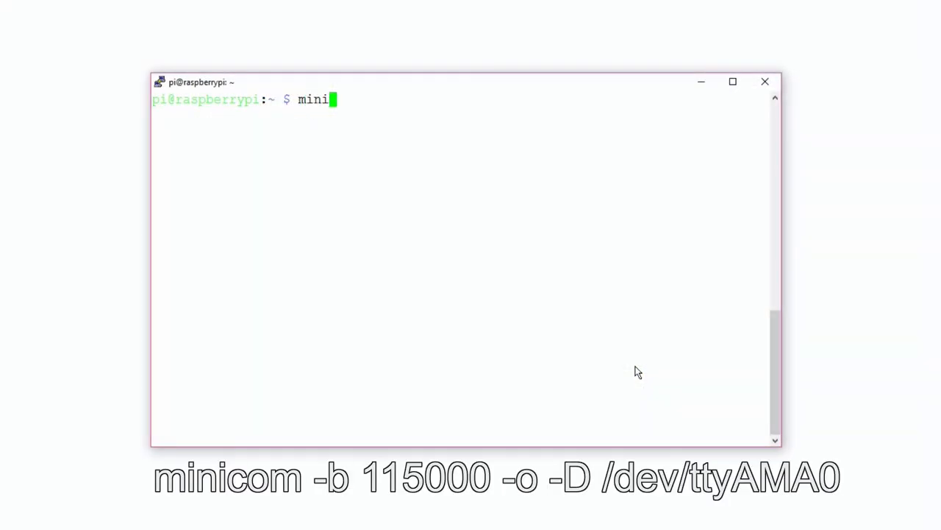
{"action": "type", "text": "com -"}
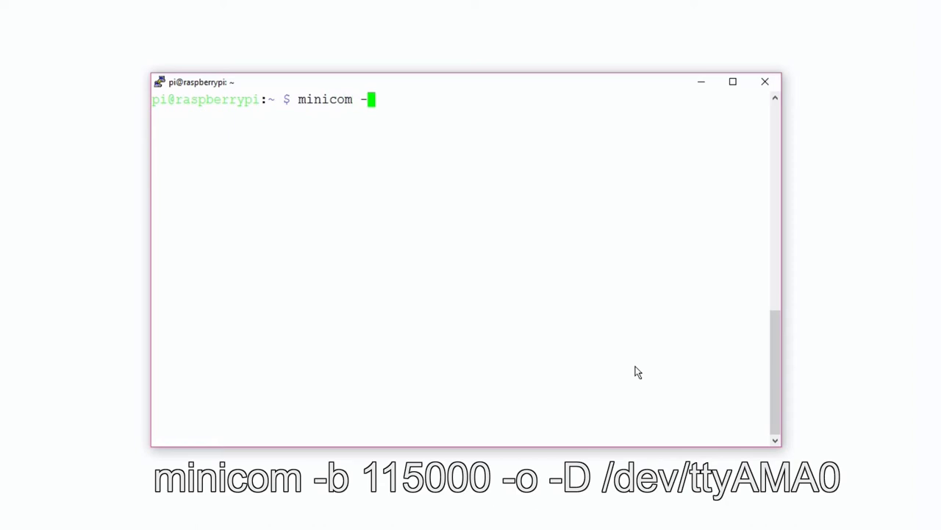
{"action": "type", "text": "b"}
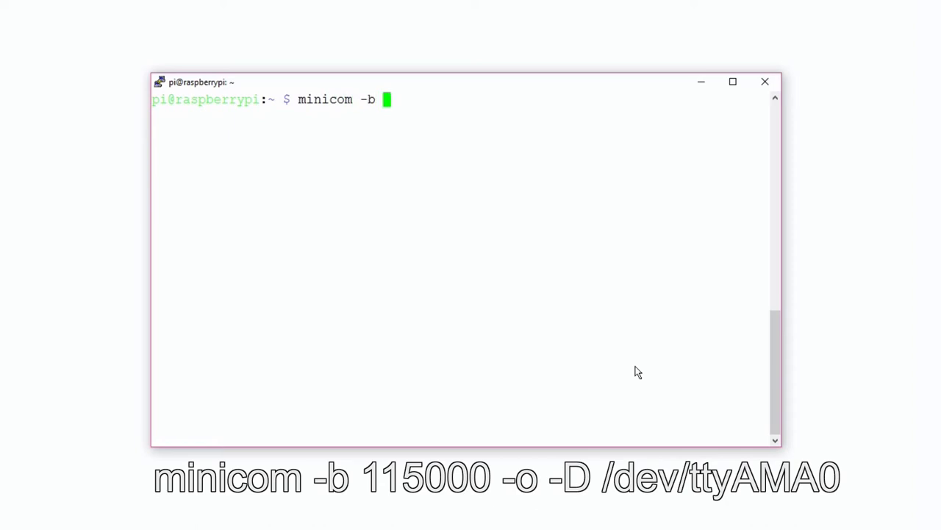
{"action": "type", "text": "115"}
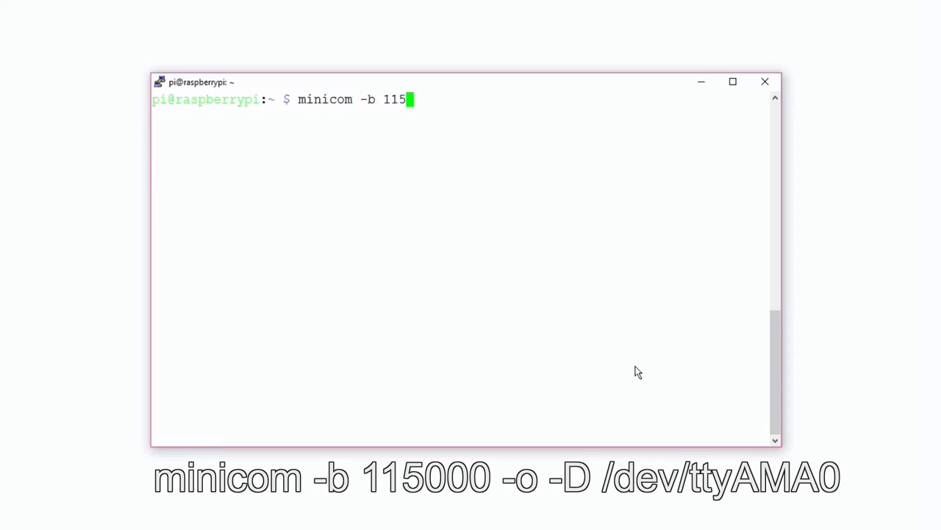
{"action": "type", "text": "000"}
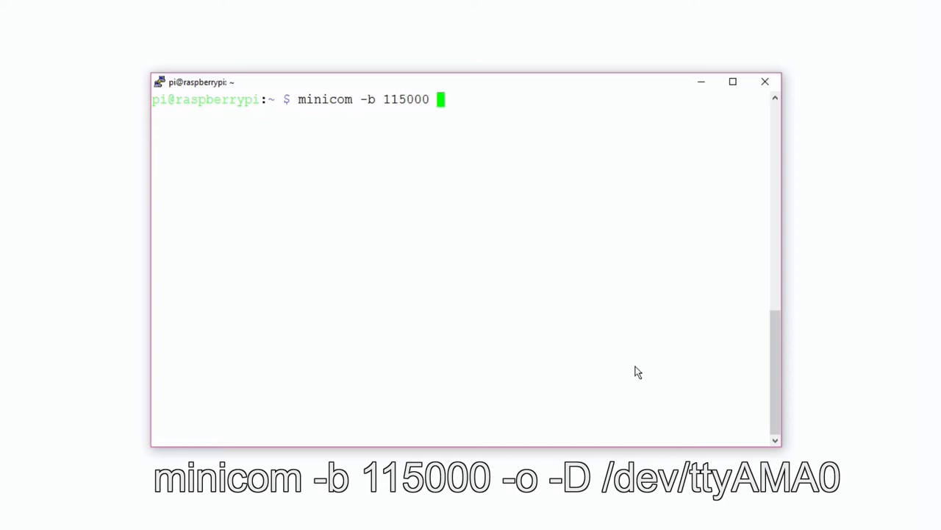
{"action": "type", "text": "-o"}
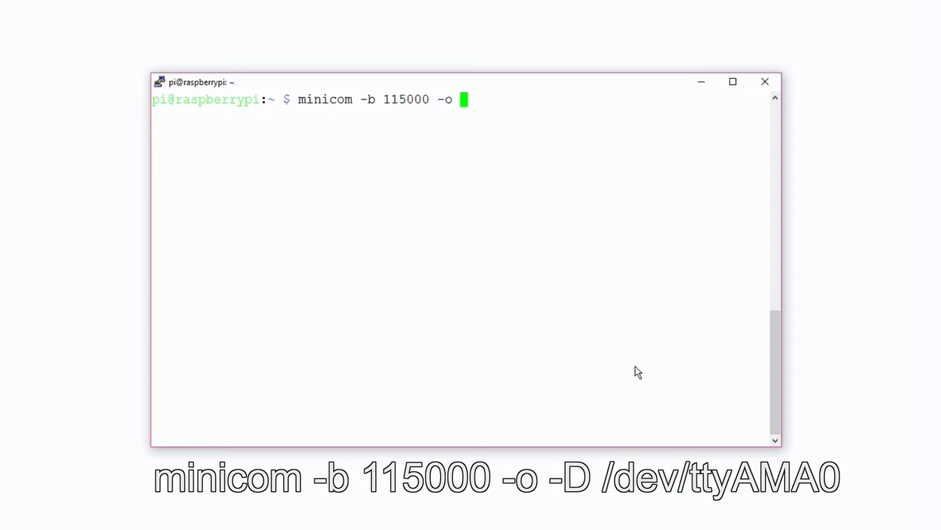
{"action": "type", "text": "-D"}
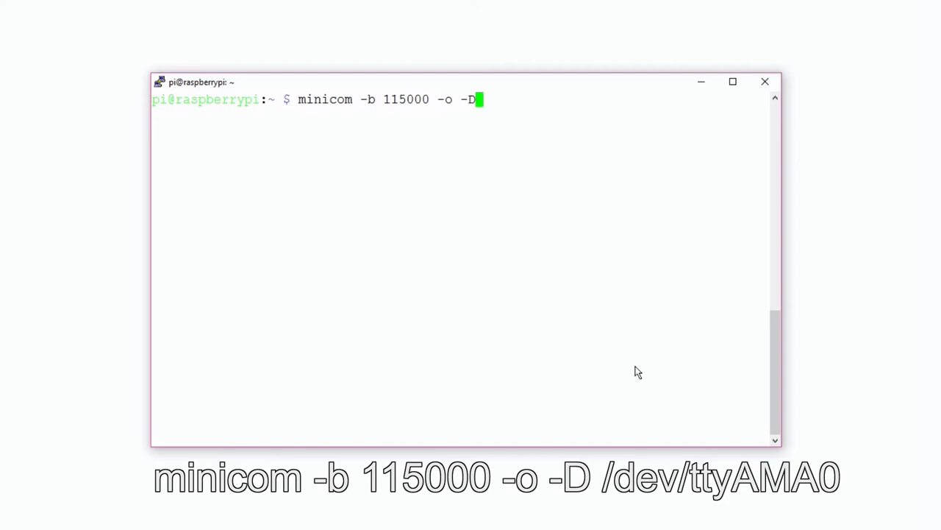
{"action": "type", "text": "/d"}
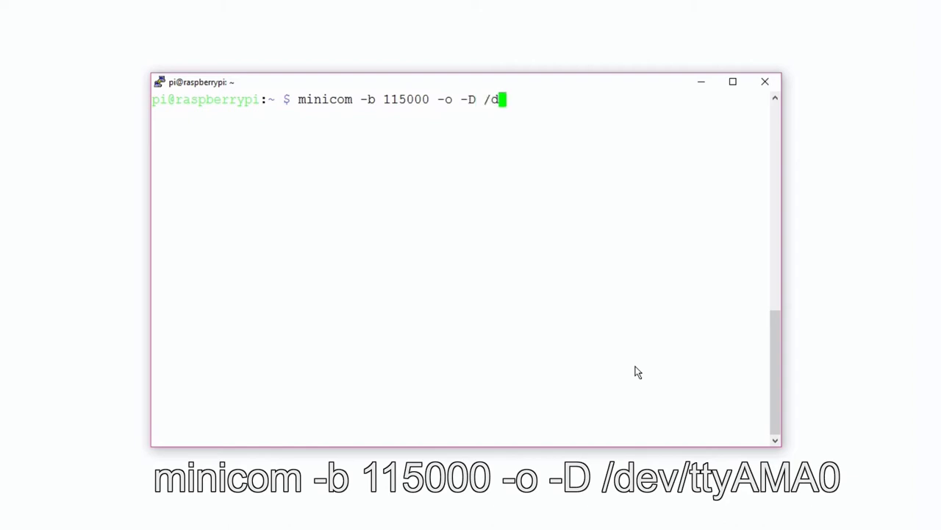
{"action": "type", "text": "ev/t"}
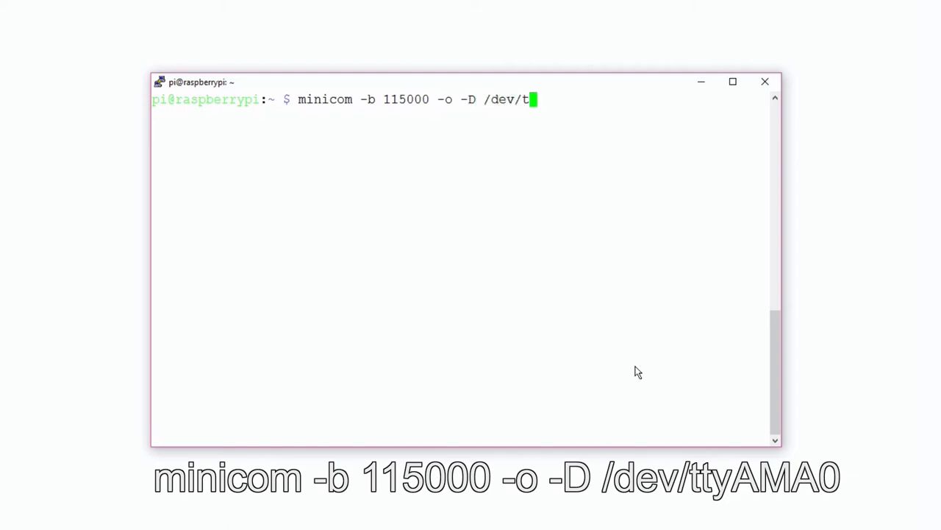
{"action": "type", "text": "tyAMA"}
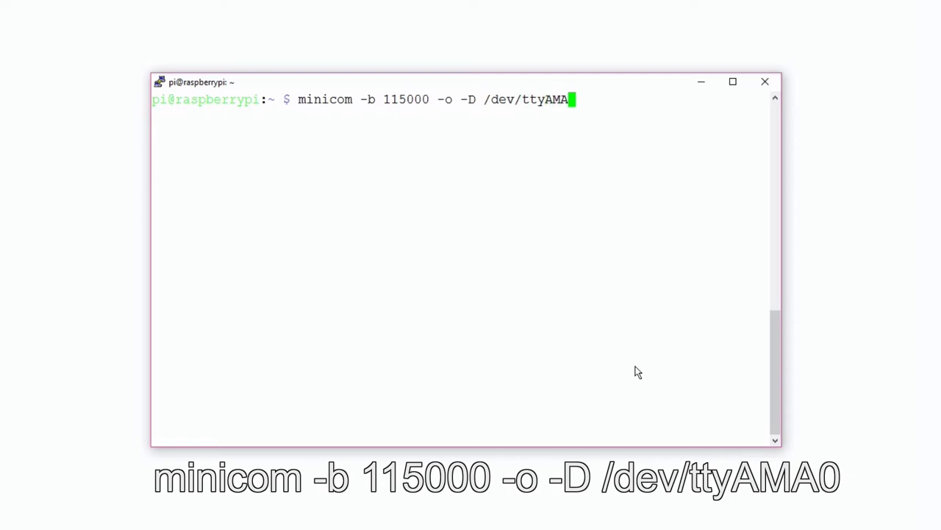
Launch minicom on /dev/ttyAMA0 and try test input like 'azerty' and random key mashing.
{"action": "type", "text": "0"}
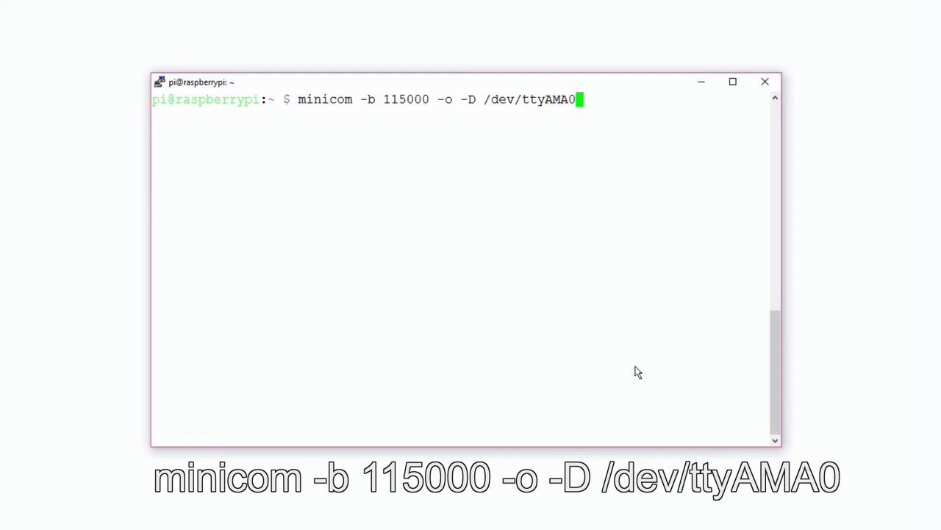
{"action": "key", "text": "Return"}
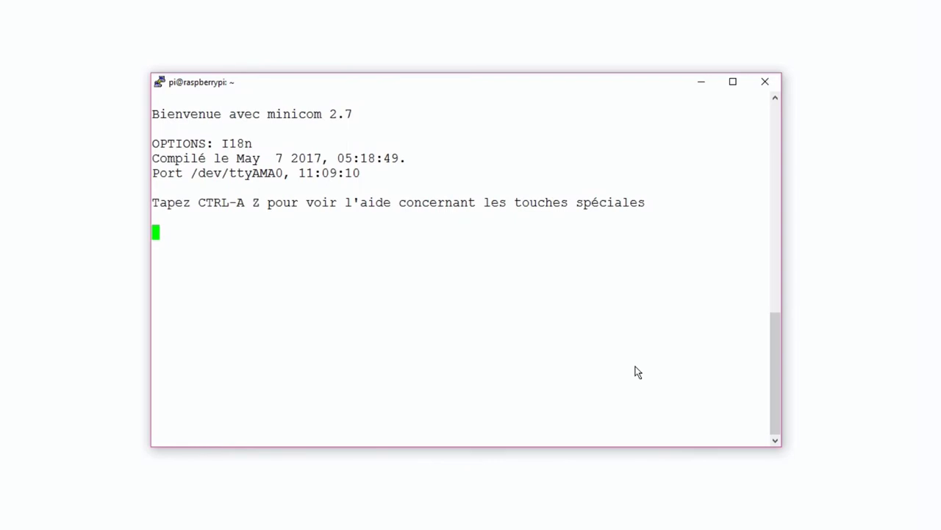
{"action": "type", "text": "azerty"}
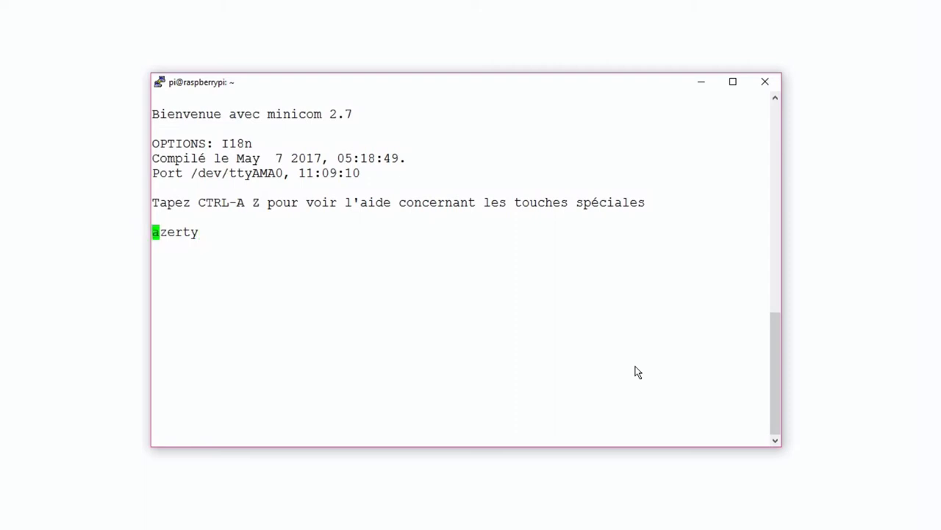
{"action": "type", "text": "jlhkgkljhgkjhgkjhgkjhg"}
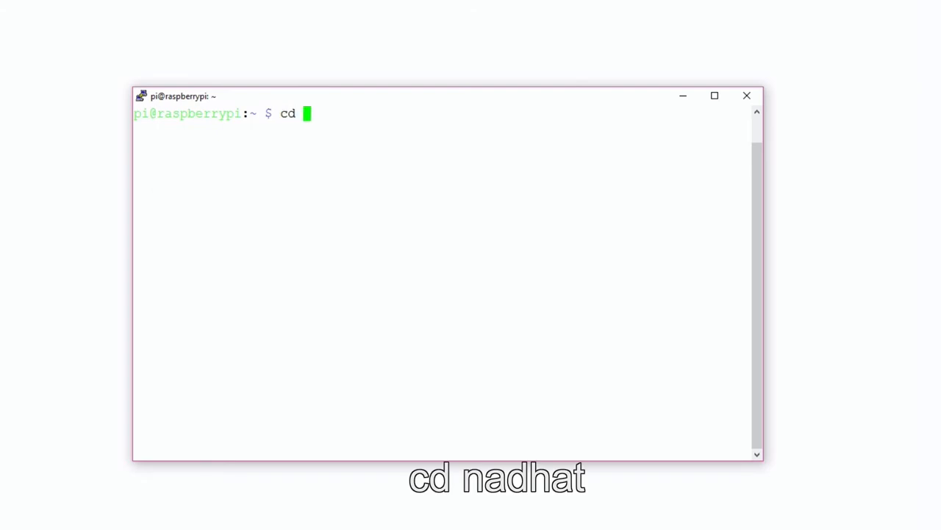
Change into the nadhat folder and then into its software subfolder.
{"action": "type", "text": "nadh"}
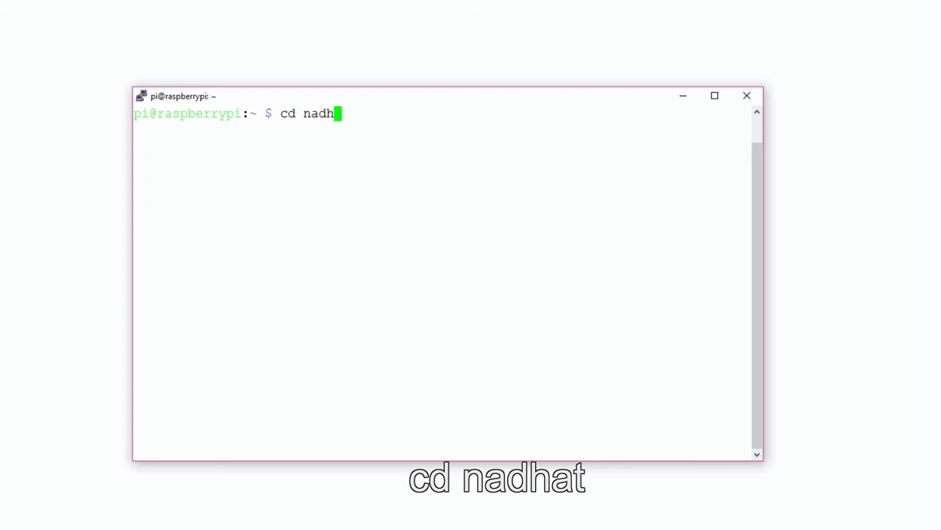
{"action": "key", "text": "Return"}
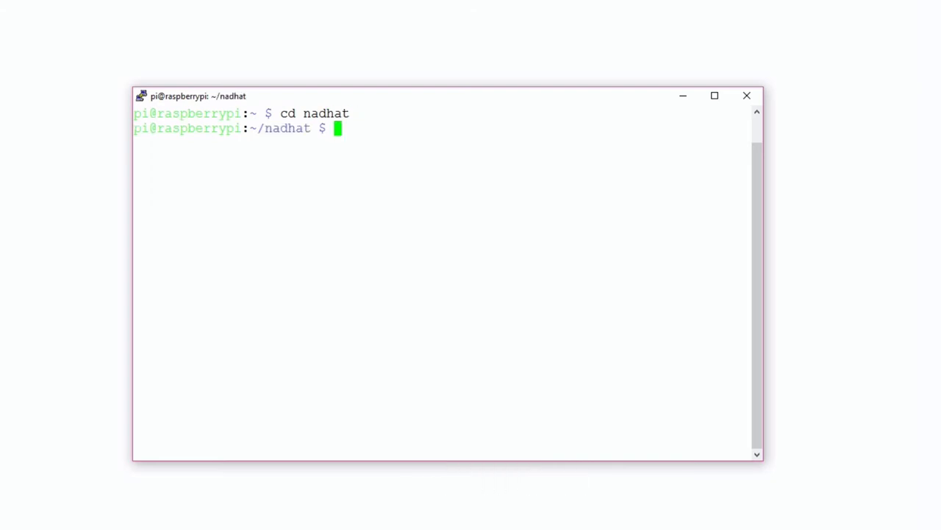
{"action": "type", "text": "cd"}
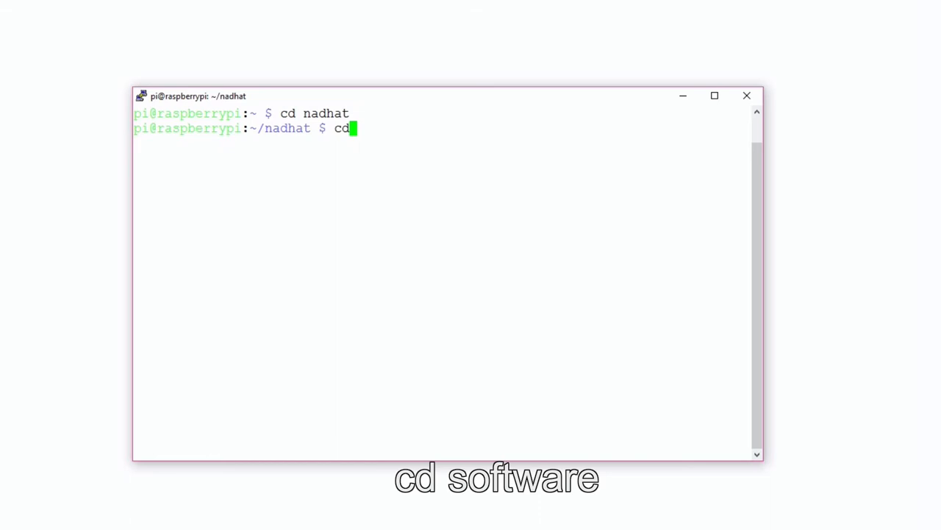
{"action": "type", "text": "so"}
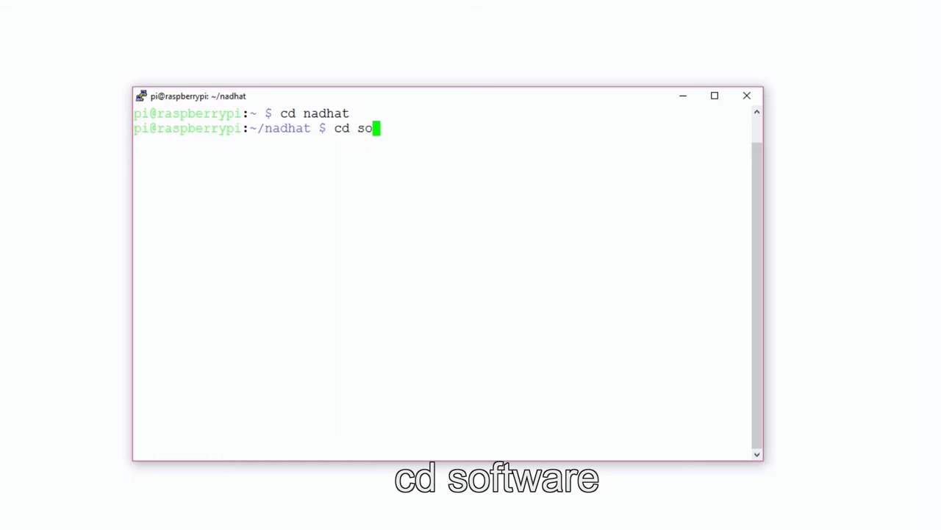
{"action": "type", "text": "ftwa"}
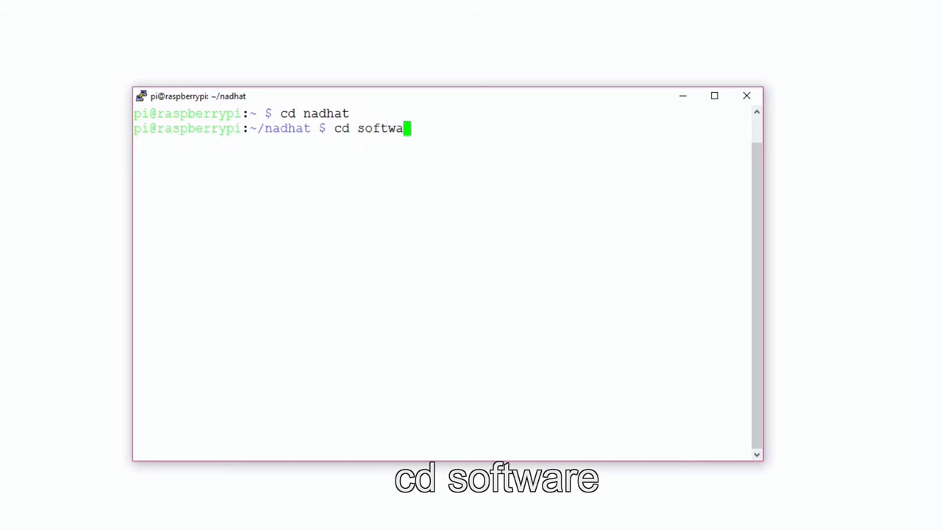
{"action": "key", "text": "Return"}
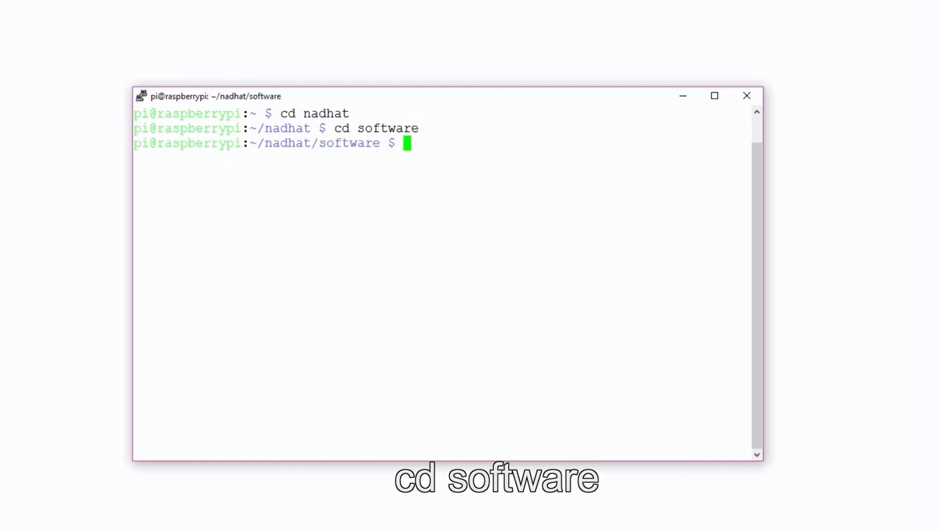
Run the ./nadpwr.sh power script for the NadHAT board.
{"action": "type", "text": "./"}
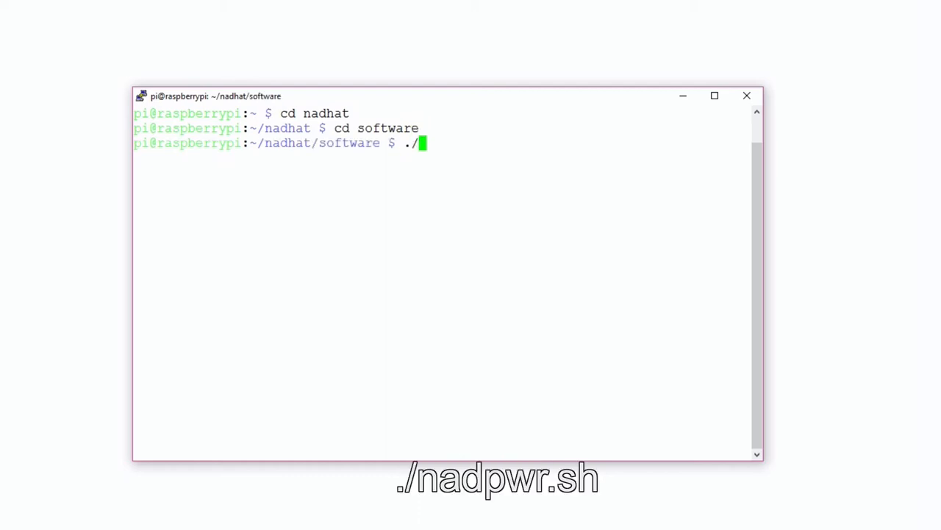
{"action": "type", "text": "na"}
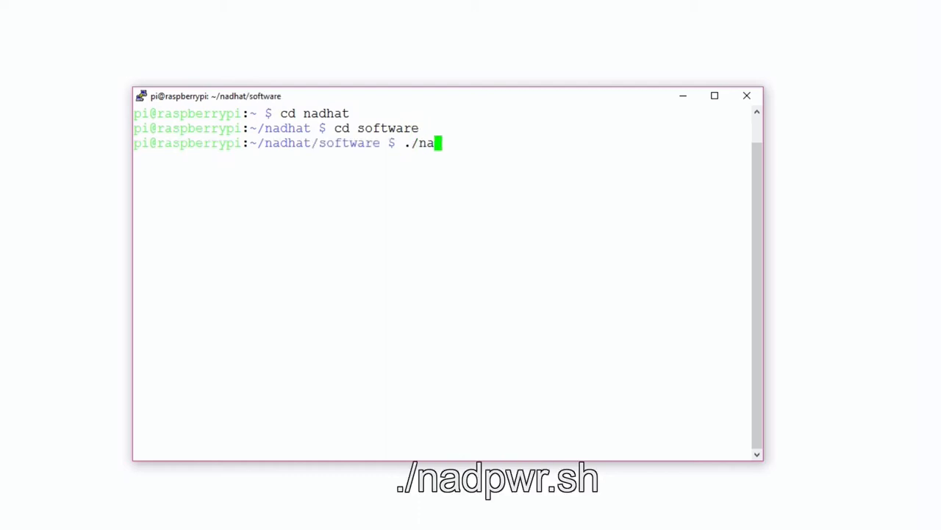
{"action": "type", "text": "dpwr.sh"}
{"action": "type", "text": "m"}
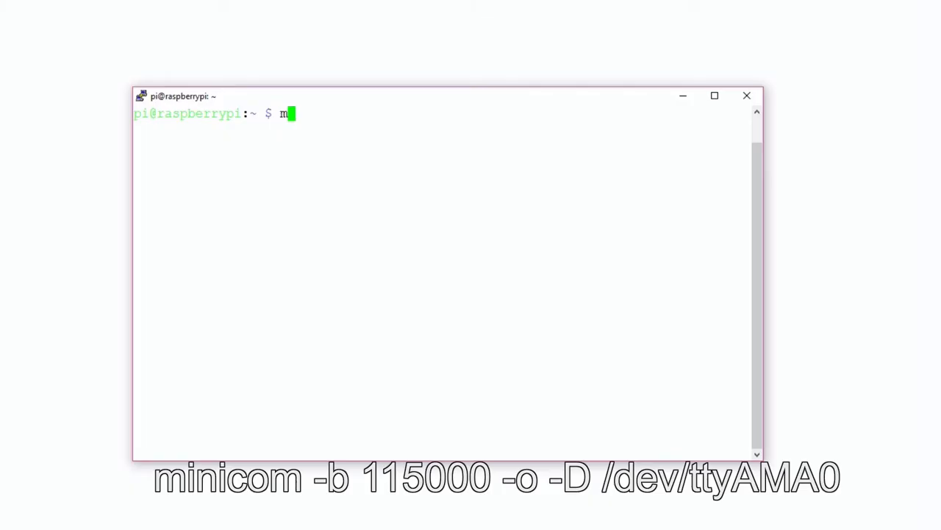
Launch minicom -b 115000 -o -D /dev/ttyAMA0 to reach the modem's serial console.
{"action": "type", "text": "inicom"}
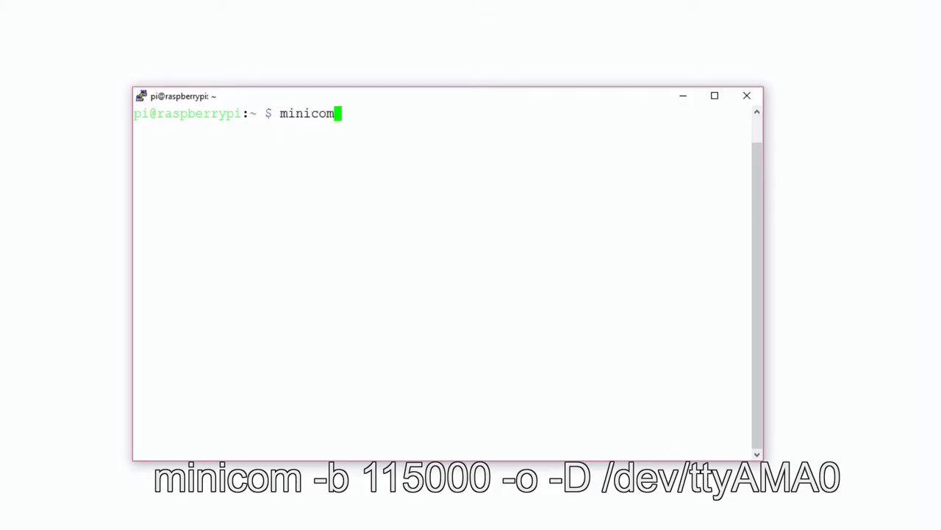
{"action": "type", "text": "-"}
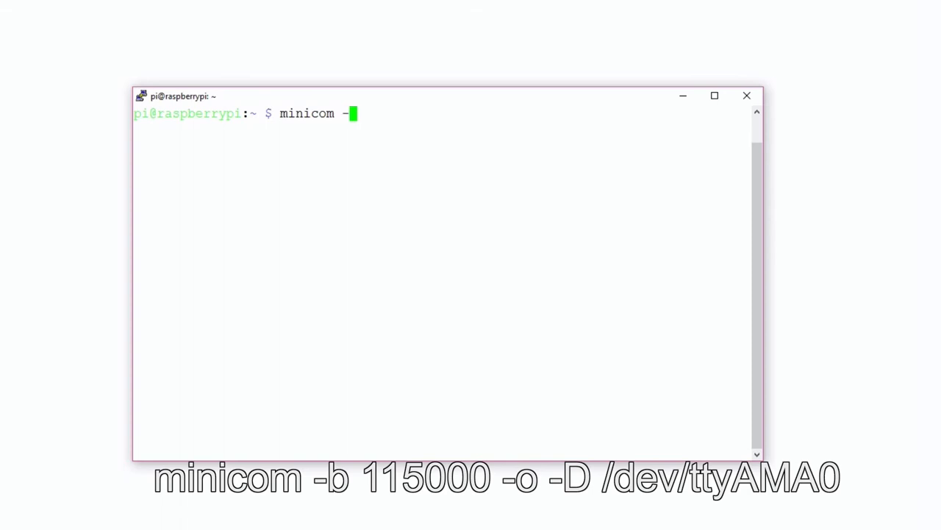
{"action": "type", "text": "b 1"}
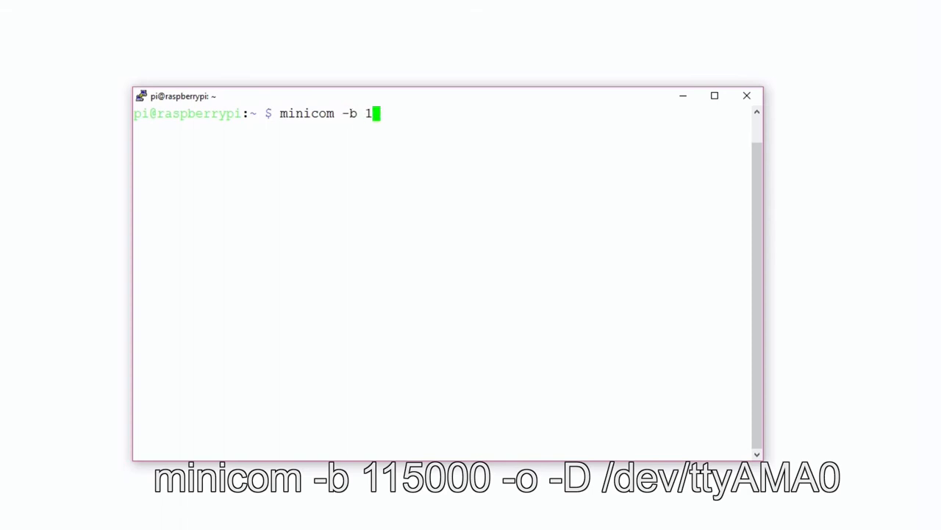
{"action": "type", "text": "15"}
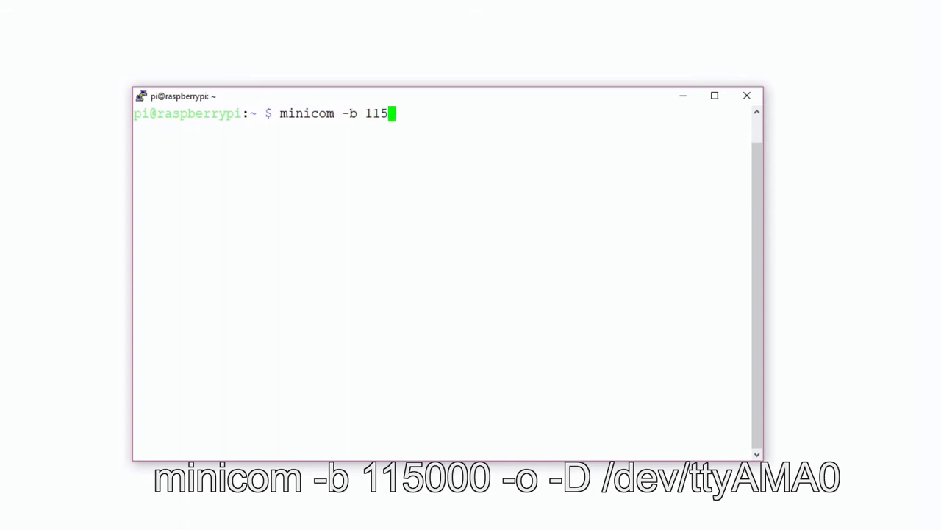
{"action": "type", "text": "000"}
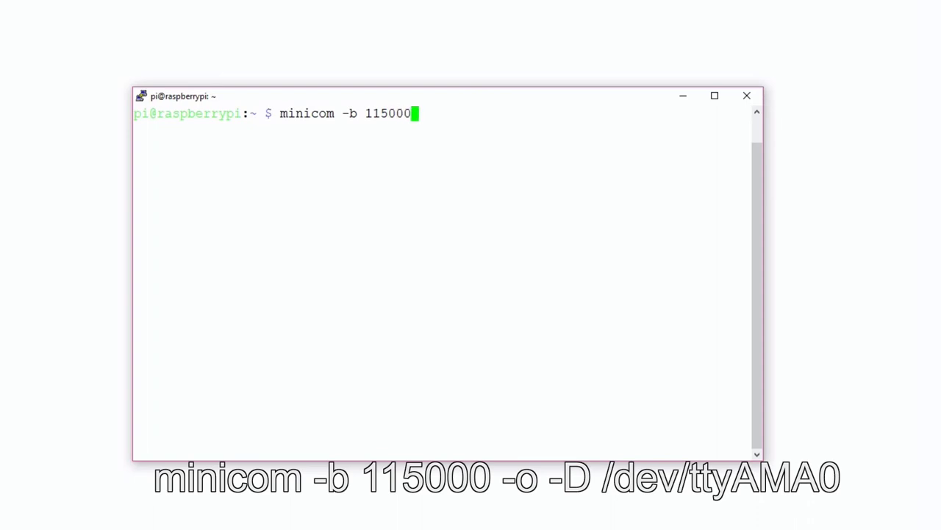
{"action": "type", "text": "-"}
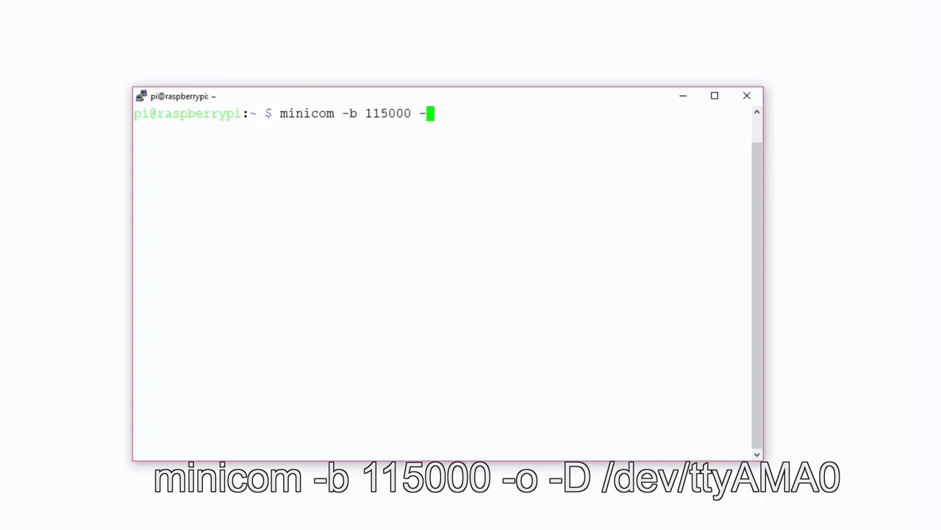
{"action": "type", "text": "o -"}
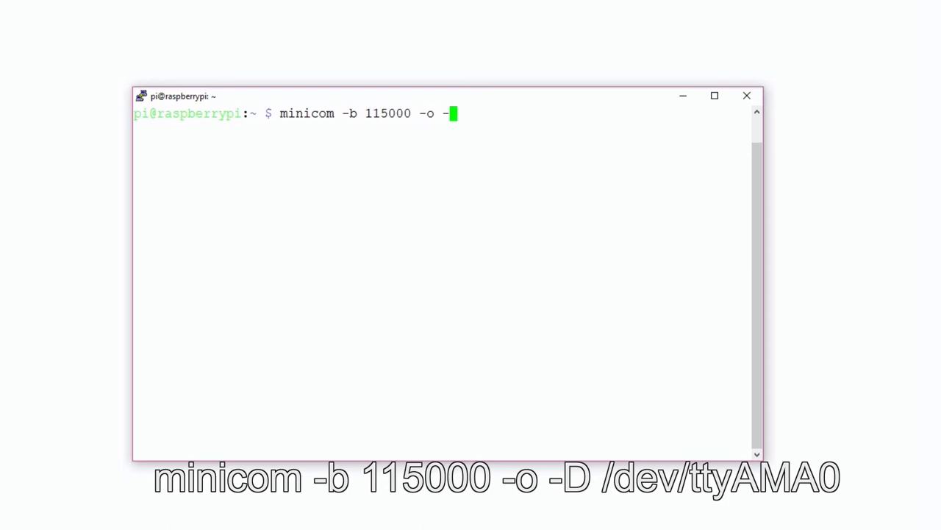
{"action": "type", "text": "D"}
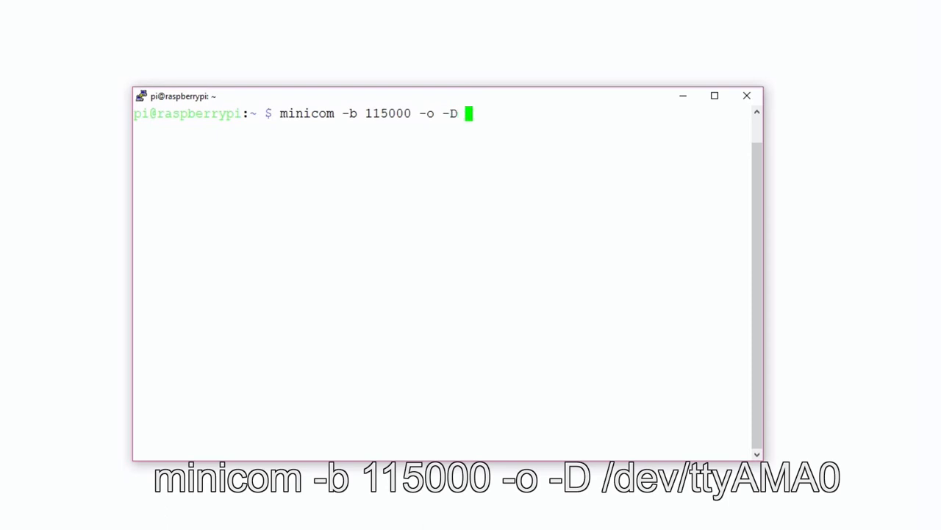
{"action": "type", "text": "/dev"}
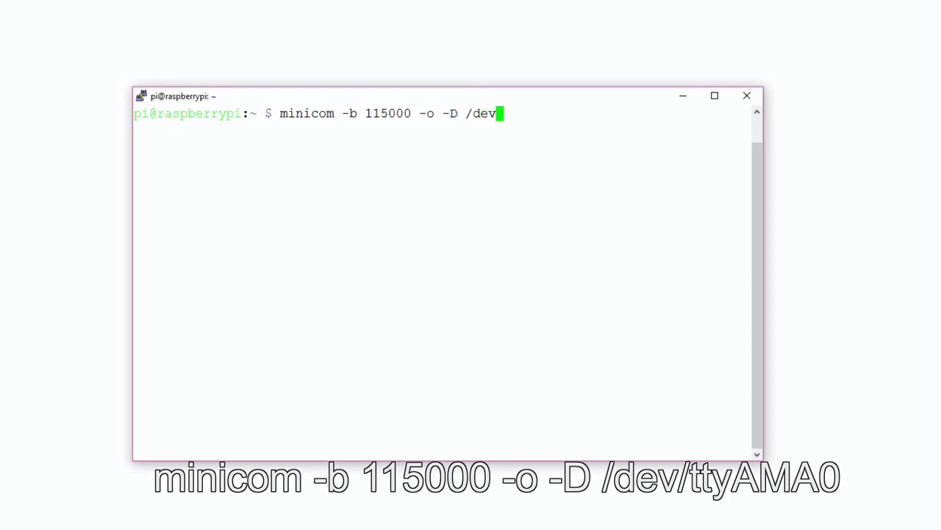
{"action": "type", "text": "tty"}
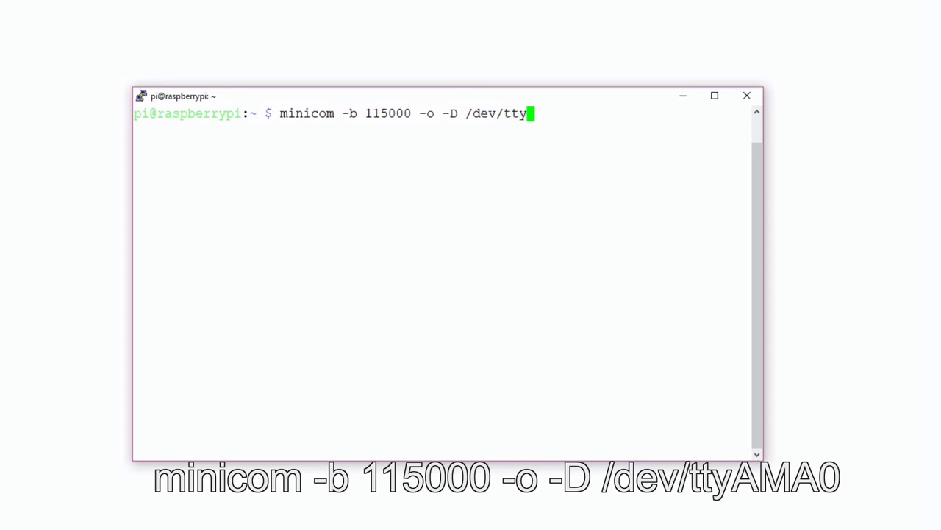
{"action": "type", "text": "AM"}
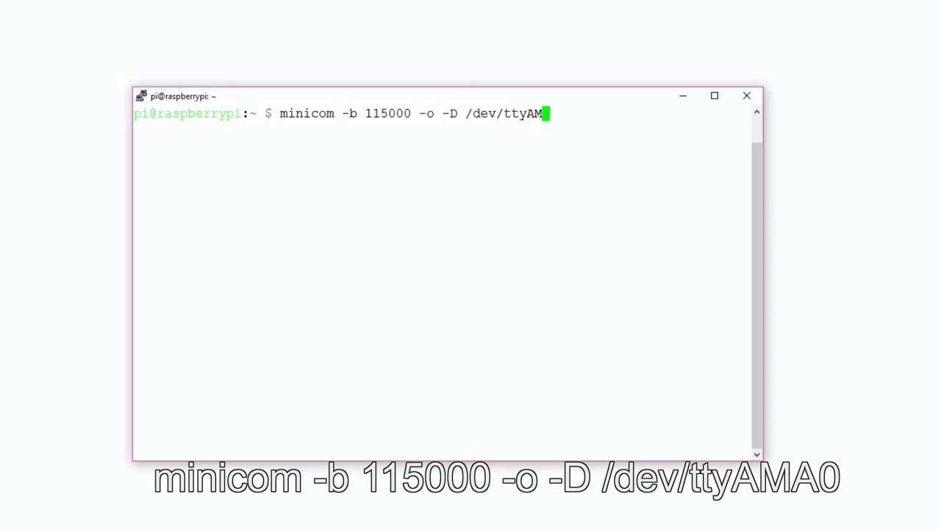
{"action": "key", "text": "Return"}
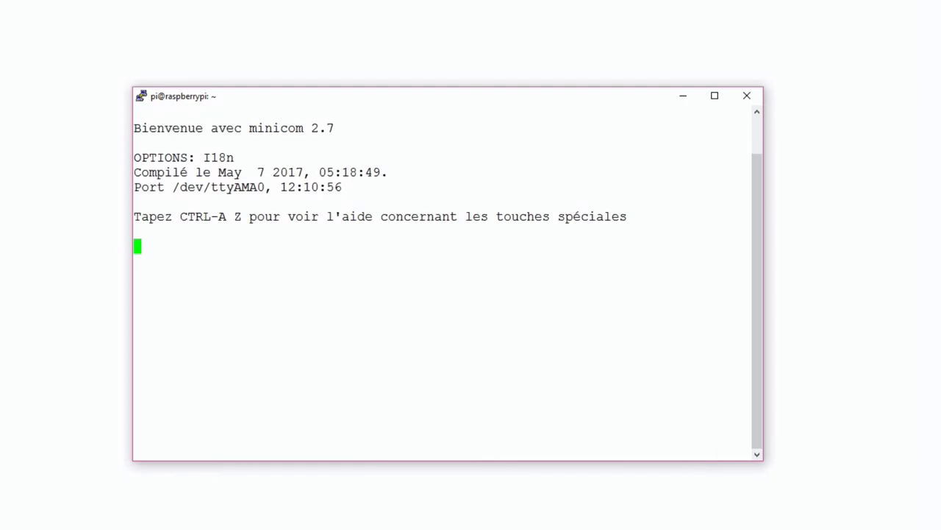
Query the modem manufacturer with at+cgmi, getting SIMCOM_Ltd.
{"action": "type", "text": "at"}
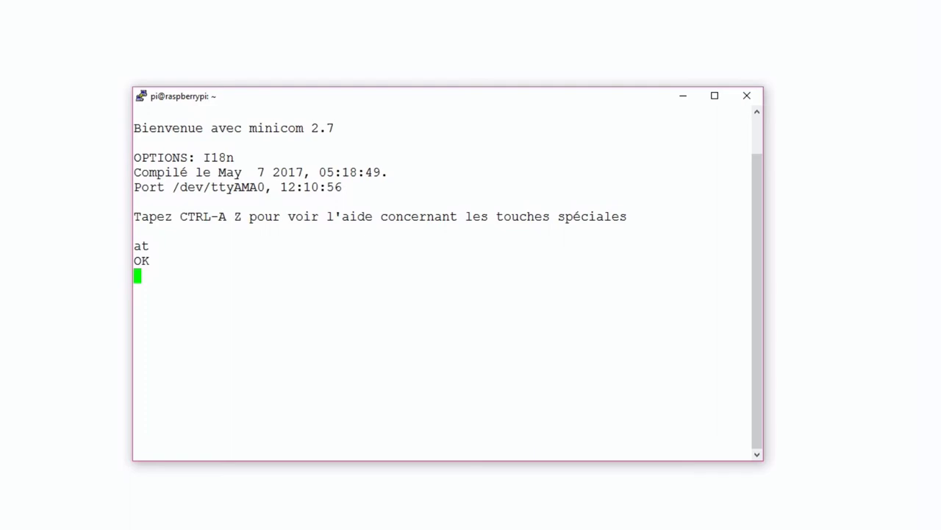
{"action": "type", "text": "atz"}
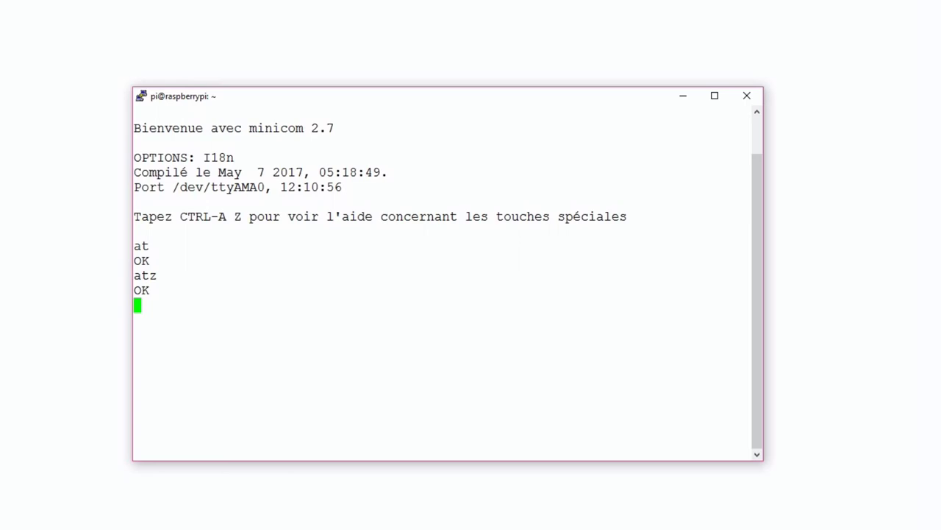
{"action": "type", "text": "at"}
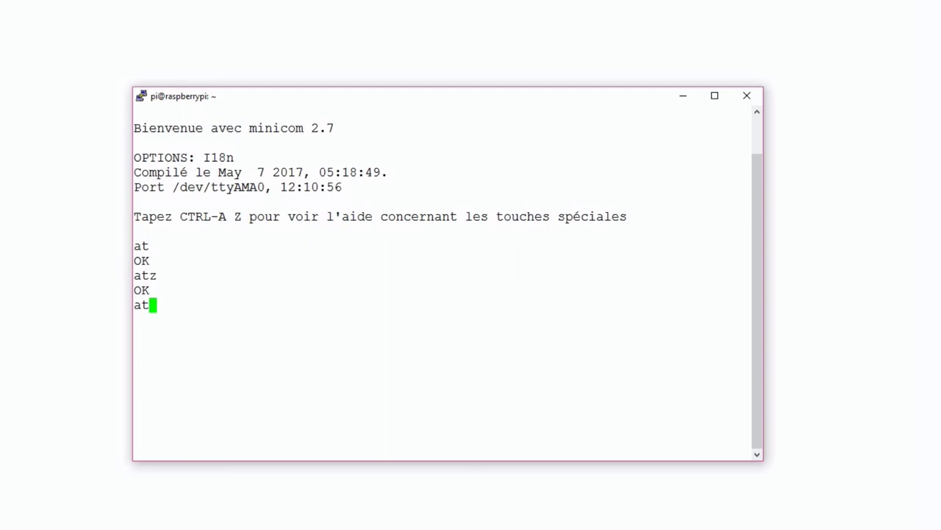
{"action": "type", "text": "+cgmi"}
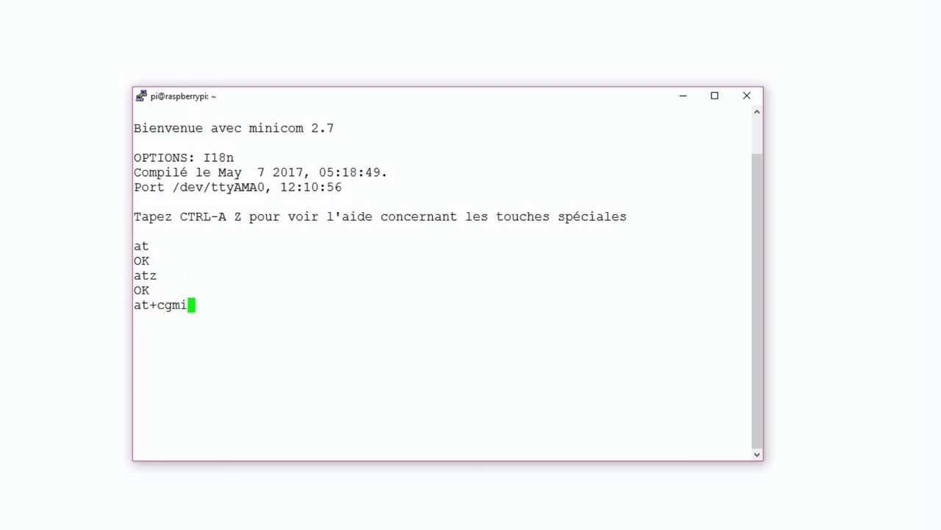
{"action": "key", "text": "Return"}
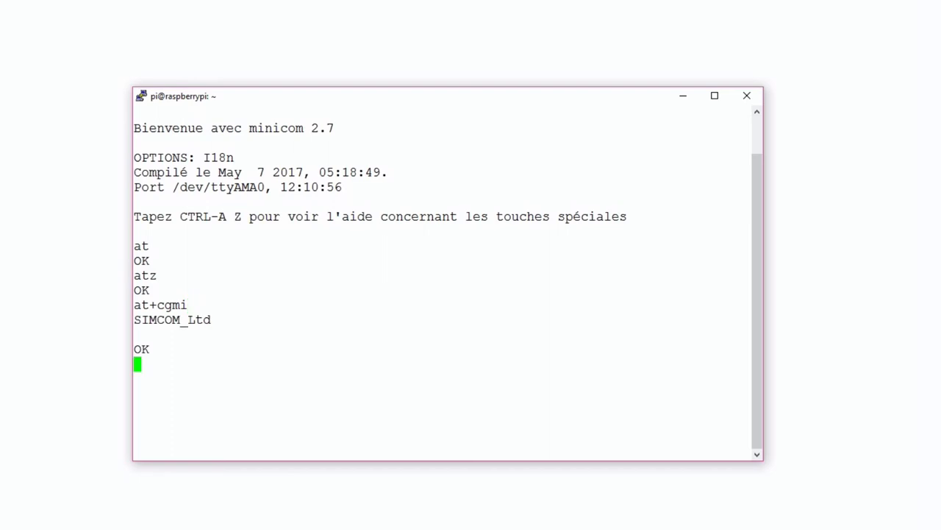
Query the modem model with at+cgmm, getting SIMCOM_SIM800C.
{"action": "type", "text": "at"}
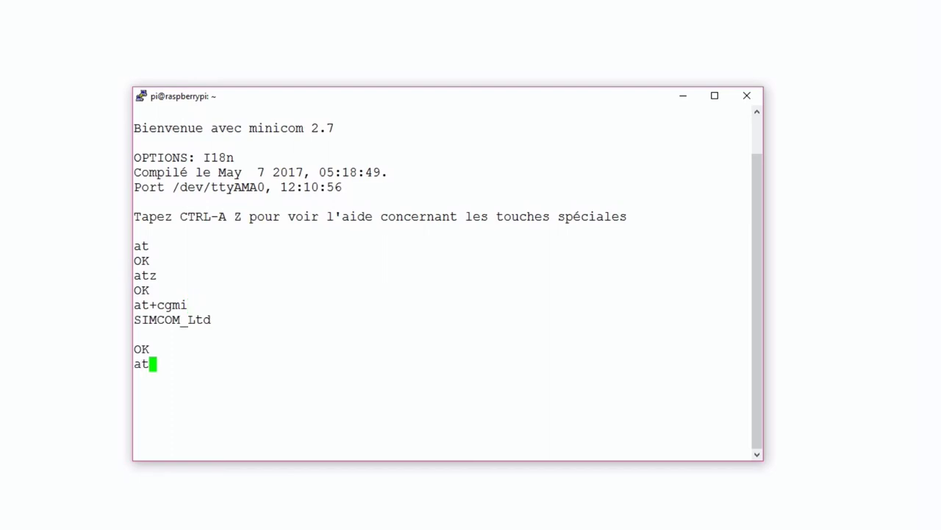
{"action": "type", "text": "+cgmm"}
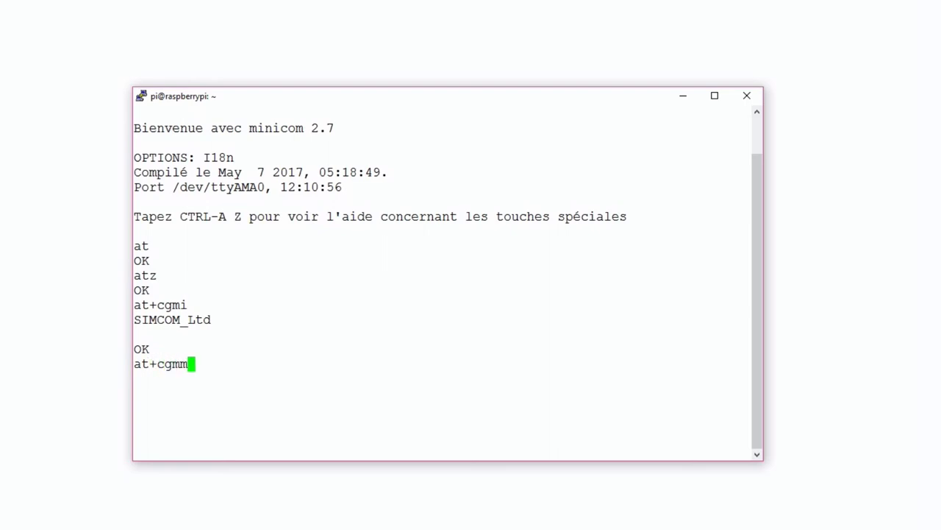
{"action": "key", "text": "Return"}
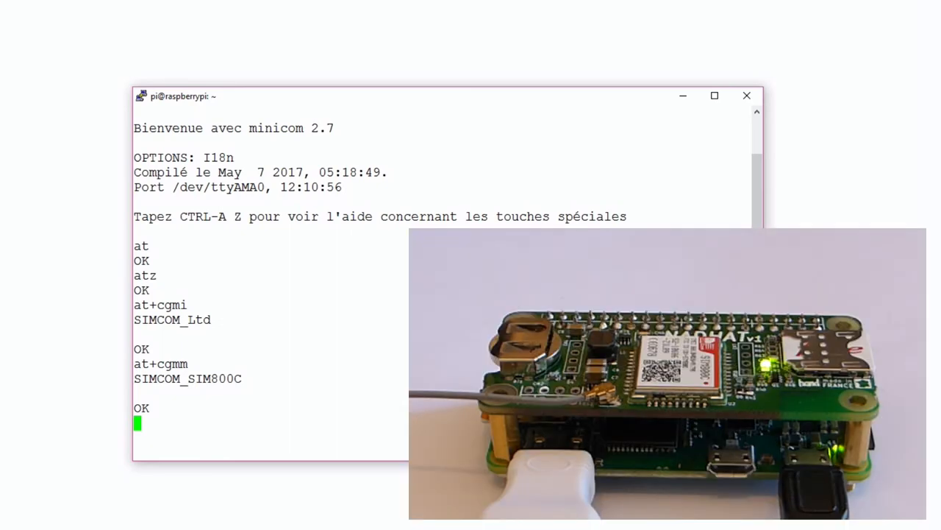
{"action": "type", "text": "at"}
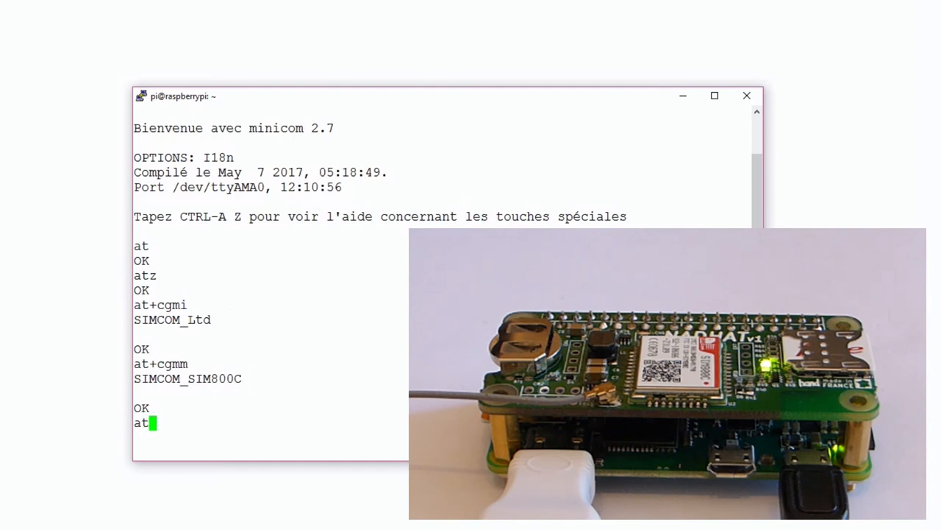
{"action": "type", "text": "+cpin"}
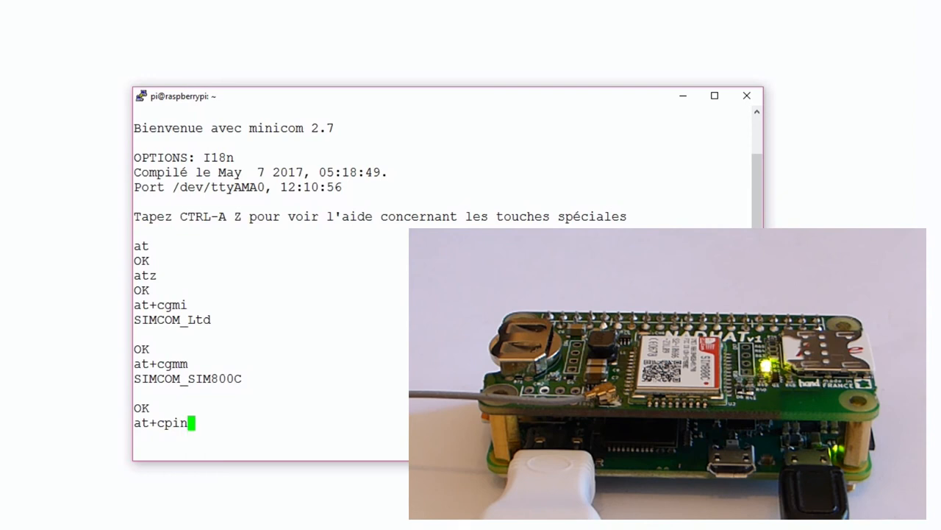
{"action": "type", "text": "=123"}
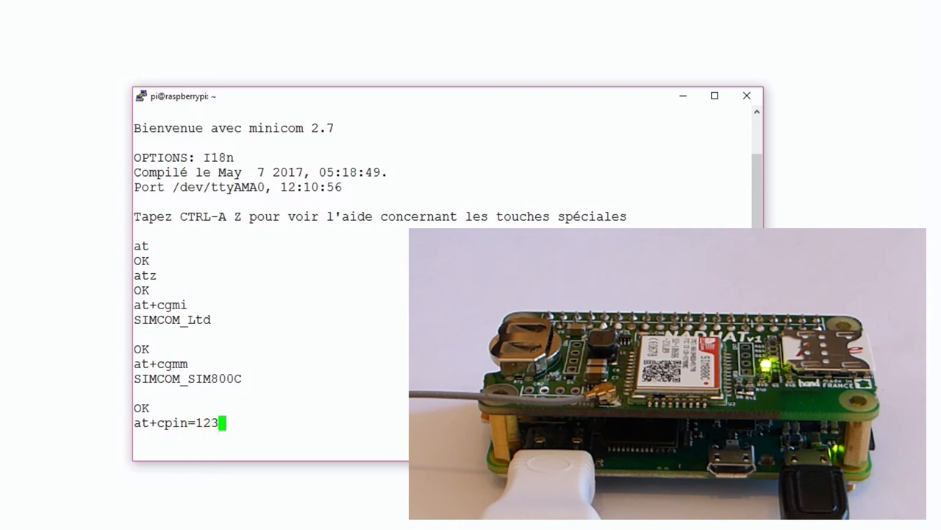
{"action": "key", "text": "Return"}
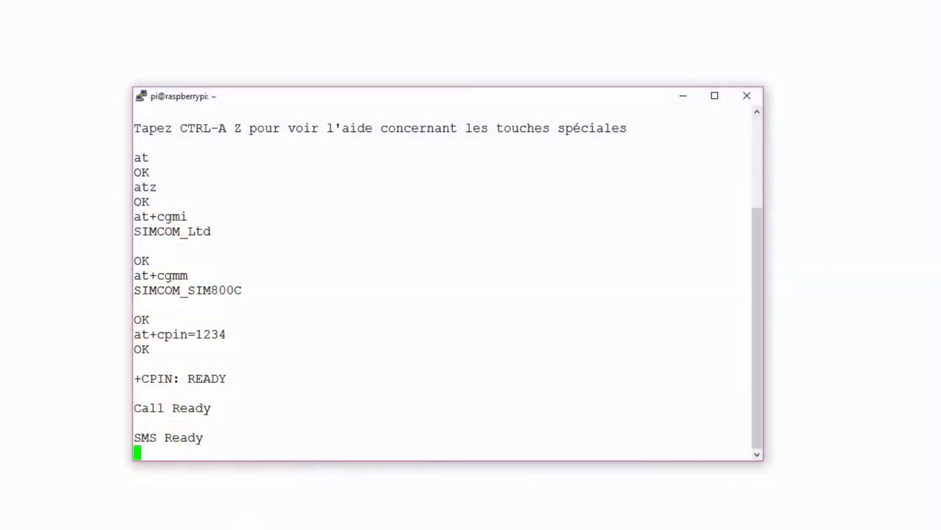
Scan nearby networks with at+cnetscan, listing Orange F, SFR and Bouygues Telecom cells.
{"action": "type", "text": "at"}
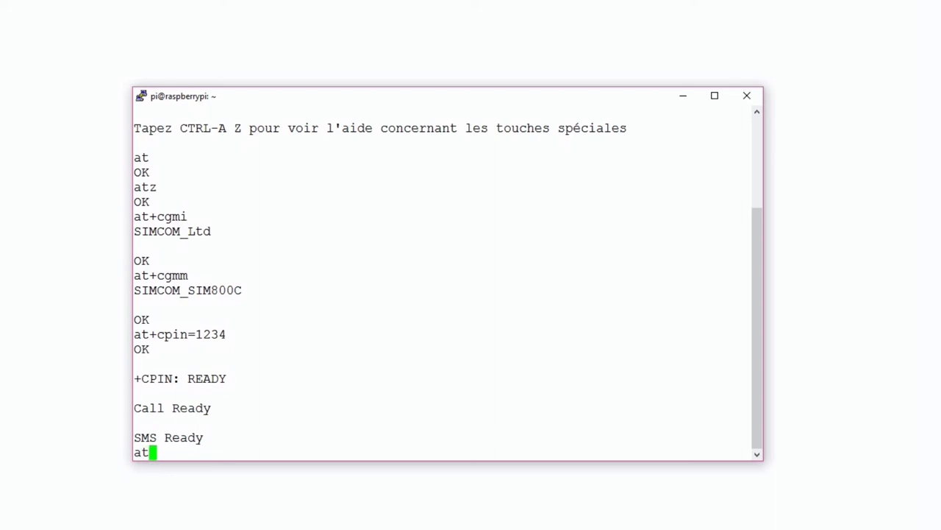
{"action": "type", "text": "+cnet"}
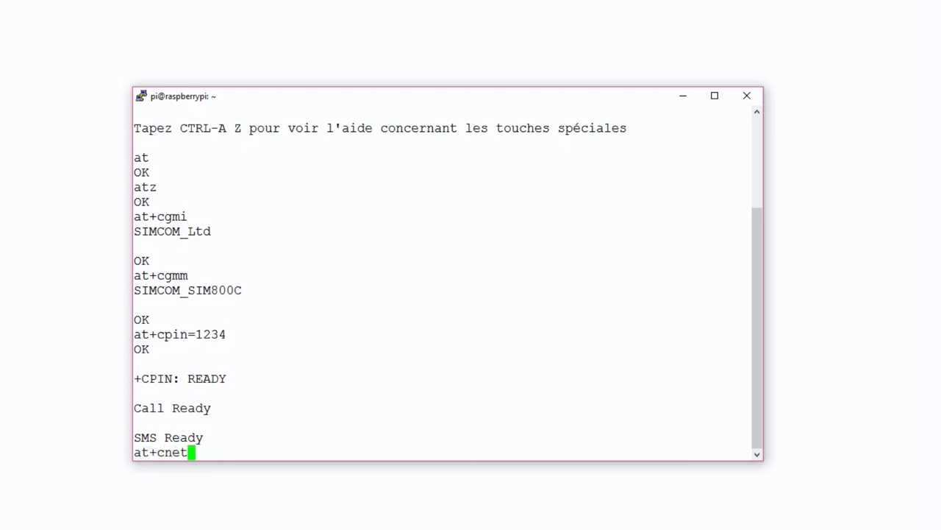
{"action": "type", "text": "scan"}
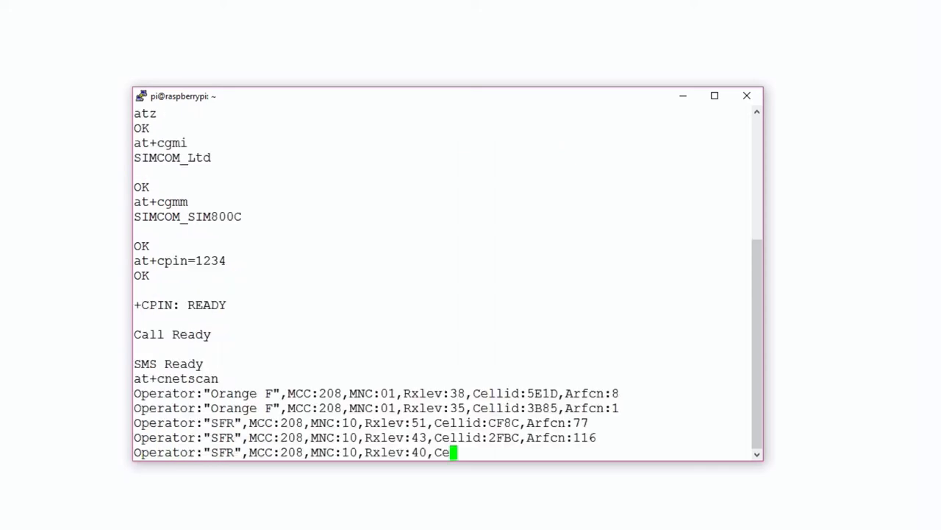
{"action": "scroll", "scroll_direction": "down", "scroll_amount": 3}
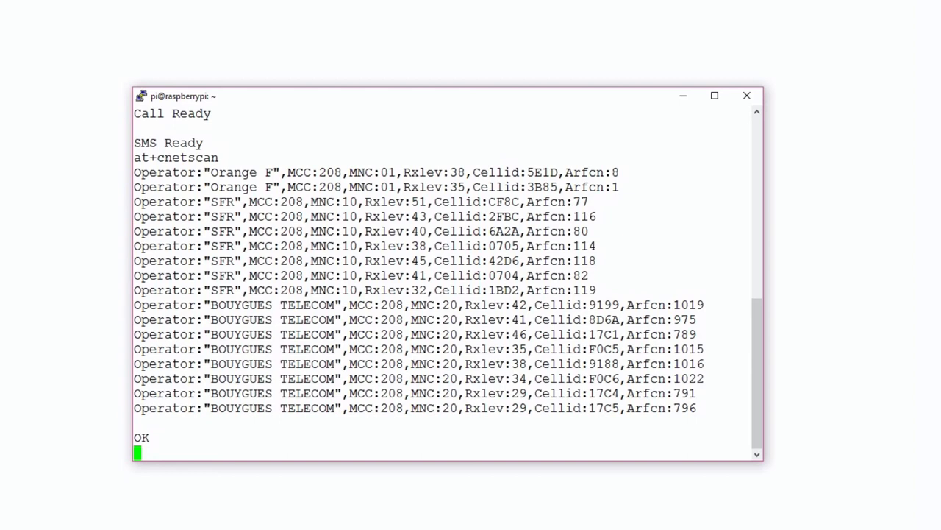
Check signal quality with at+csq, reported as 21,0, and begin the next AT command.
{"action": "type", "text": "at"}
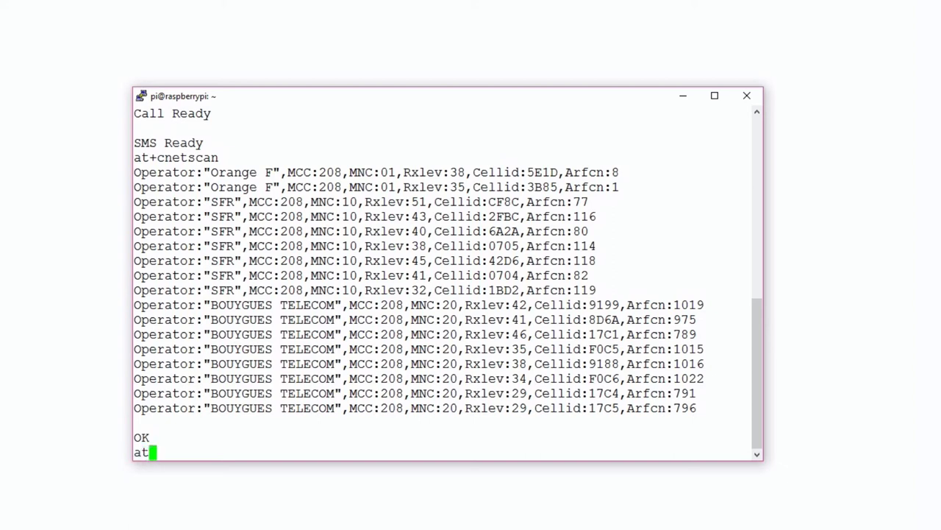
{"action": "type", "text": "+cs"}
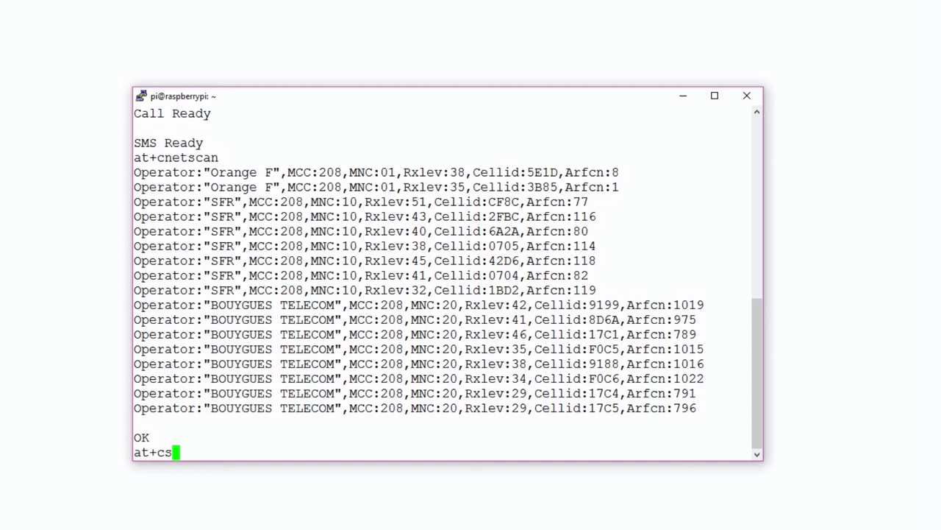
{"action": "key", "text": "Return"}
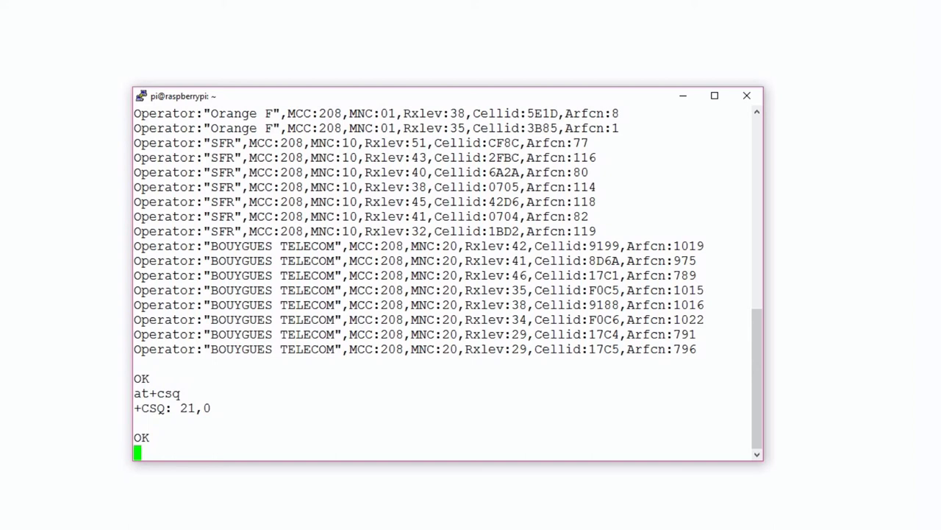
{"action": "type", "text": "at"}
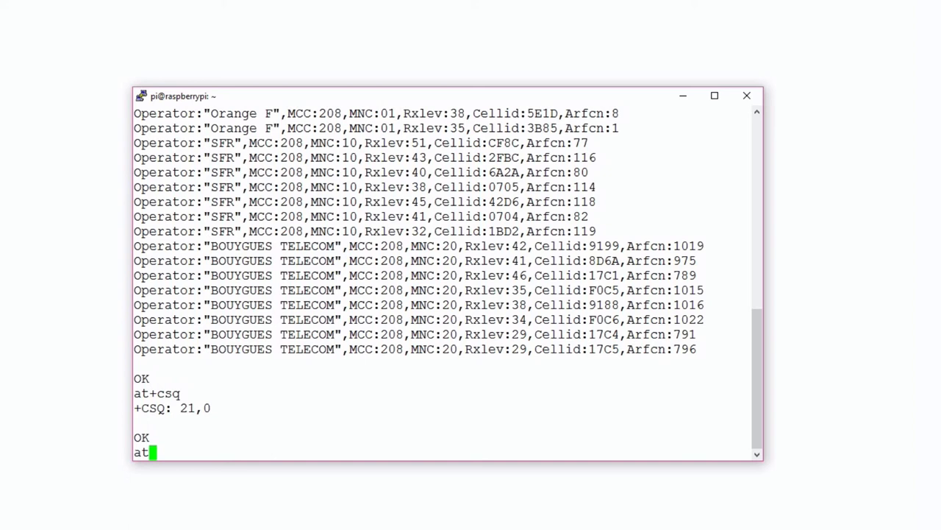
{"action": "type", "text": "+"}
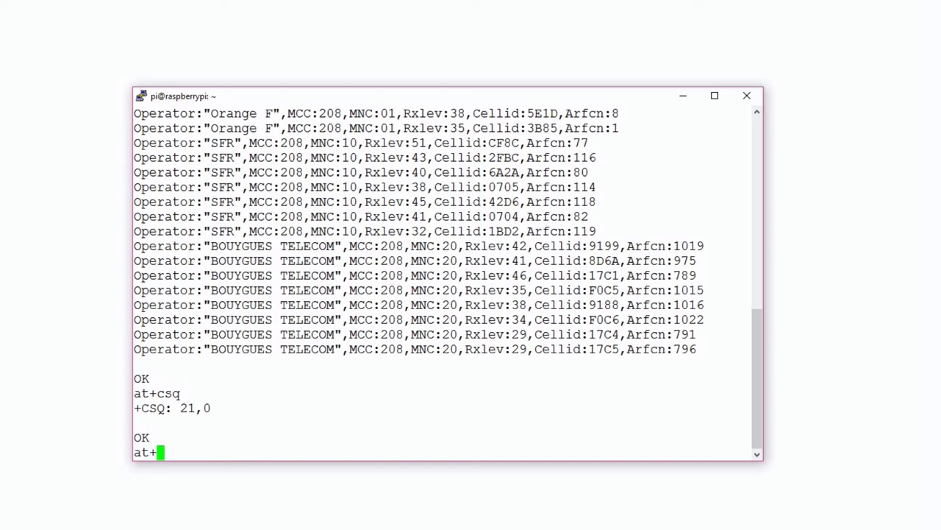
{"action": "type", "text": "csc"}
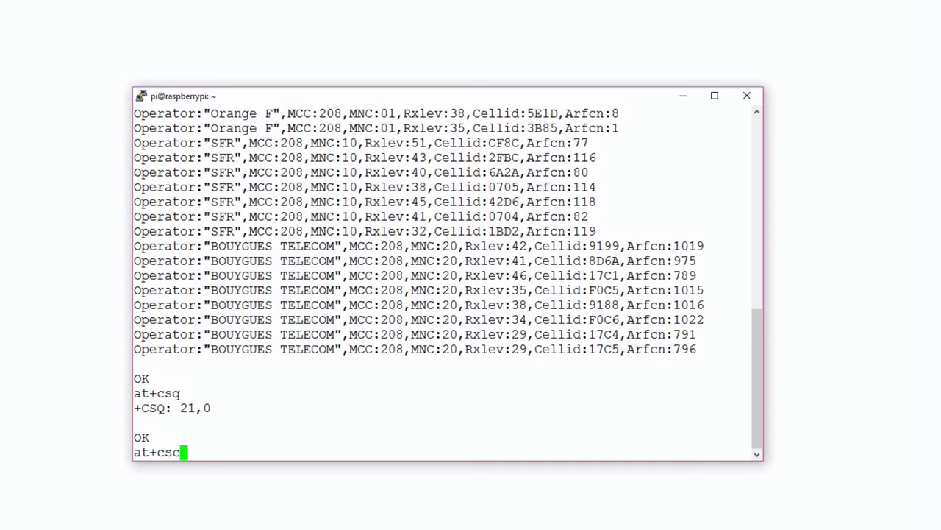
{"action": "type", "text": "a"}
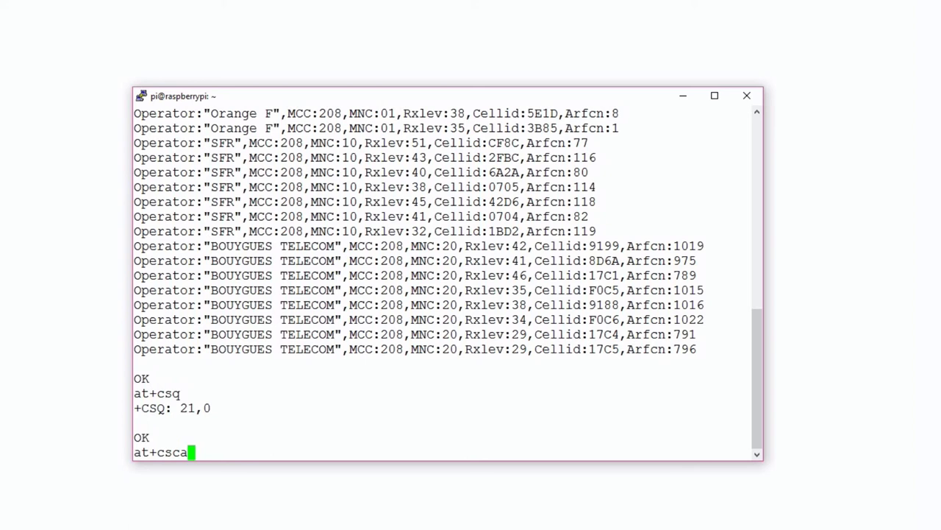
{"action": "type", "text": "=\""}
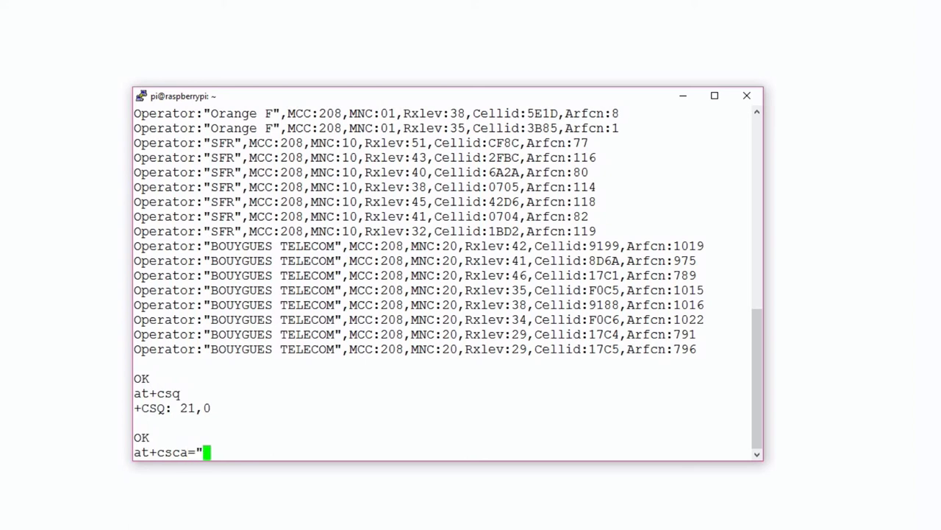
{"action": "type", "text": "+33"}
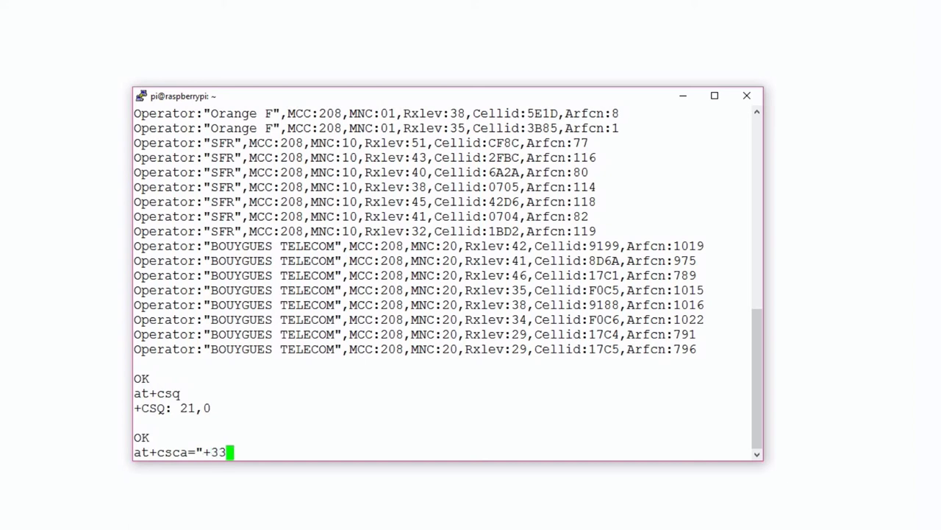
{"action": "type", "text": "695"}
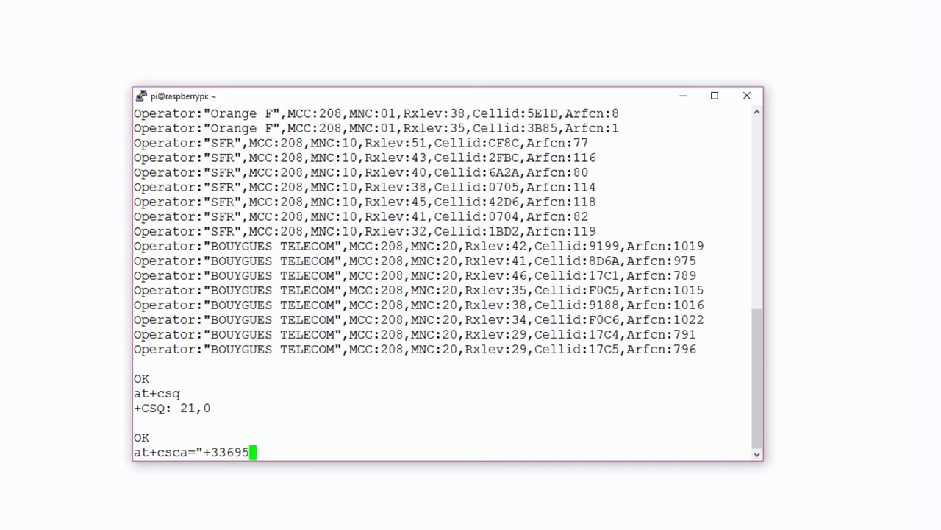
{"action": "type", "text": "000"}
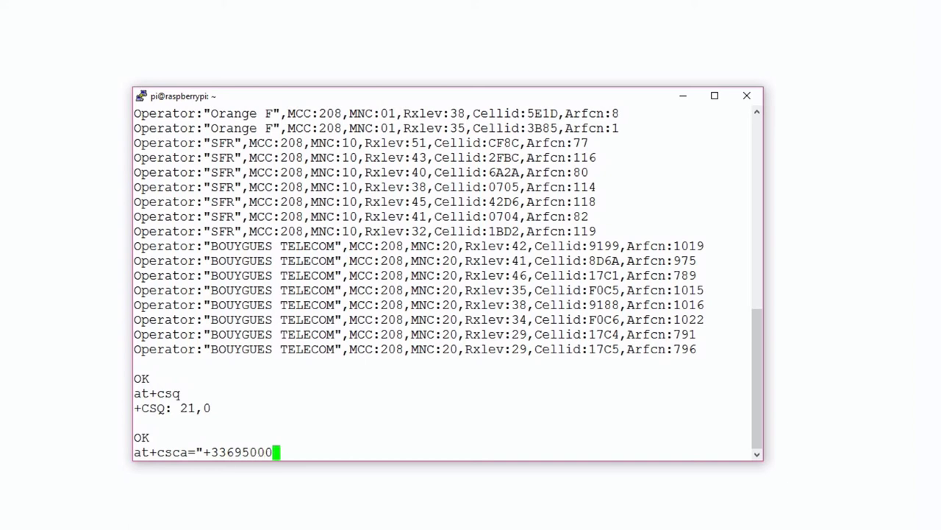
{"action": "type", "text": "6"}
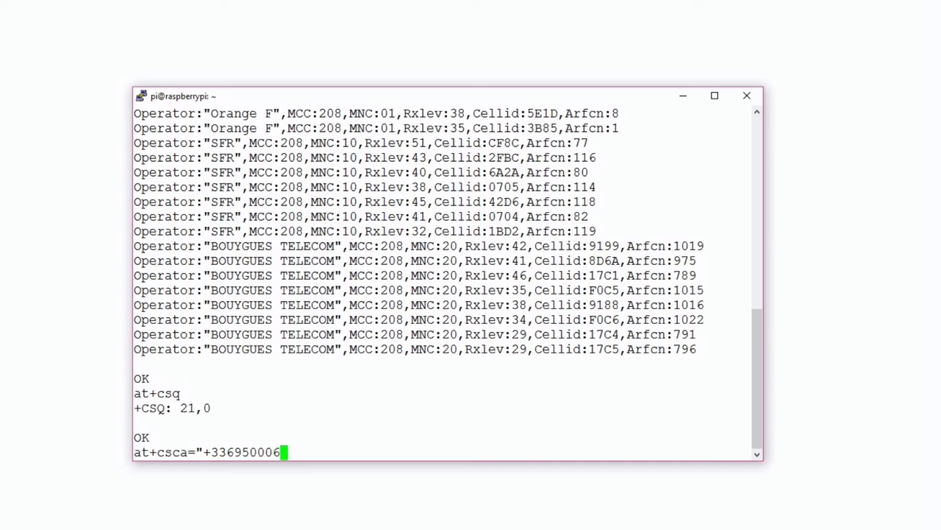
{"action": "type", "text": "95"}
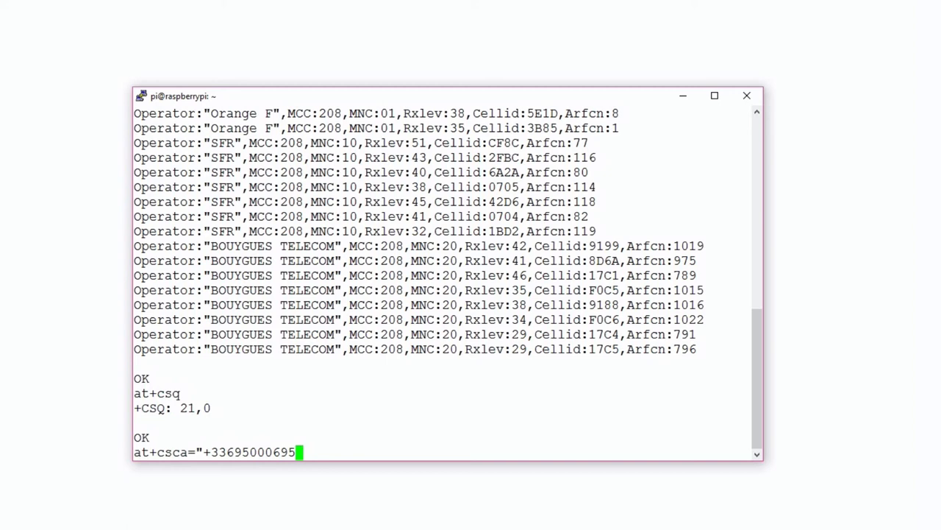
{"action": "type", "text": "\""}
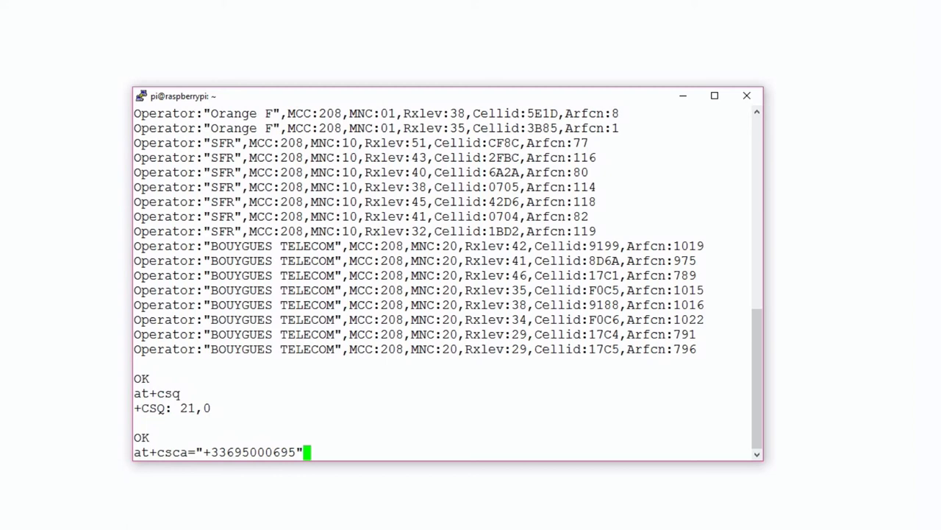
{"action": "key", "text": "Return"}
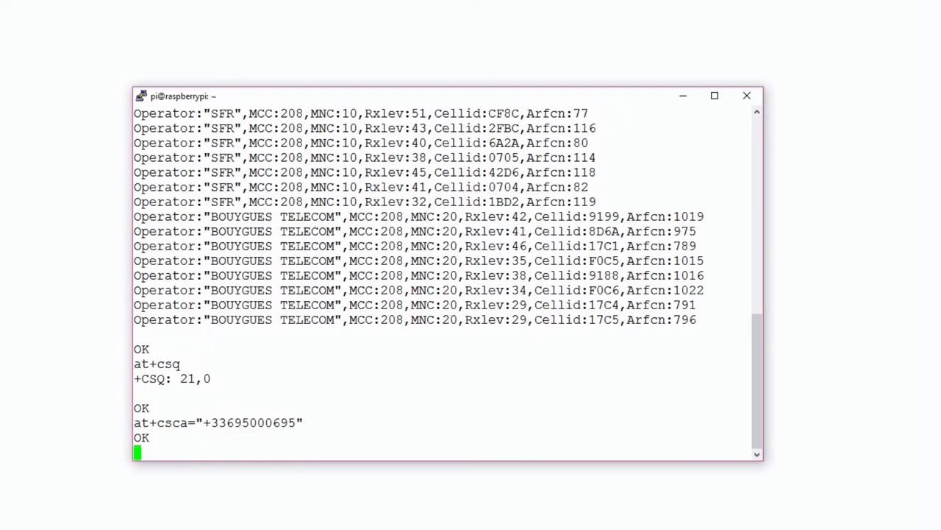
Switch the modem to SMS text mode with at+cmgf=1, answered OK, and begin the next command.
{"action": "type", "text": "a"}
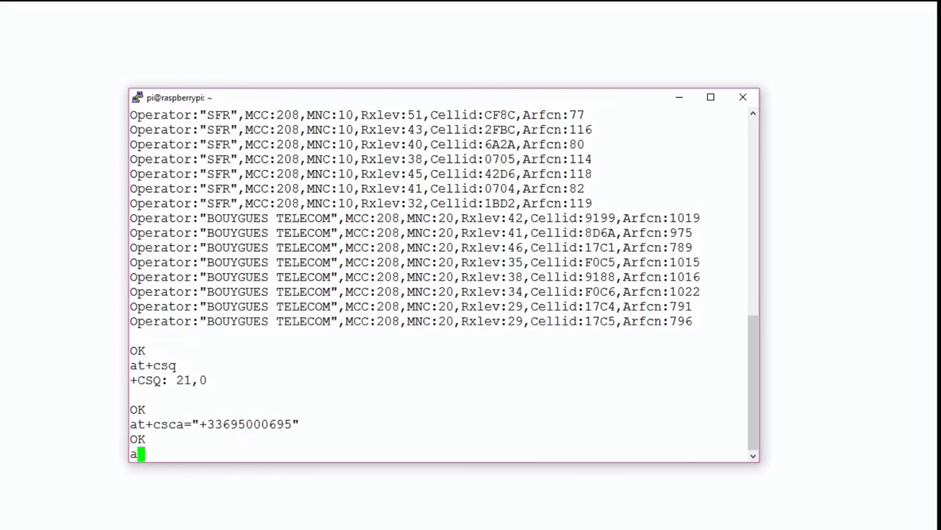
{"action": "type", "text": "t"}
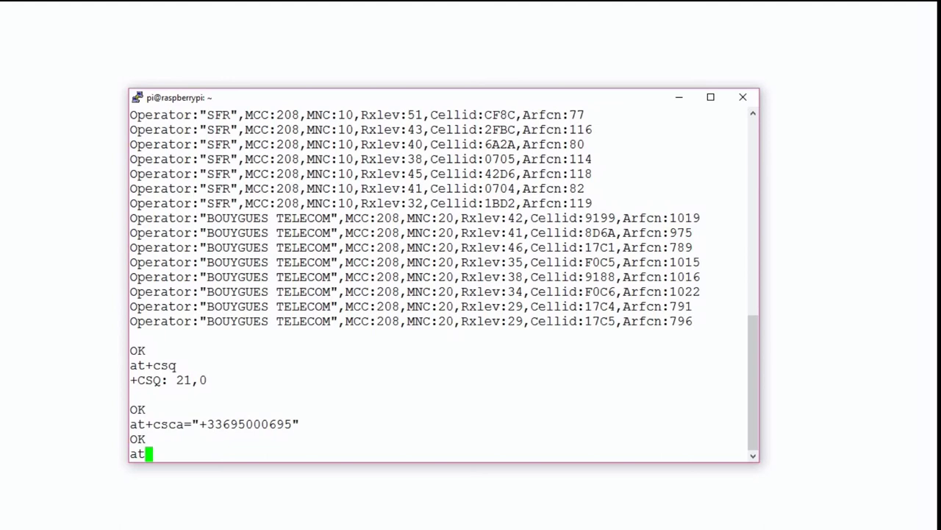
{"action": "type", "text": "+"}
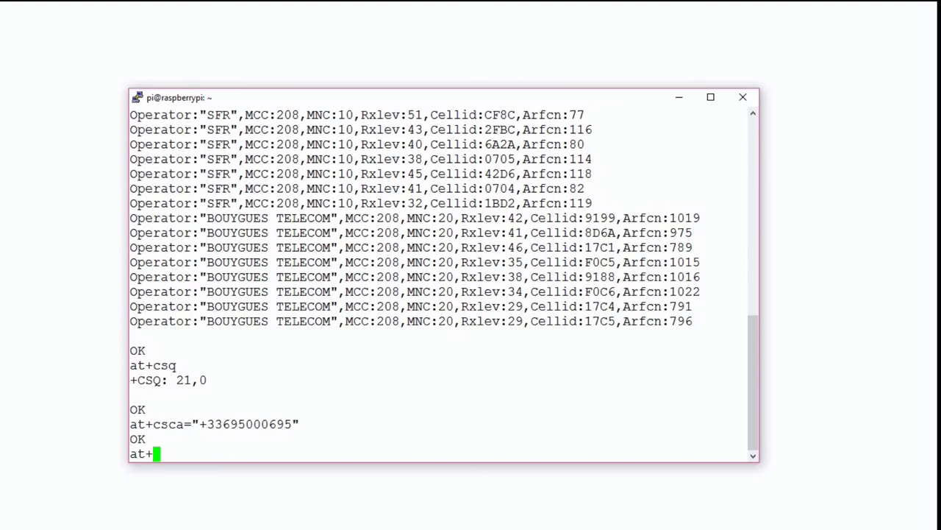
{"action": "type", "text": "c"}
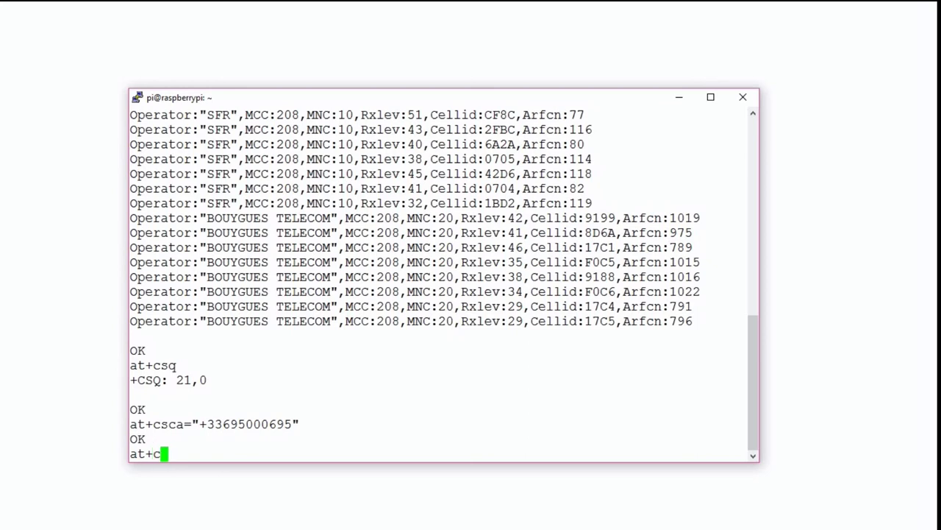
{"action": "type", "text": "mg"}
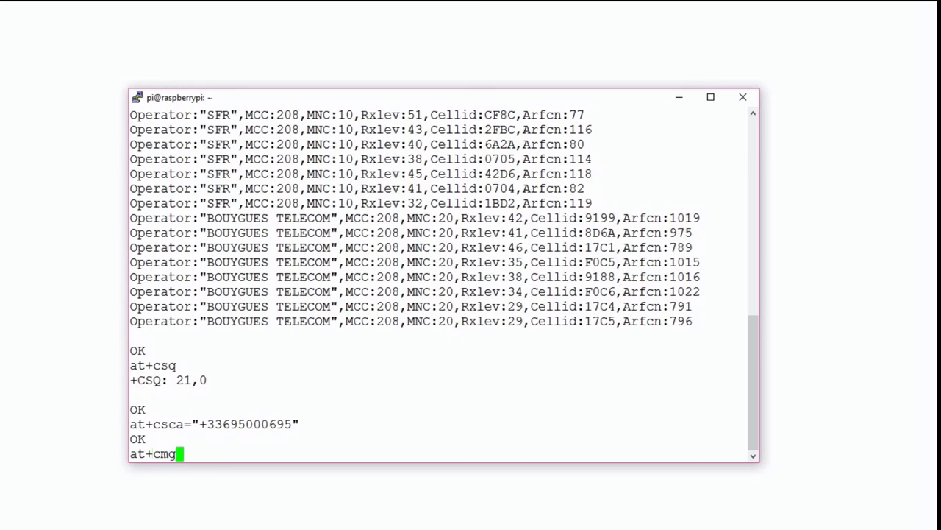
{"action": "type", "text": "f="}
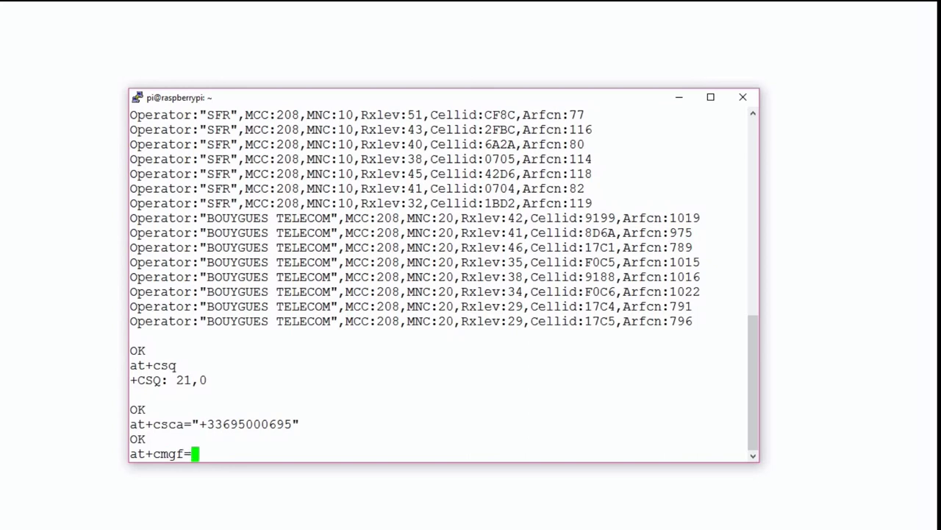
{"action": "type", "text": "1"}
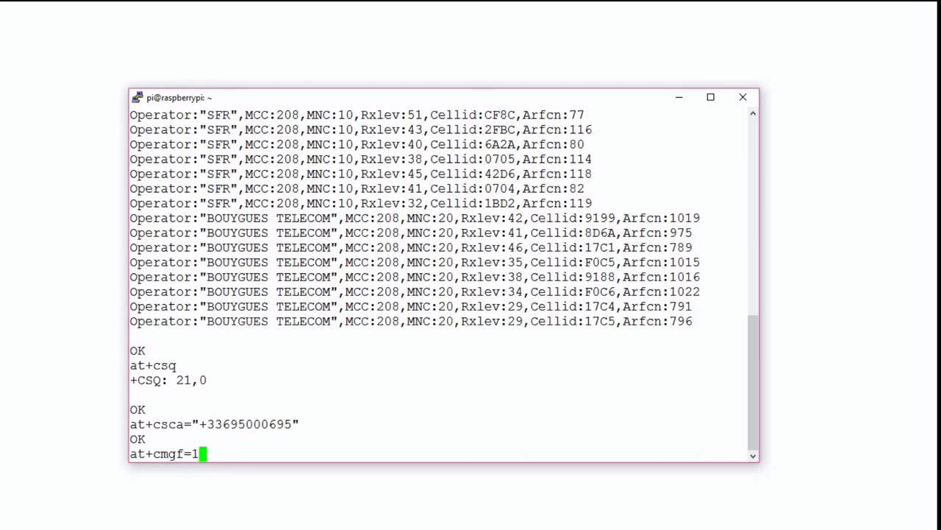
{"action": "key", "text": "Return"}
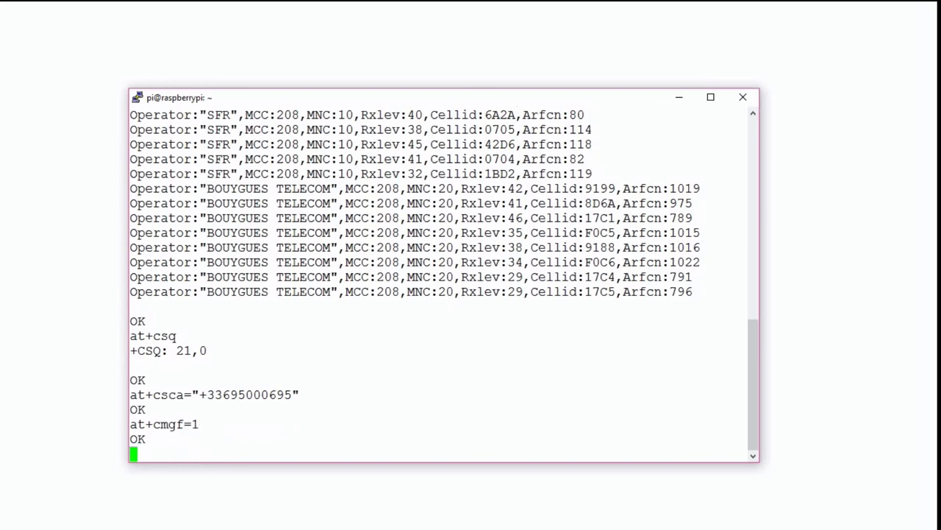
{"action": "type", "text": "at"}
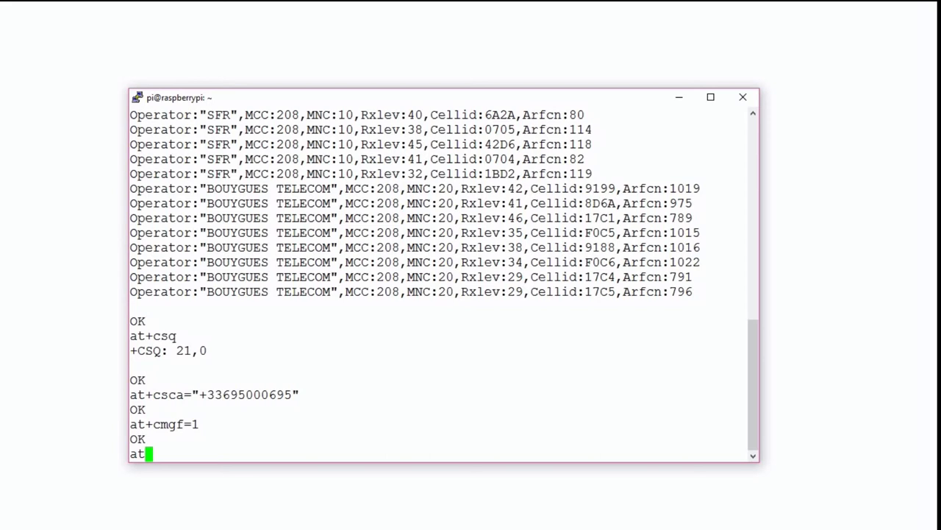
Send at+cmgs="+3306…" to the recipient number so the modem prompts for the message text.
{"action": "type", "text": "+"}
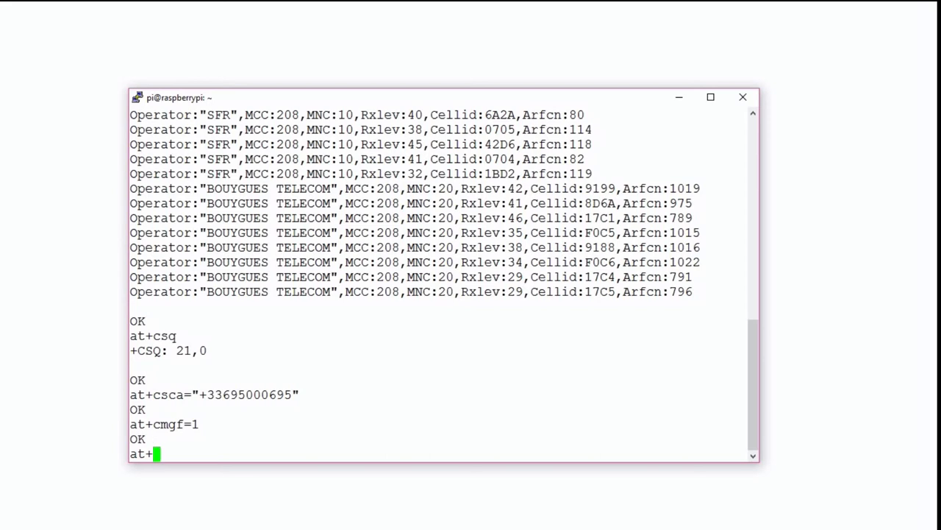
{"action": "type", "text": "cmgs"}
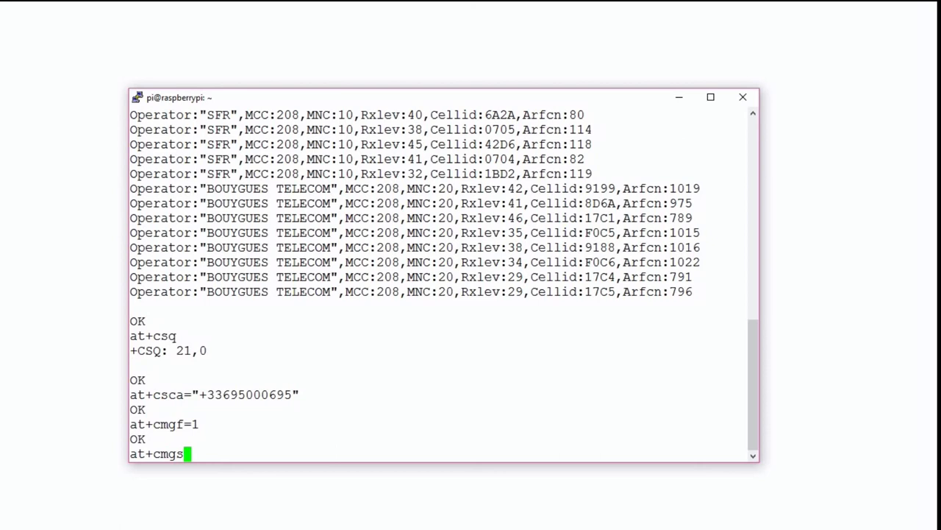
{"action": "type", "text": "\""}
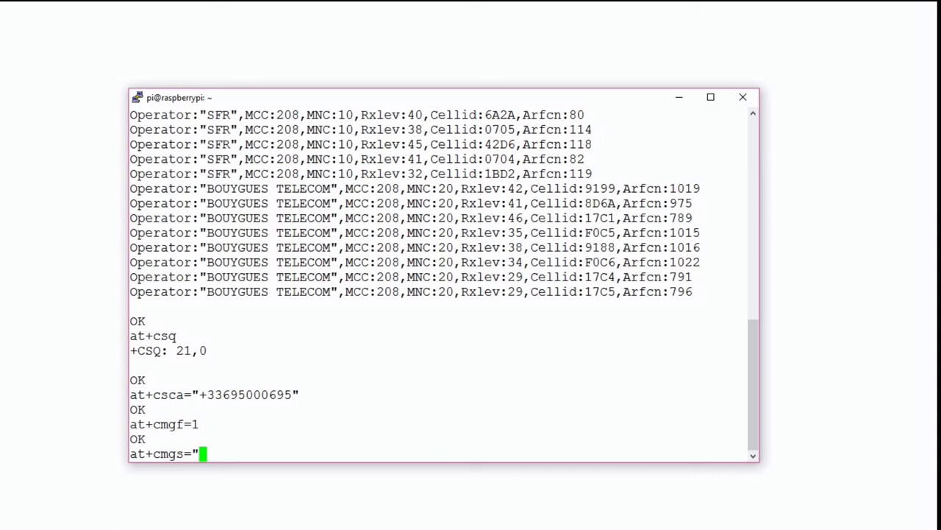
{"action": "type", "text": "+33"}
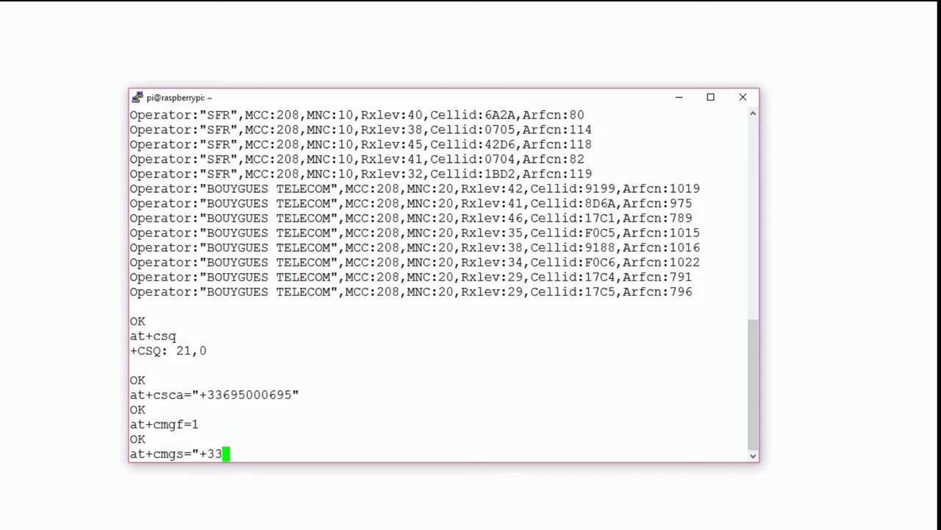
{"action": "type", "text": "067"}
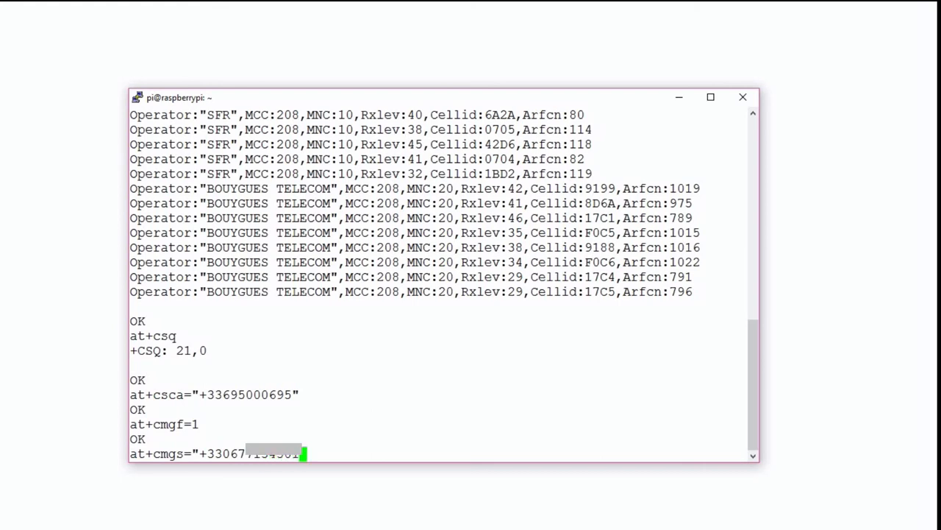
{"action": "key", "text": "Return"}
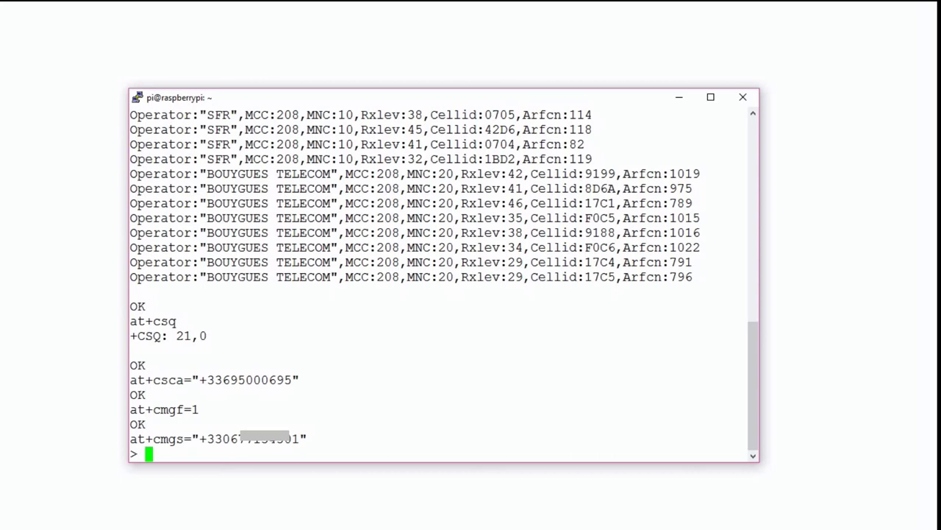
Enter the message text 'bonjour SMS envoyé de mon Raspberry Pi' at the > prompt.
{"action": "type", "text": "bonjour"}
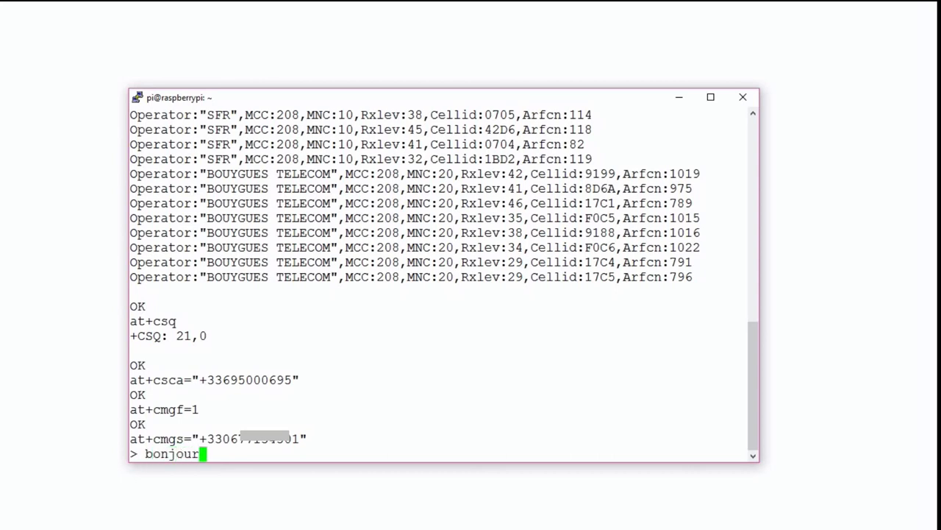
{"action": "type", "text": "SMS"}
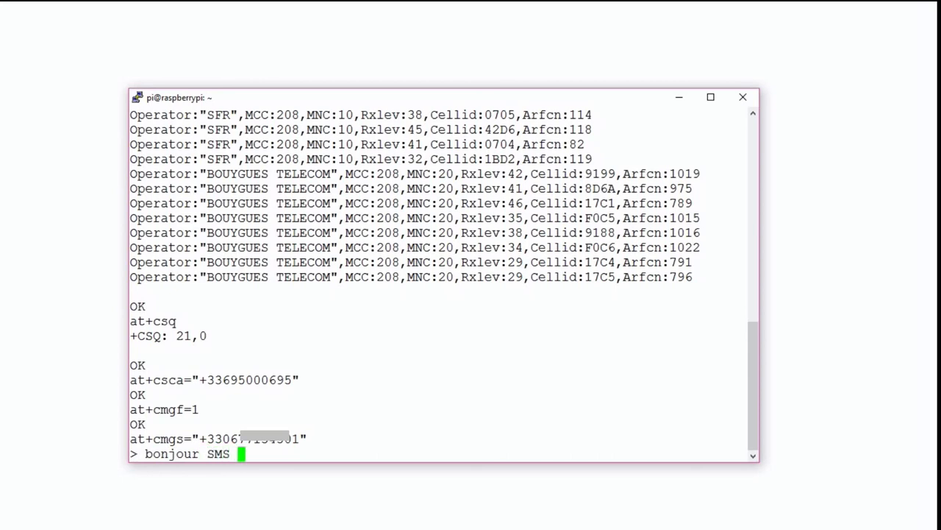
{"action": "type", "text": "envoyÃé"}
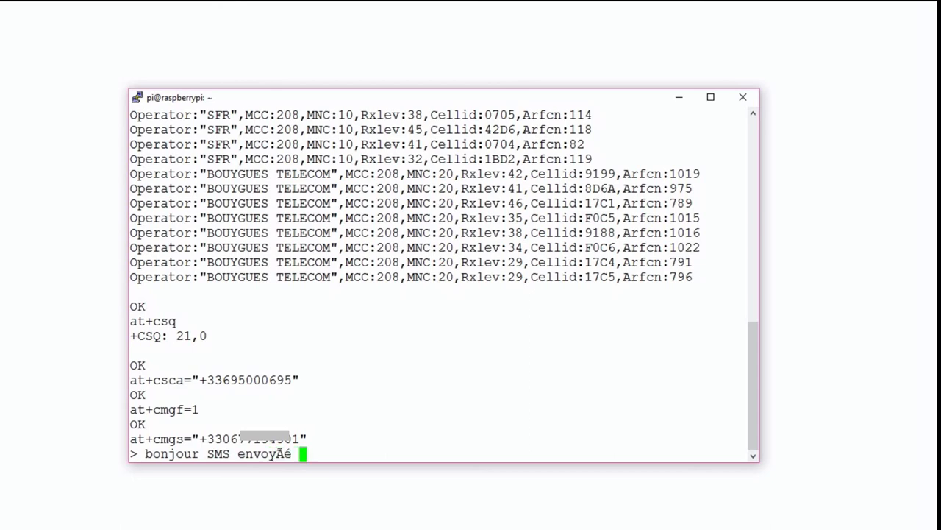
{"action": "type", "text": "de mon"}
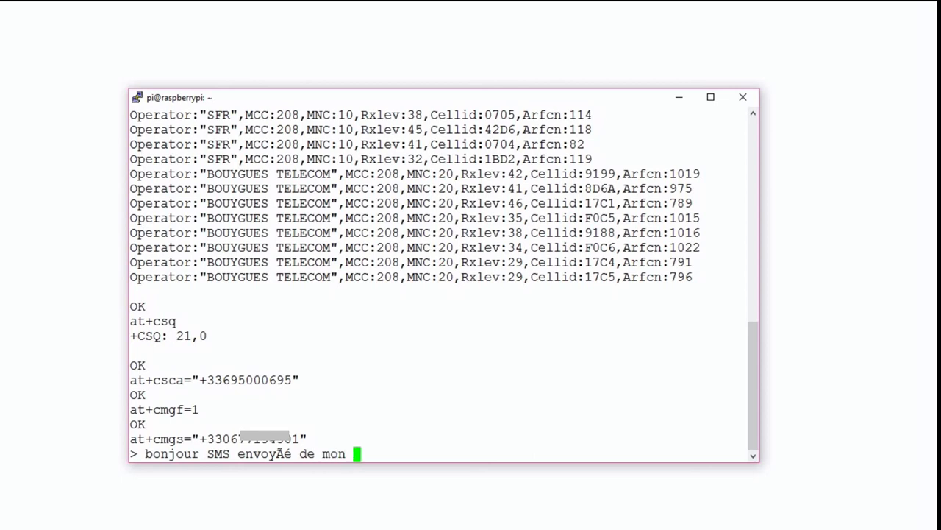
{"action": "type", "text": "Ra"}
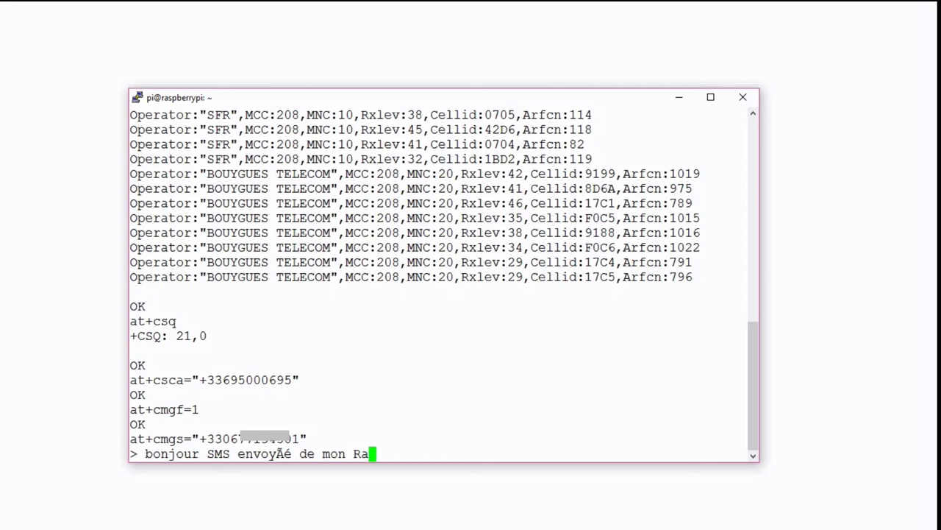
{"action": "type", "text": "spberry"}
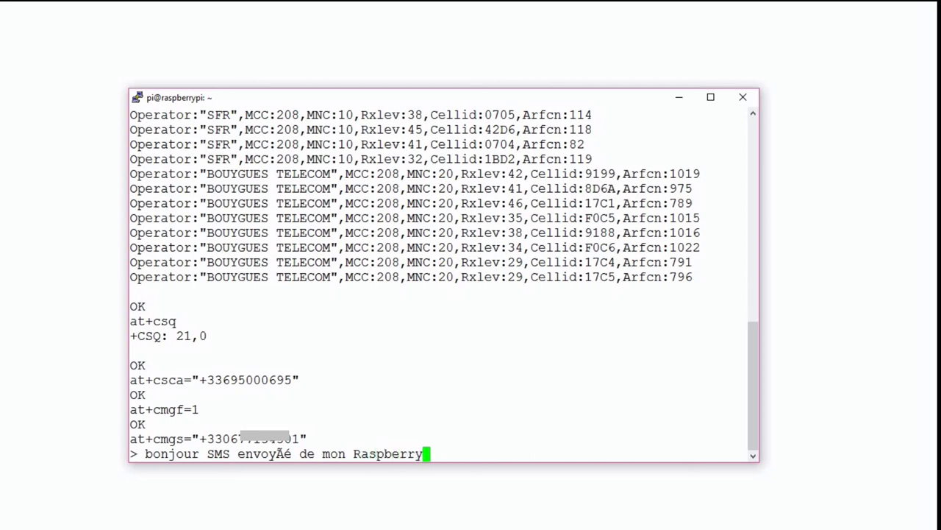
{"action": "type", "text": "Pi\""}
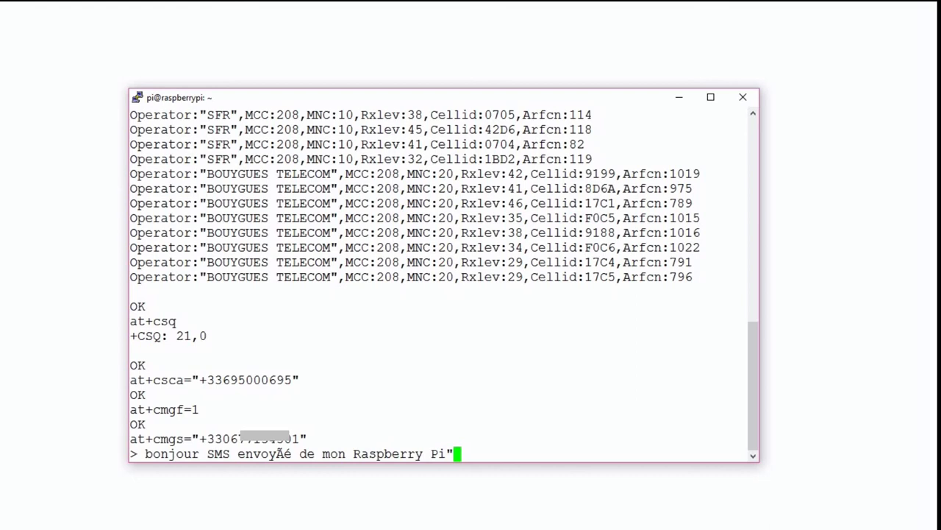
{"action": "key", "text": "Return"}
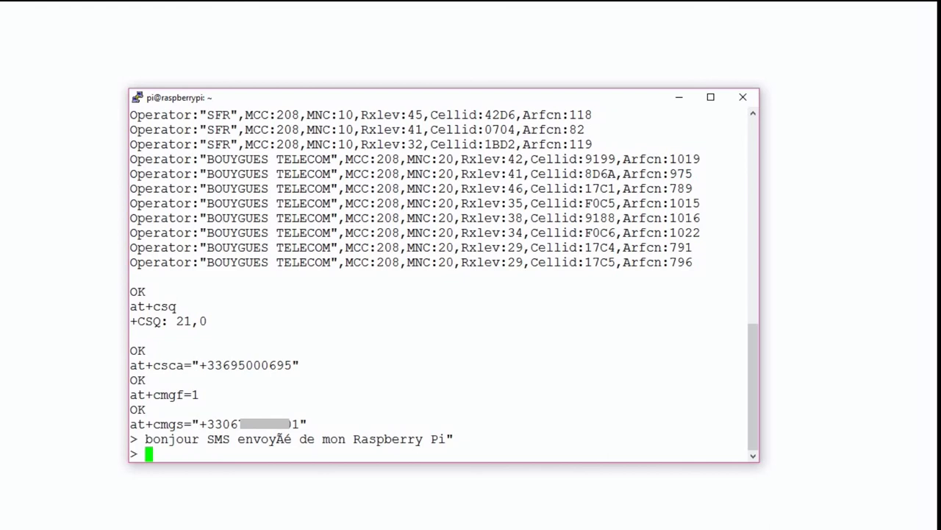
Submit the SMS so the modem replies +CMGS: 7 and OK.
{"action": "key", "text": "Return"}
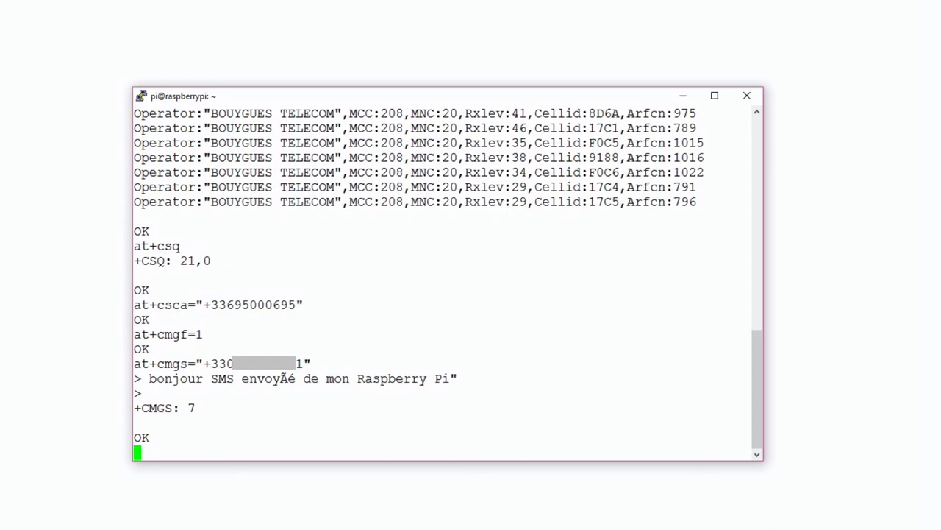
Begin the at+cpowd= power-down command without submitting it yet.
{"action": "type", "text": "a"}
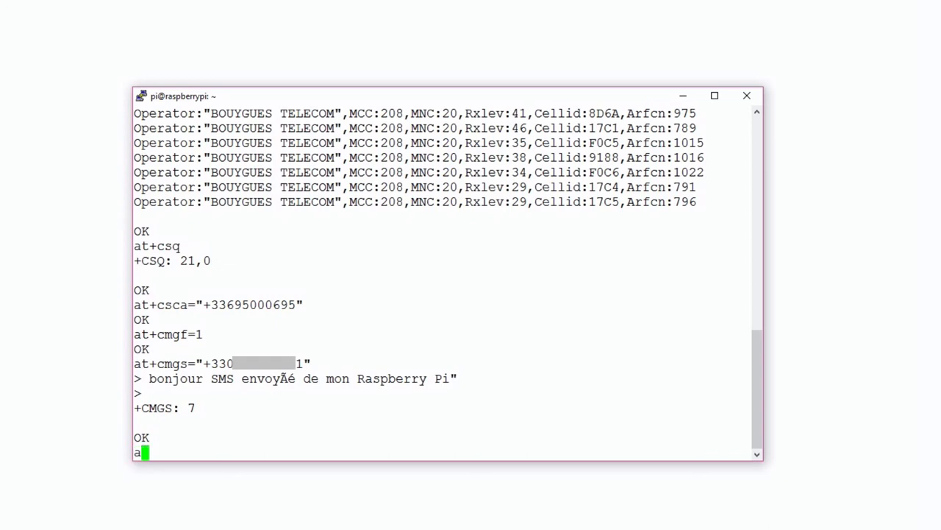
{"action": "type", "text": "t"}
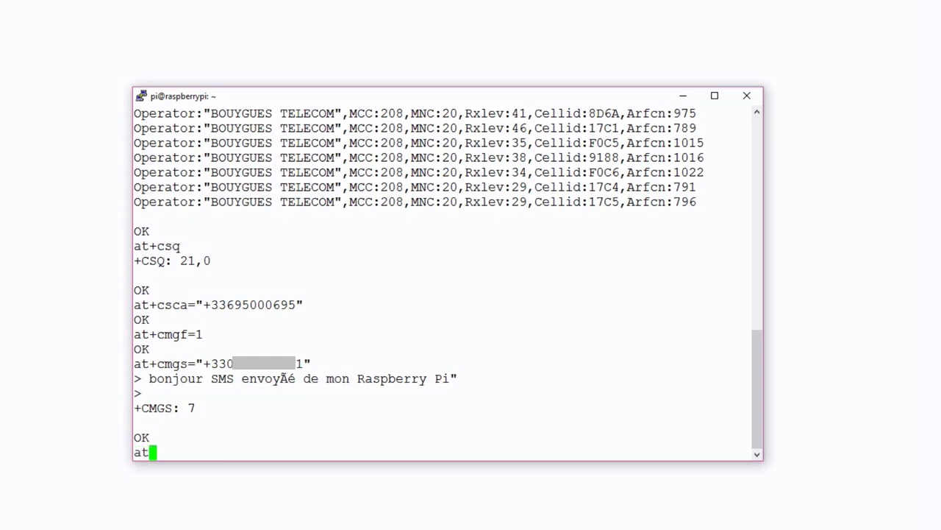
{"action": "type", "text": "+"}
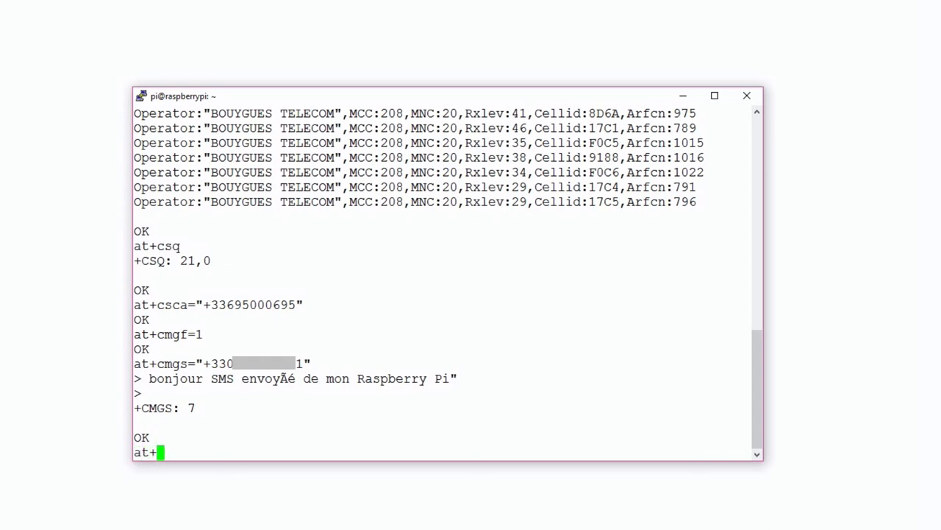
{"action": "type", "text": "cpo"}
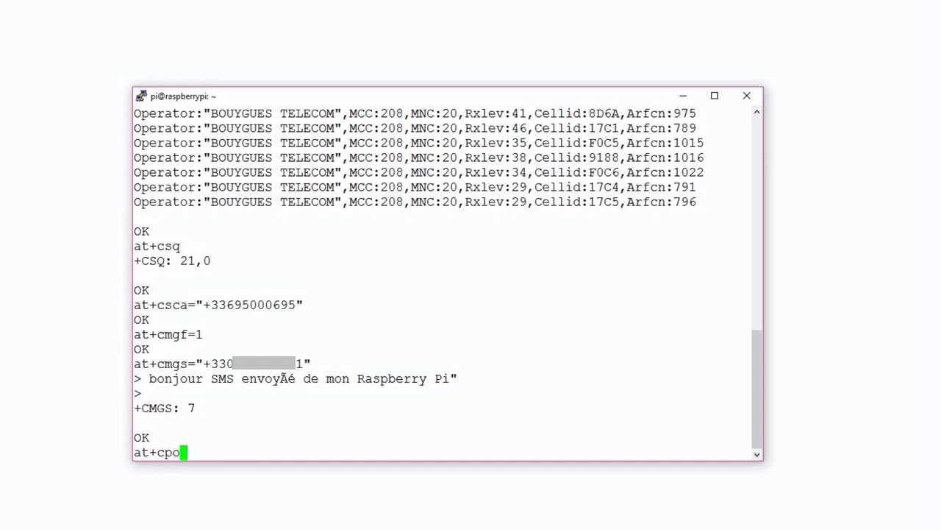
{"action": "type", "text": "wd="}
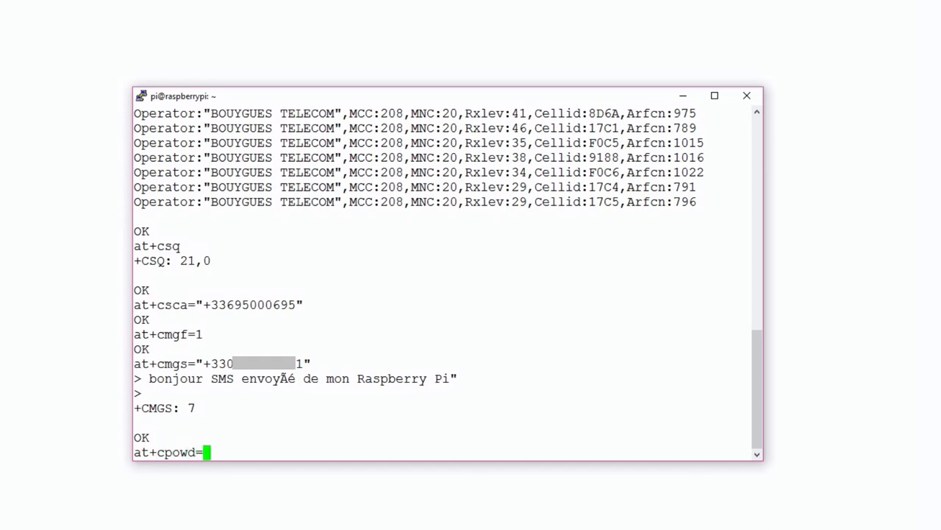